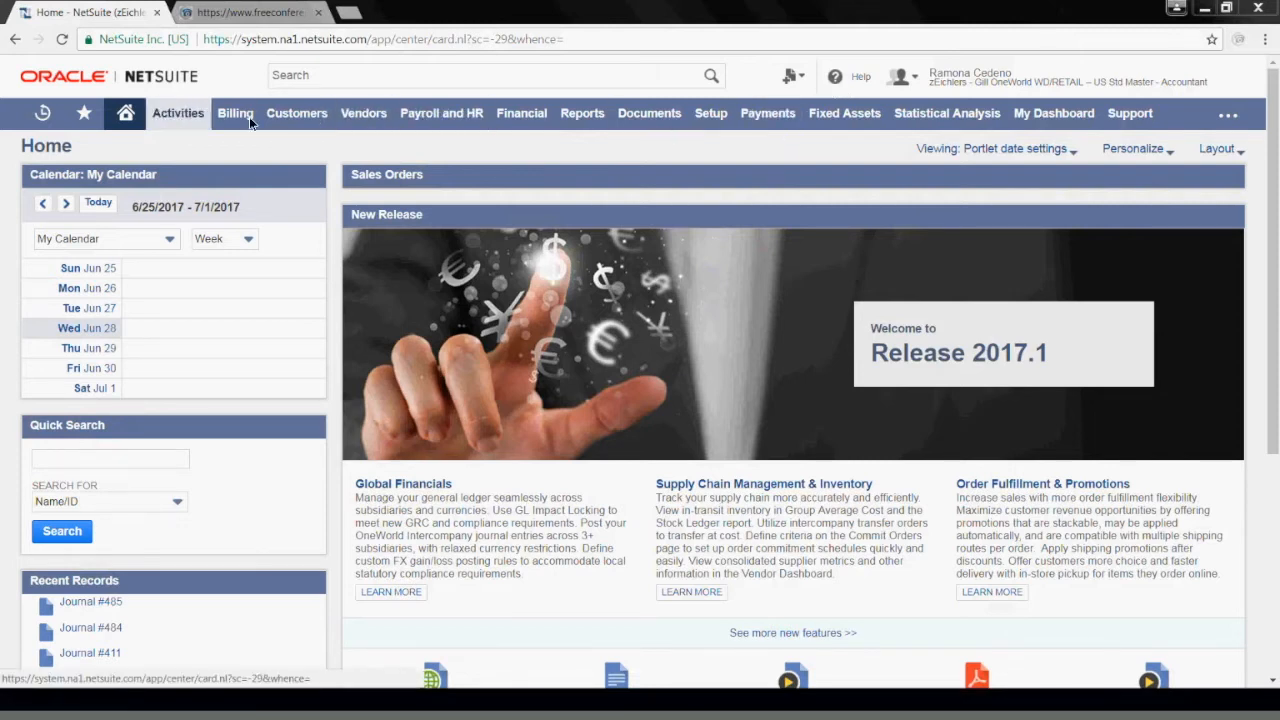
- Start new journal entry 486 for Gill Inc HQ, dated 6/28/2017 in Jun 2017
{"action": "left_click", "coordinate": [84, 112]}
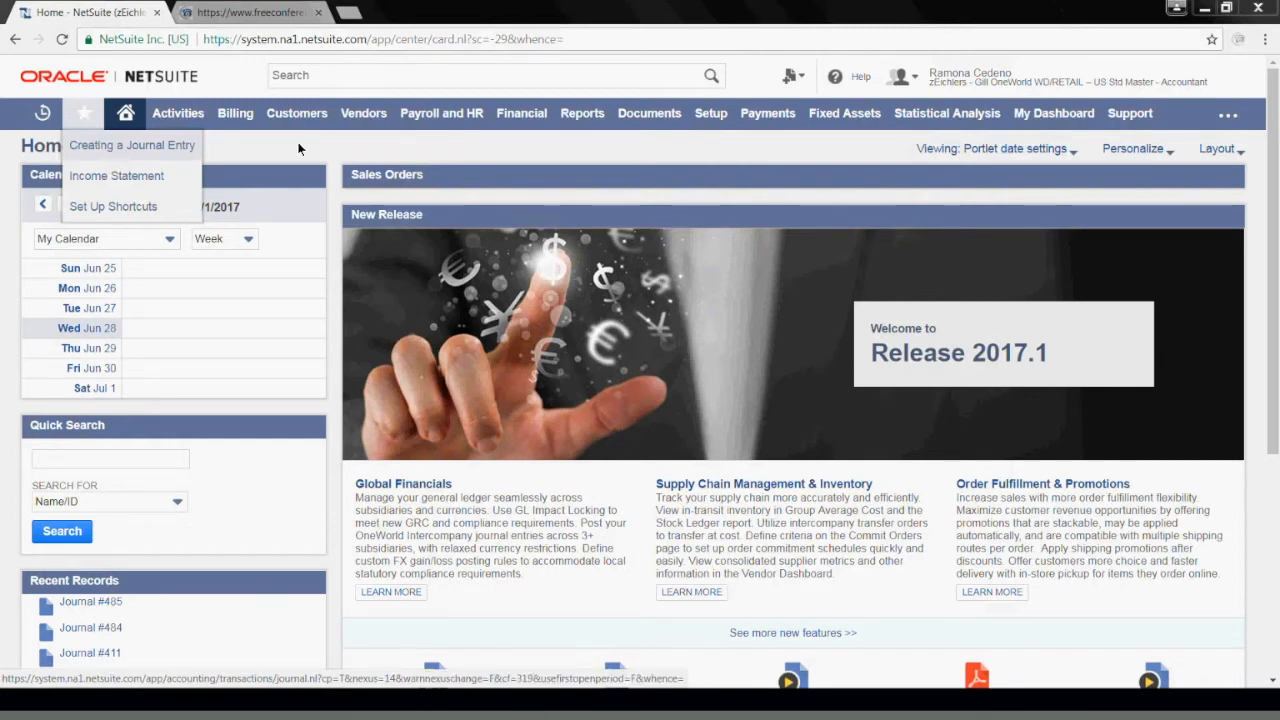
{"action": "left_click", "coordinate": [521, 113]}
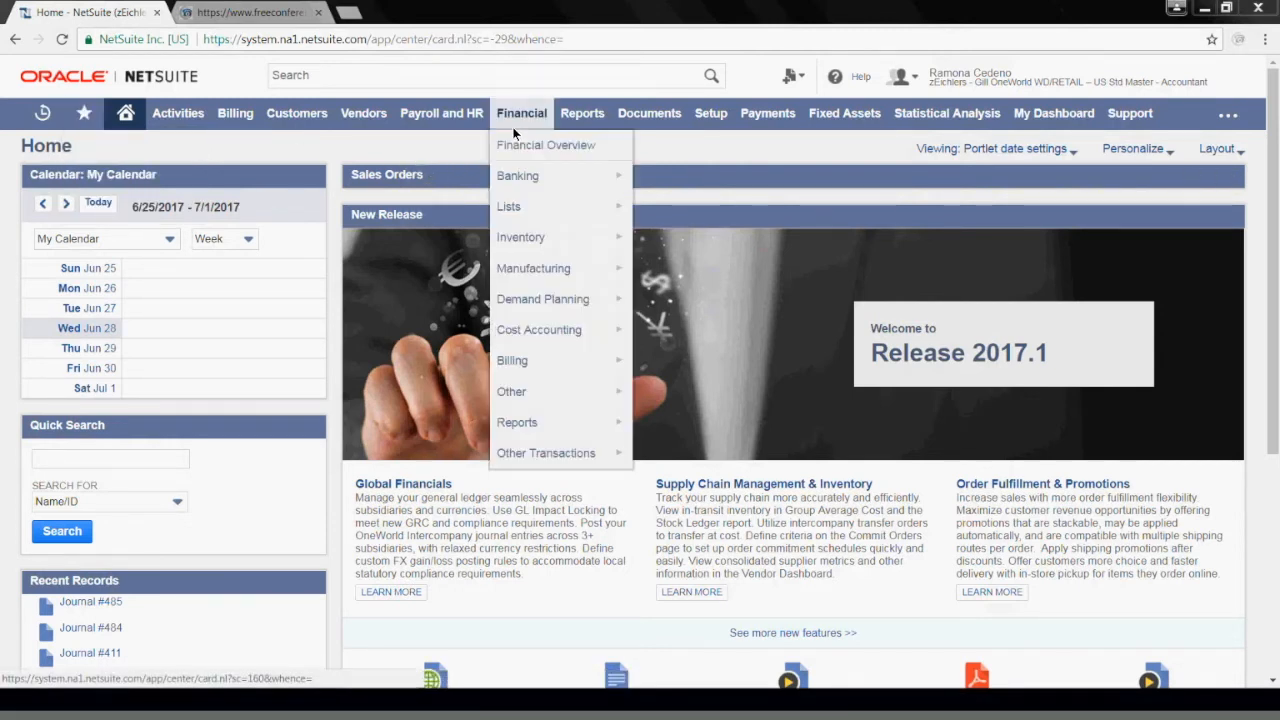
{"action": "mouse_move", "coordinate": [539, 355]}
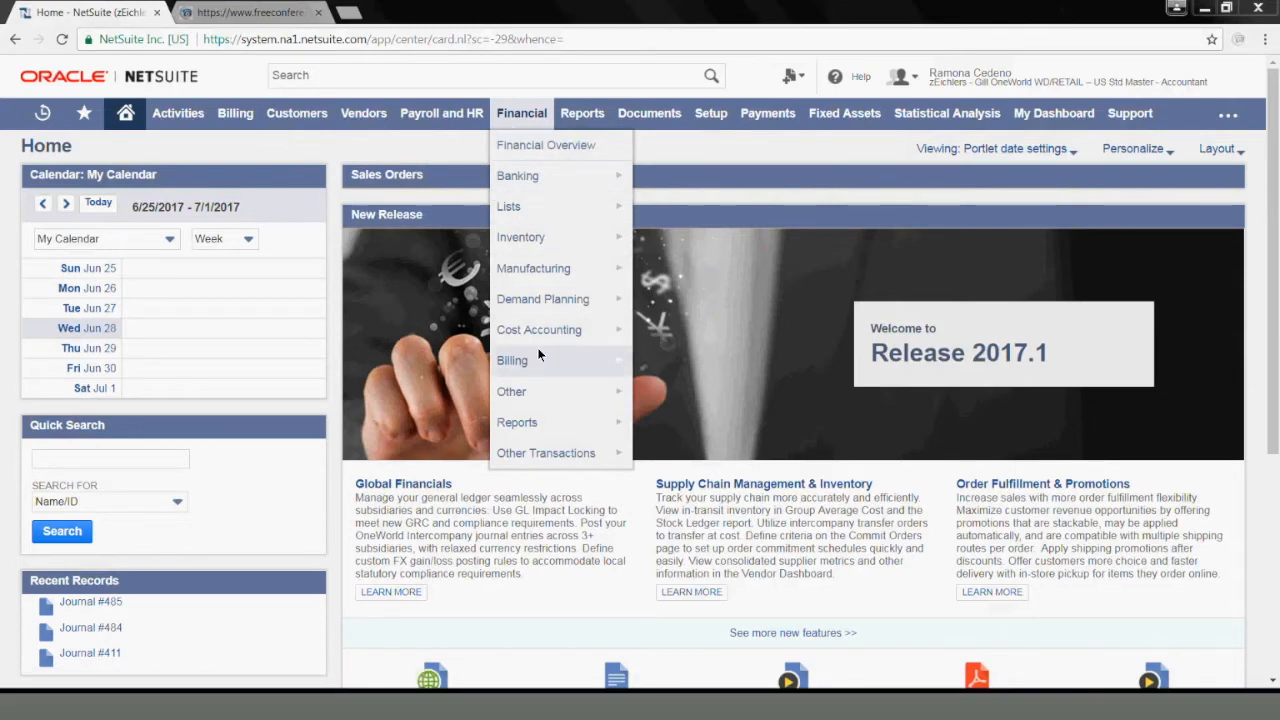
{"action": "mouse_move", "coordinate": [511, 392]}
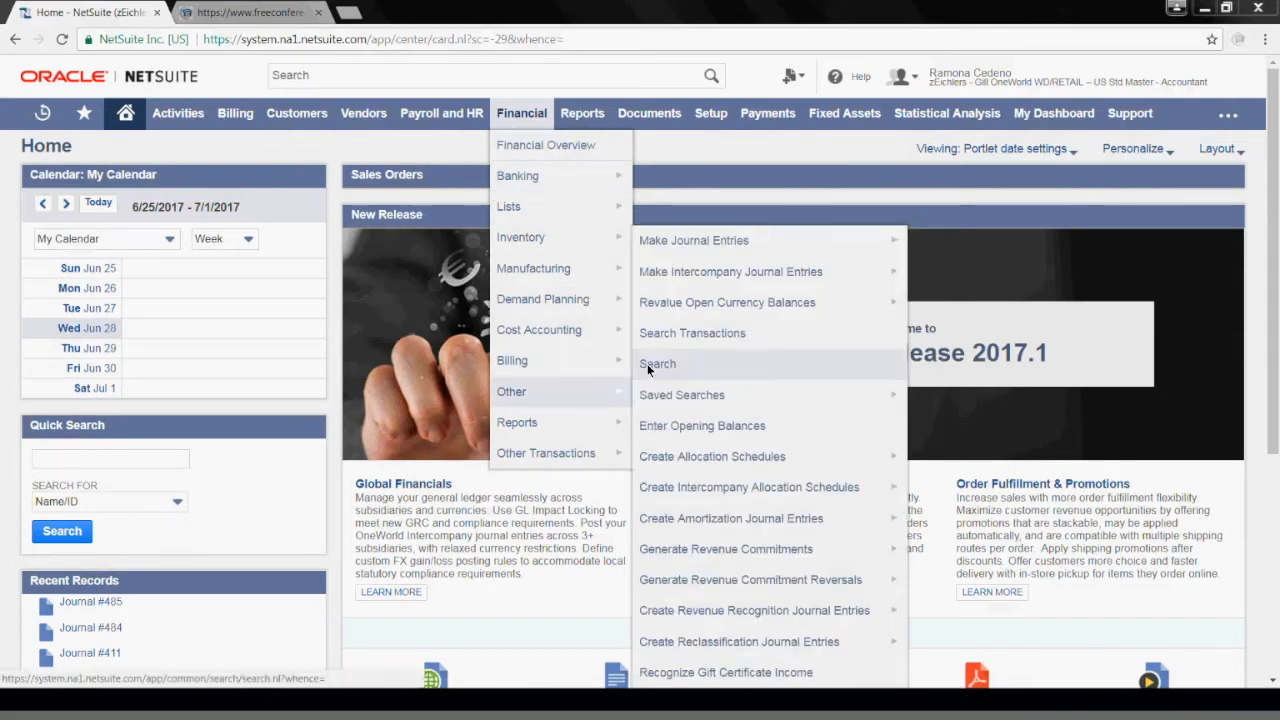
{"action": "mouse_move", "coordinate": [693, 240]}
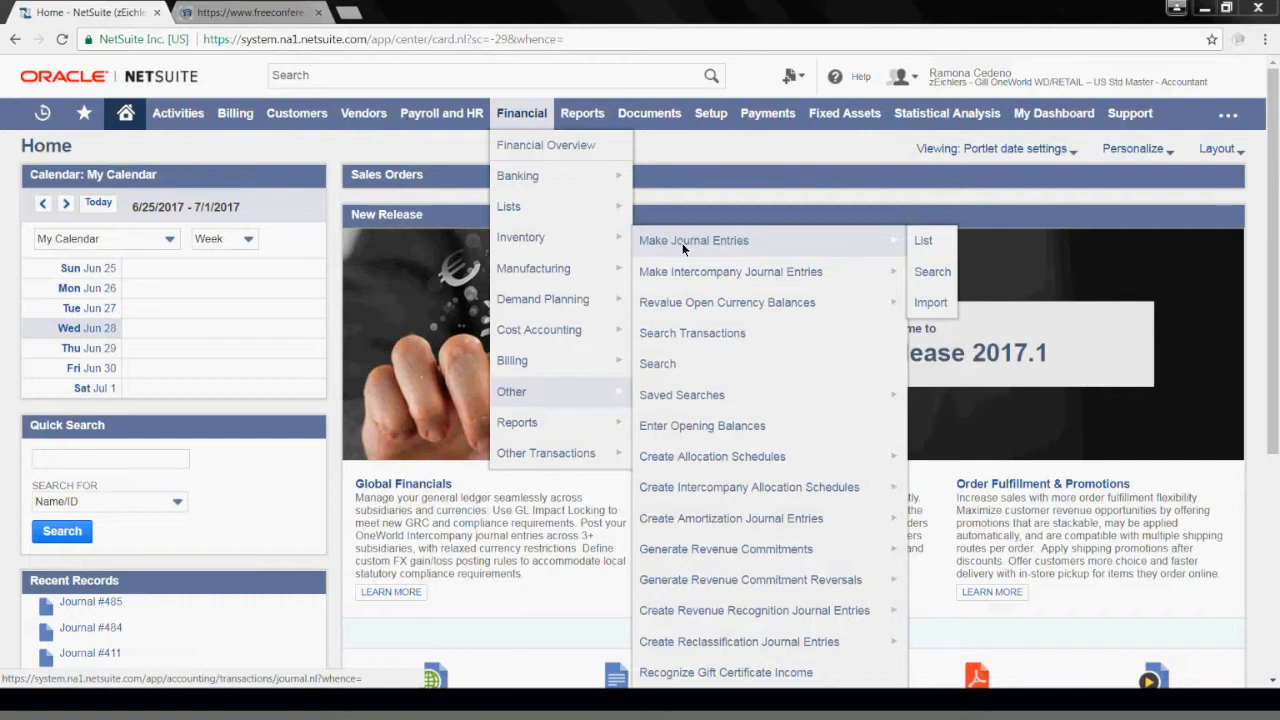
{"action": "left_click", "coordinate": [693, 240]}
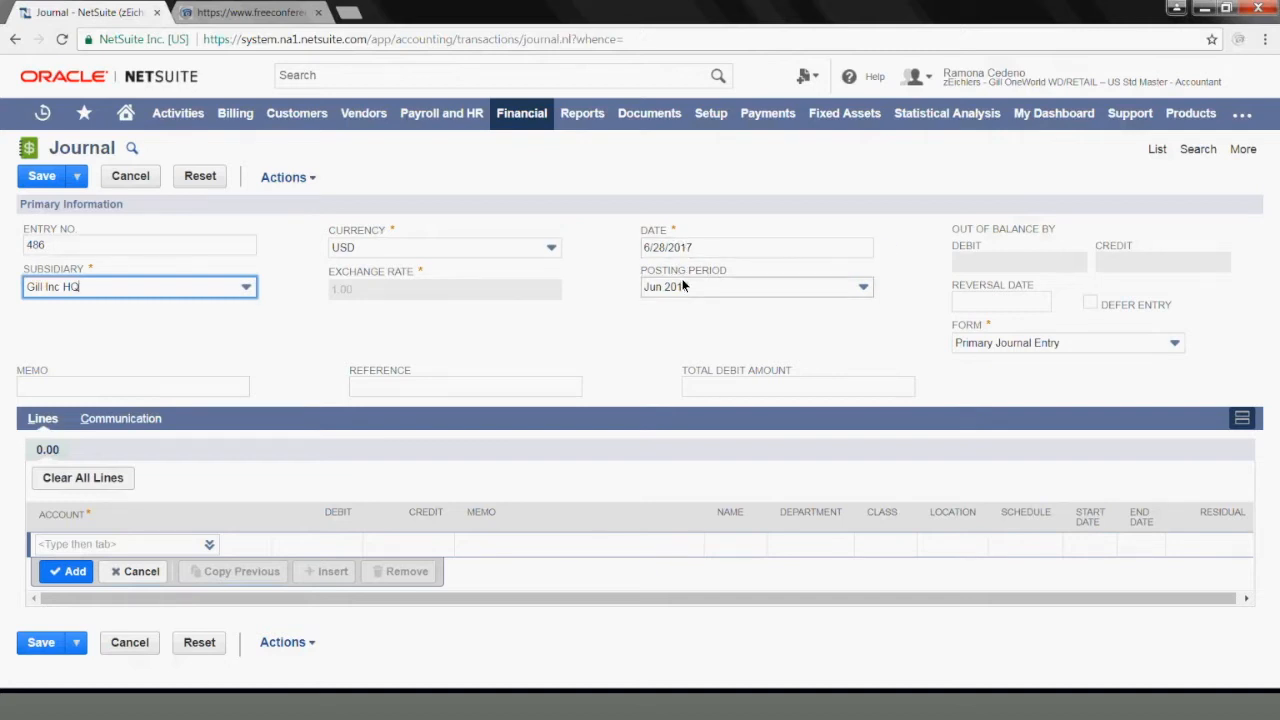
{"action": "mouse_move", "coordinate": [683, 290]}
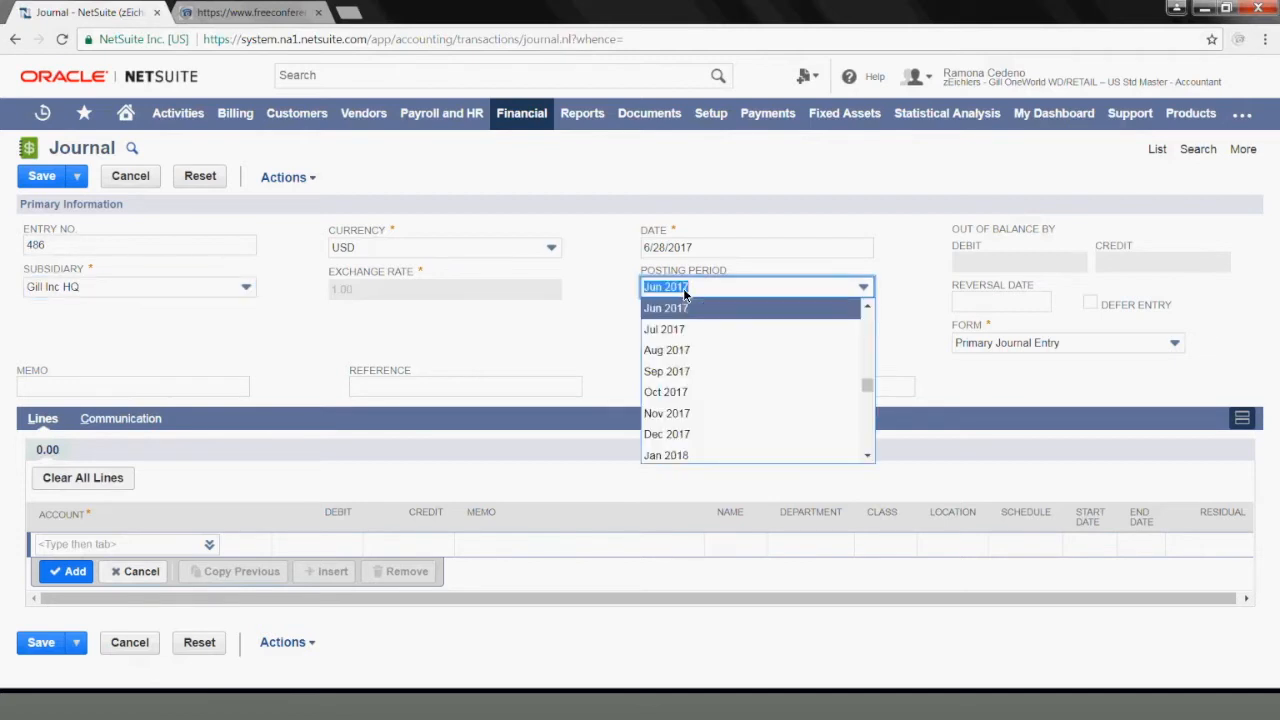
{"action": "left_click", "coordinate": [666, 307]}
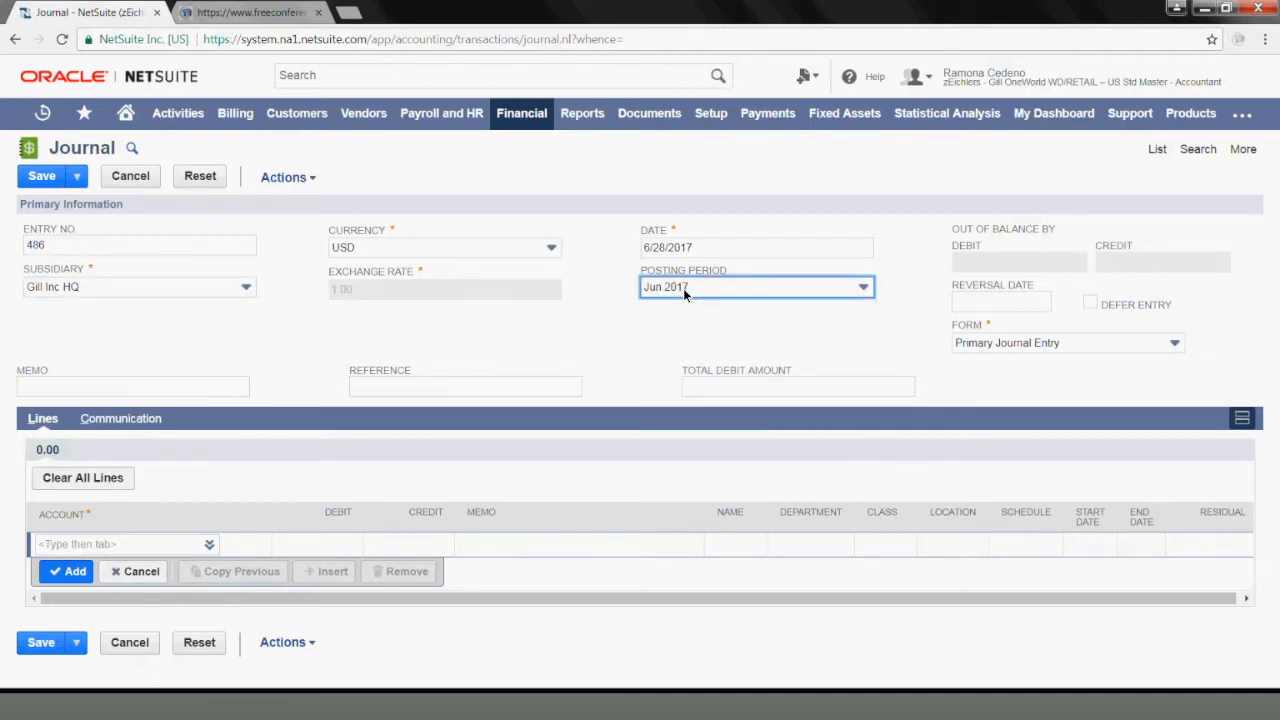
{"action": "mouse_move", "coordinate": [682, 300]}
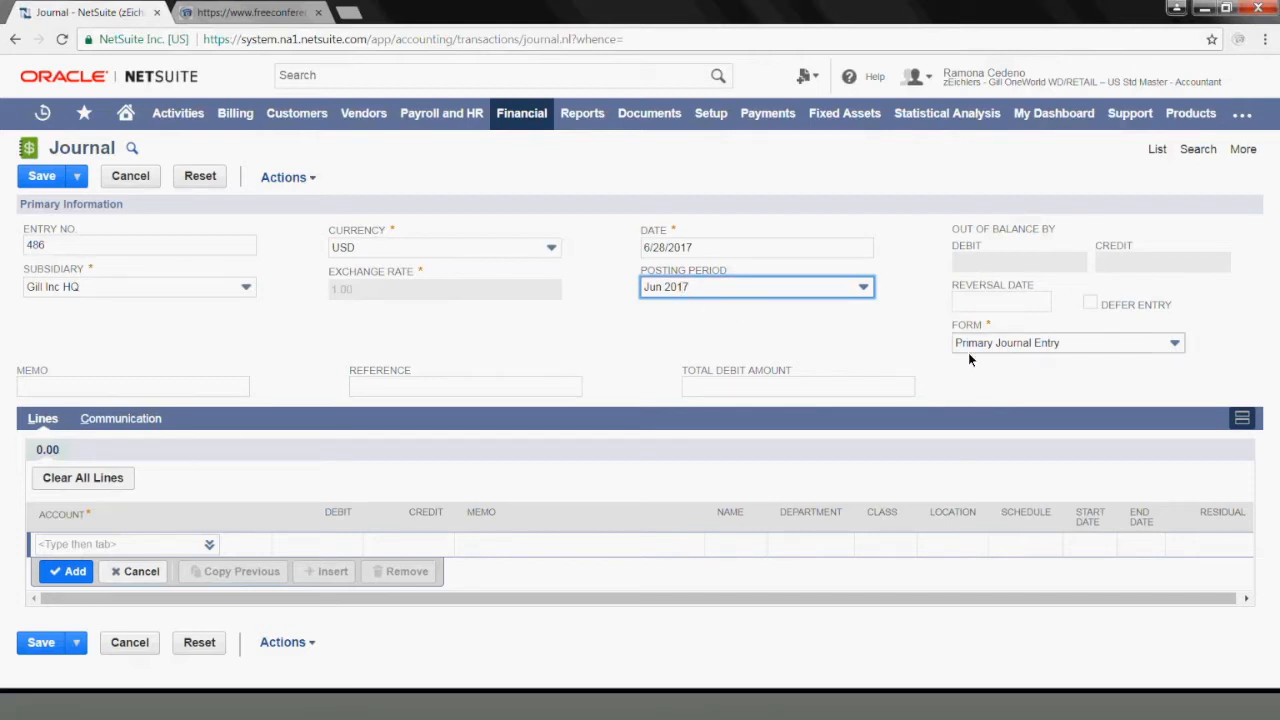
{"action": "mouse_move", "coordinate": [702, 309]}
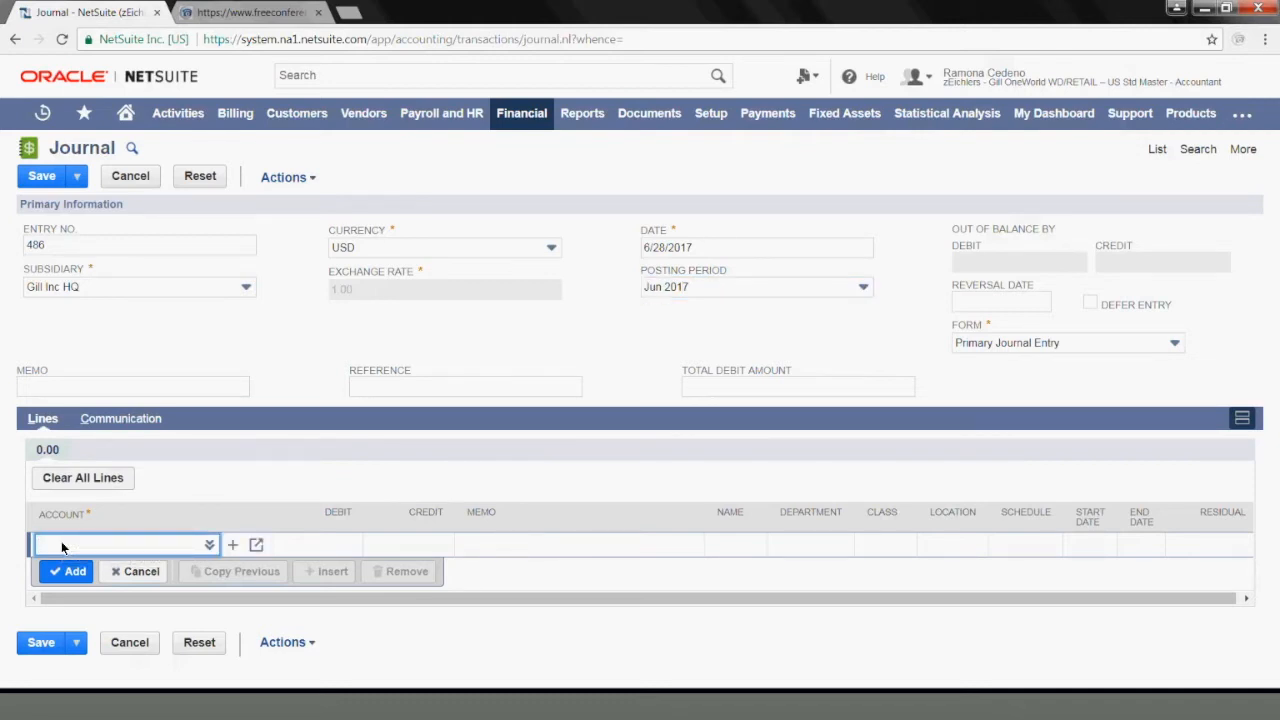
- Add a 15,000.00 debit line to 6070 Professional Fees : Accounting, memo 'Monthly accounting fees'
{"action": "type", "text": "account"}
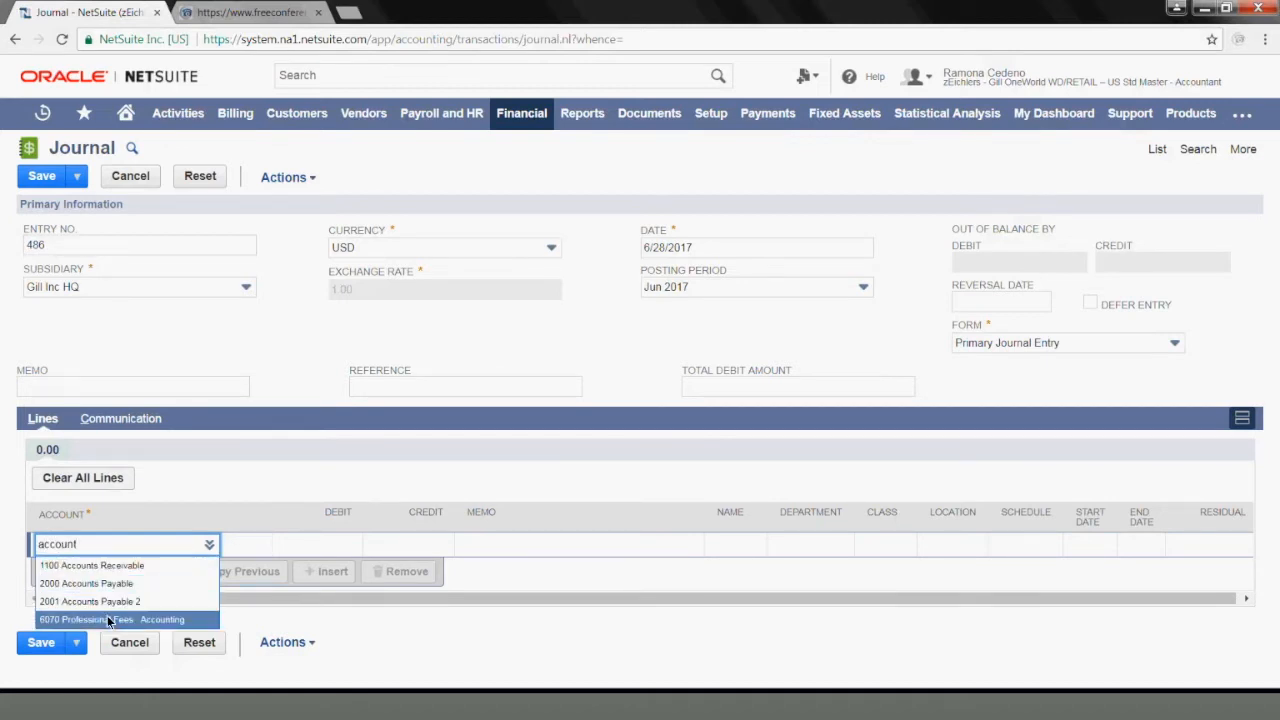
{"action": "left_click", "coordinate": [110, 619]}
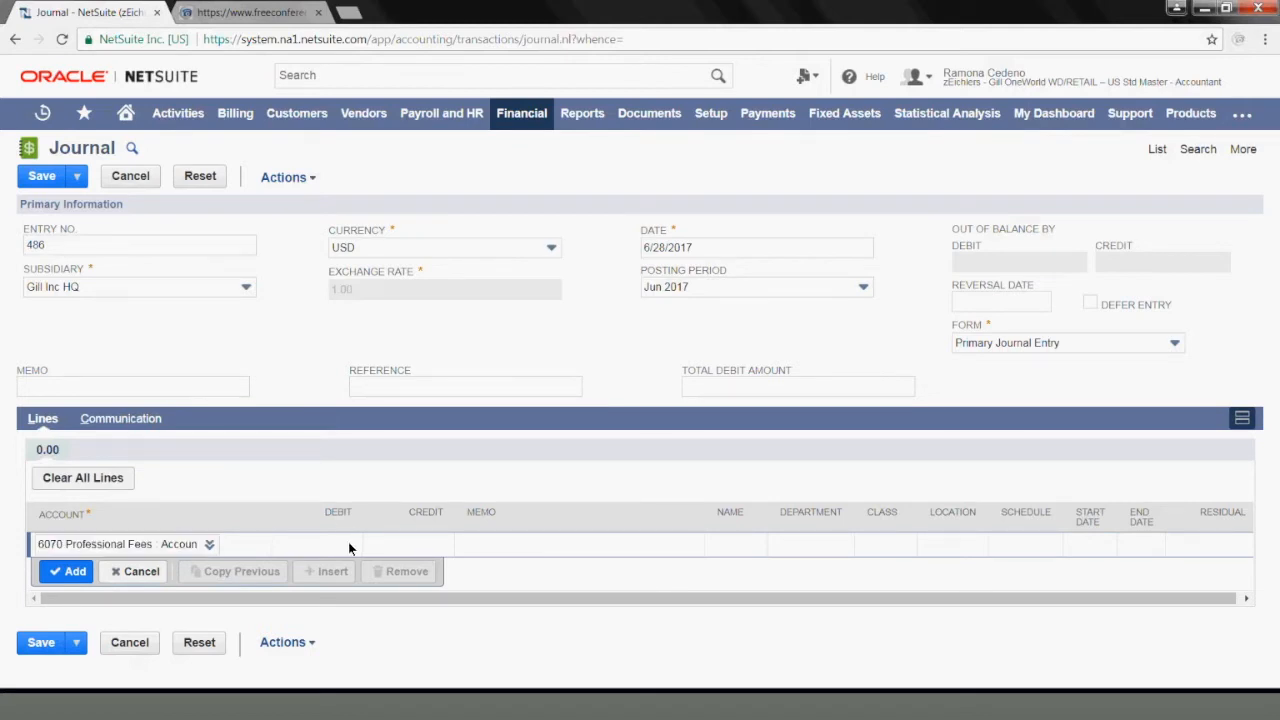
{"action": "left_click", "coordinate": [268, 545]}
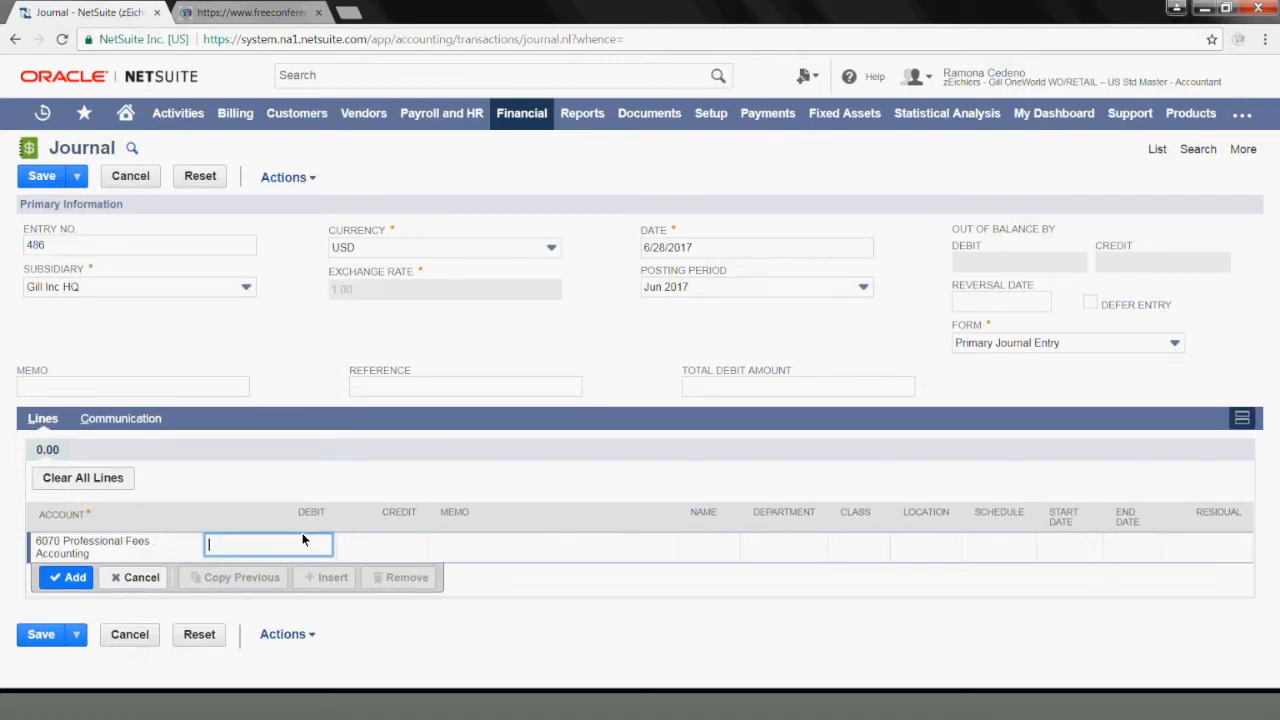
{"action": "type", "text": "1000"}
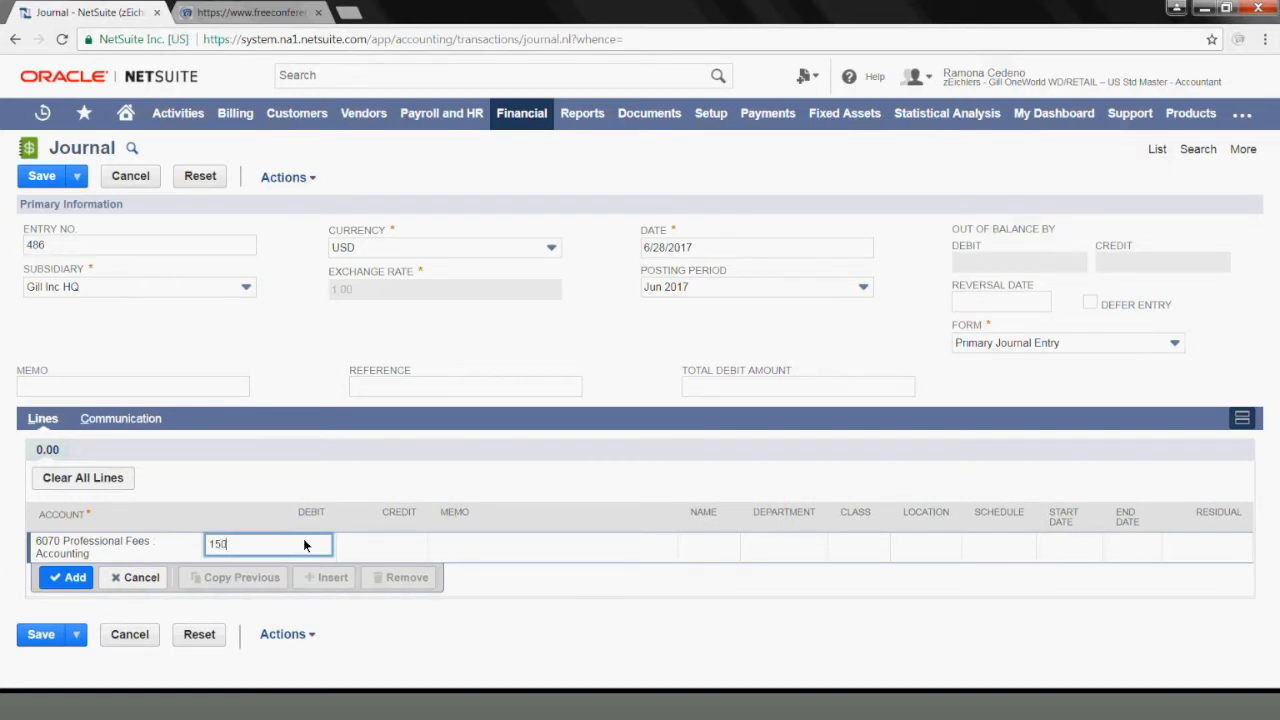
{"action": "left_click", "coordinate": [360, 544]}
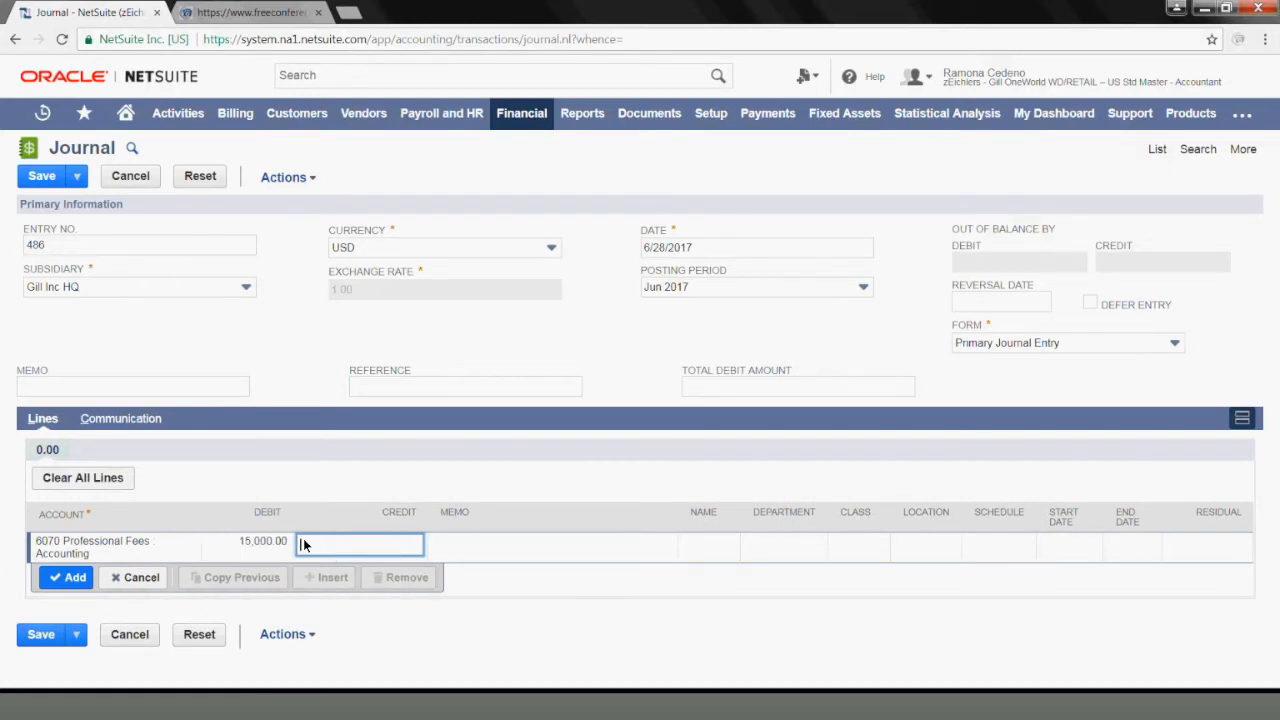
{"action": "left_click", "coordinate": [505, 535]}
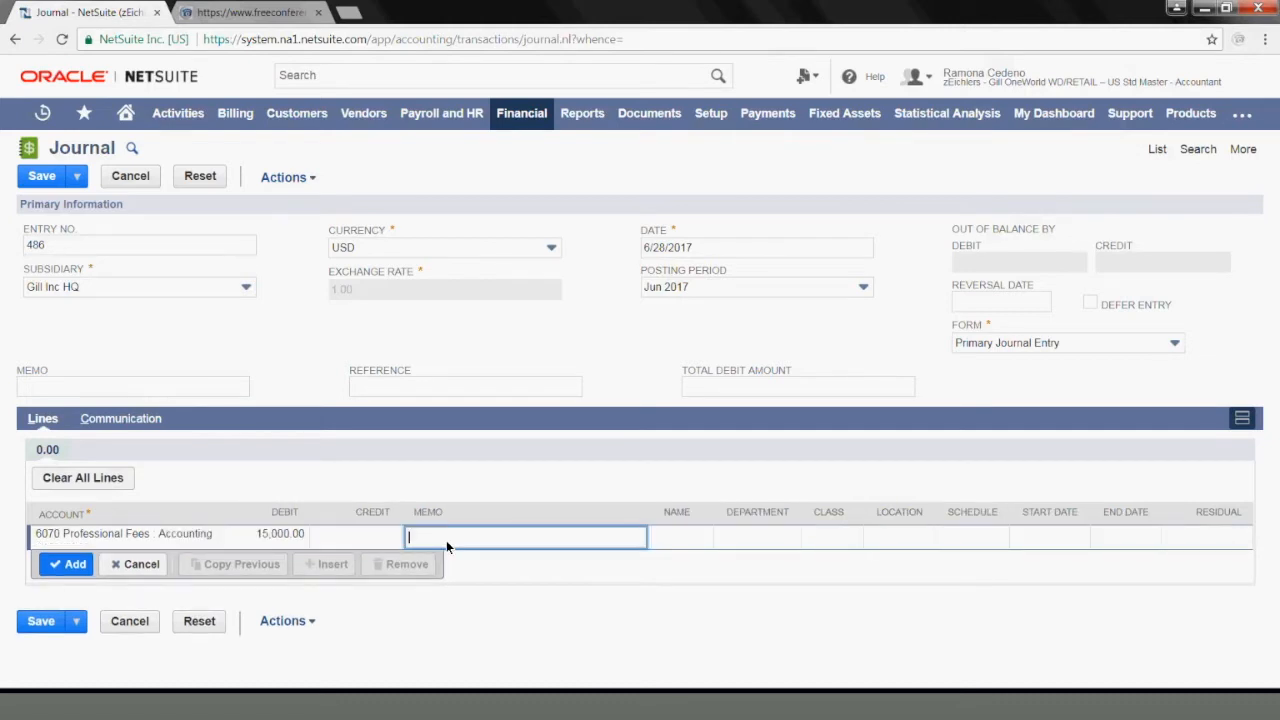
{"action": "type", "text": "Monthly accounting fees"}
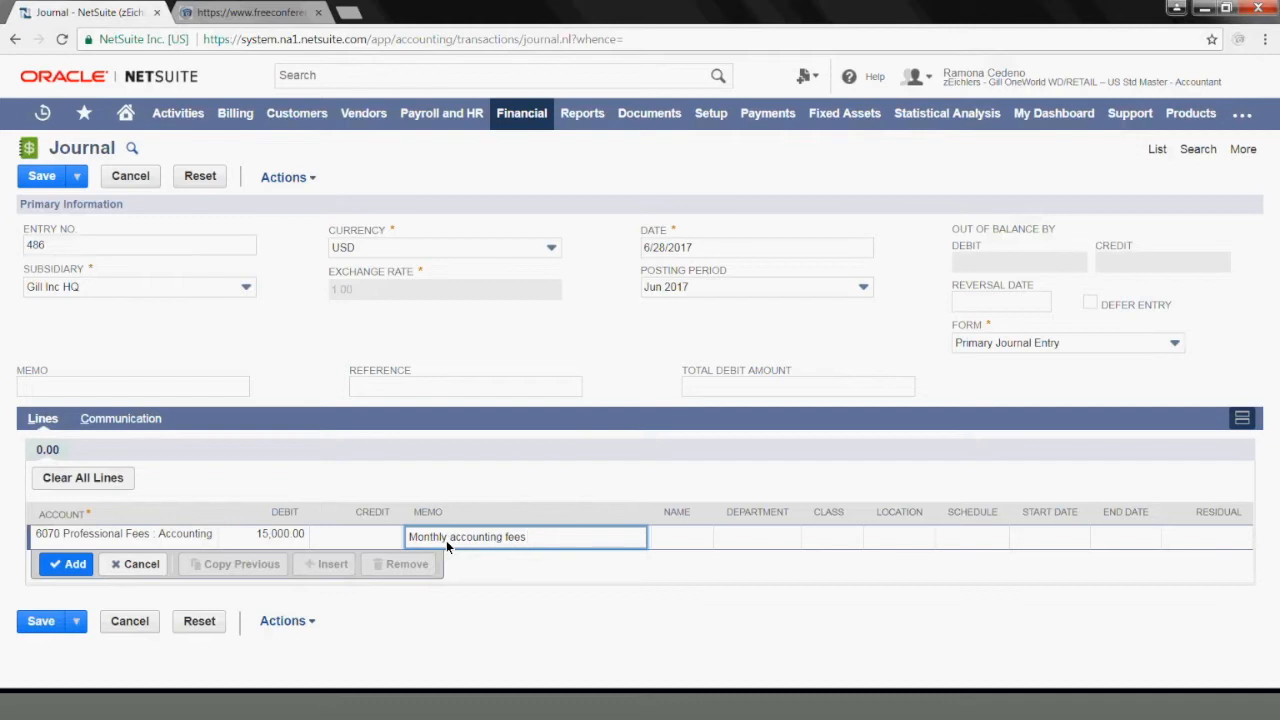
{"action": "triple_click", "coordinate": [467, 537]}
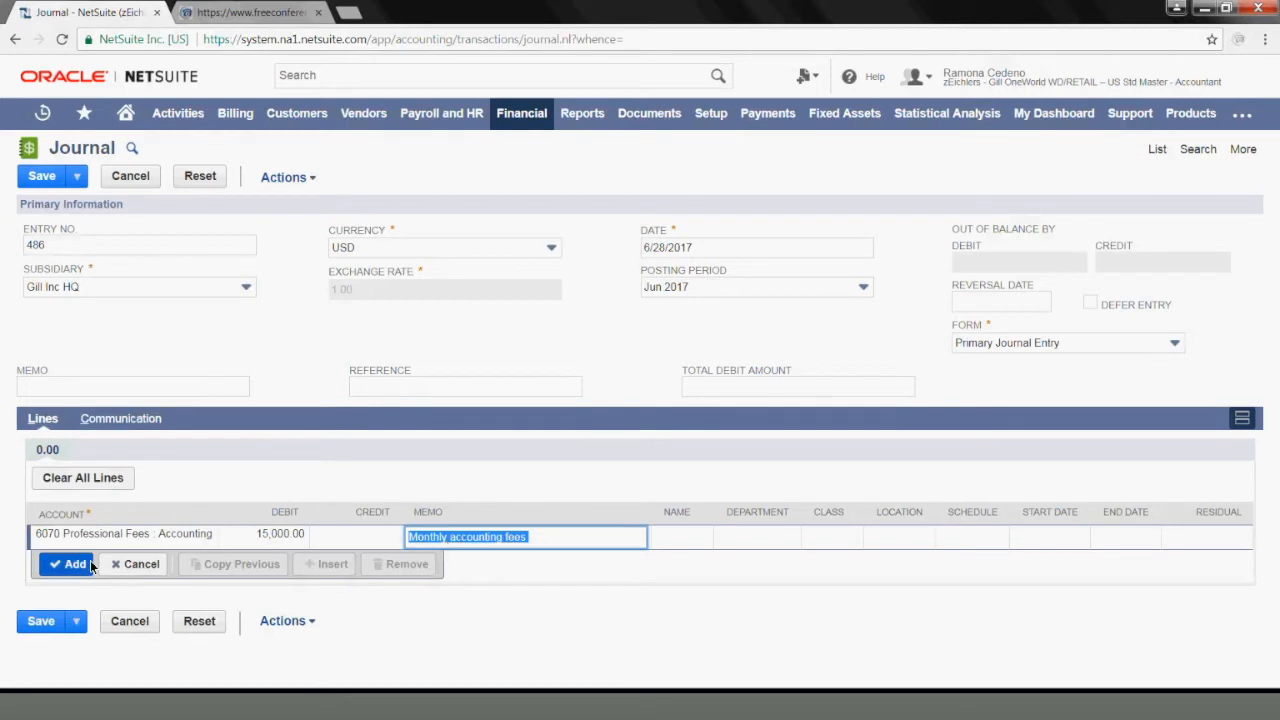
{"action": "left_click", "coordinate": [67, 564]}
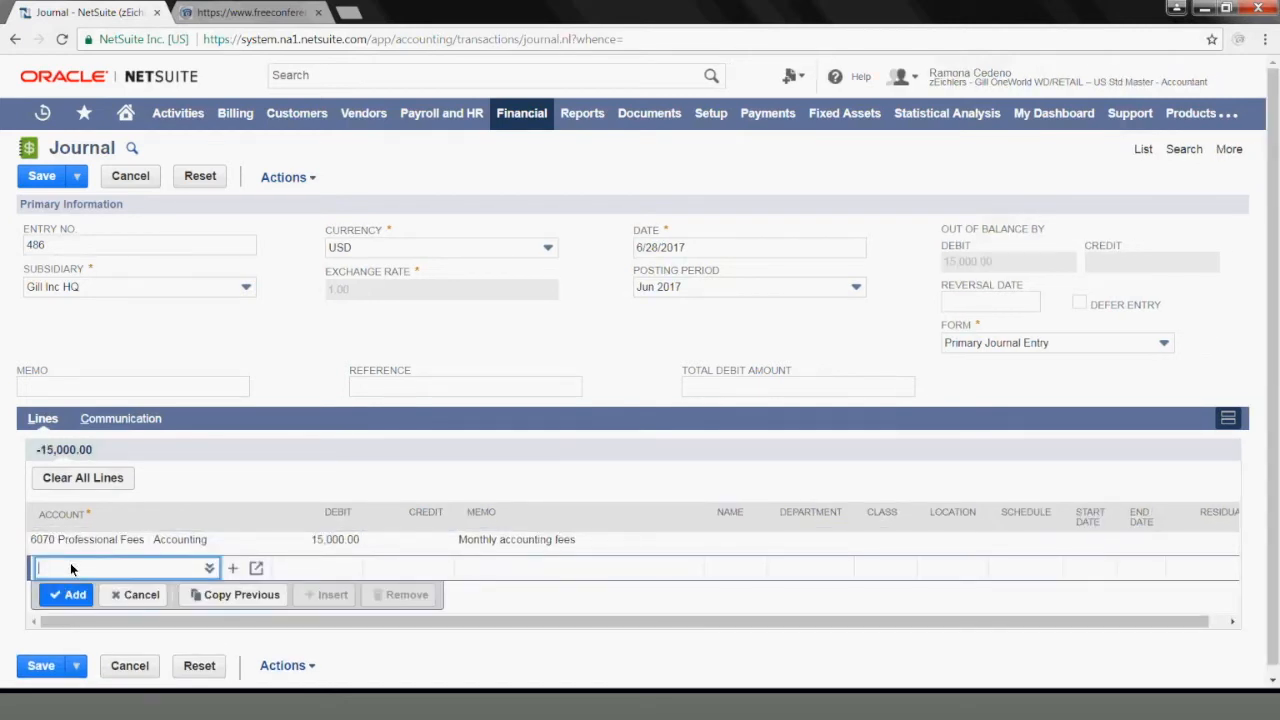
- Credit 2005 Accrued Expenses 15,000.00 on line two with memo 'Monthly accounting fees'
{"action": "type", "text": "accrued Expenses"}
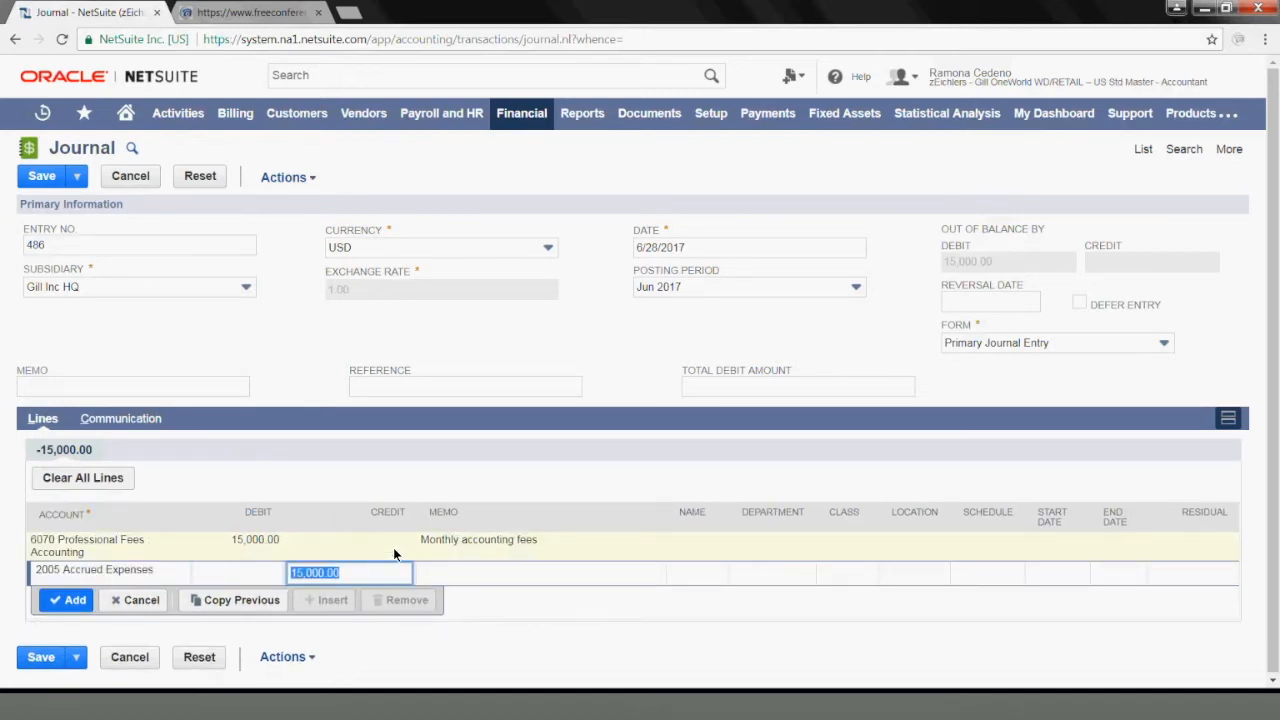
{"action": "left_click", "coordinate": [515, 573]}
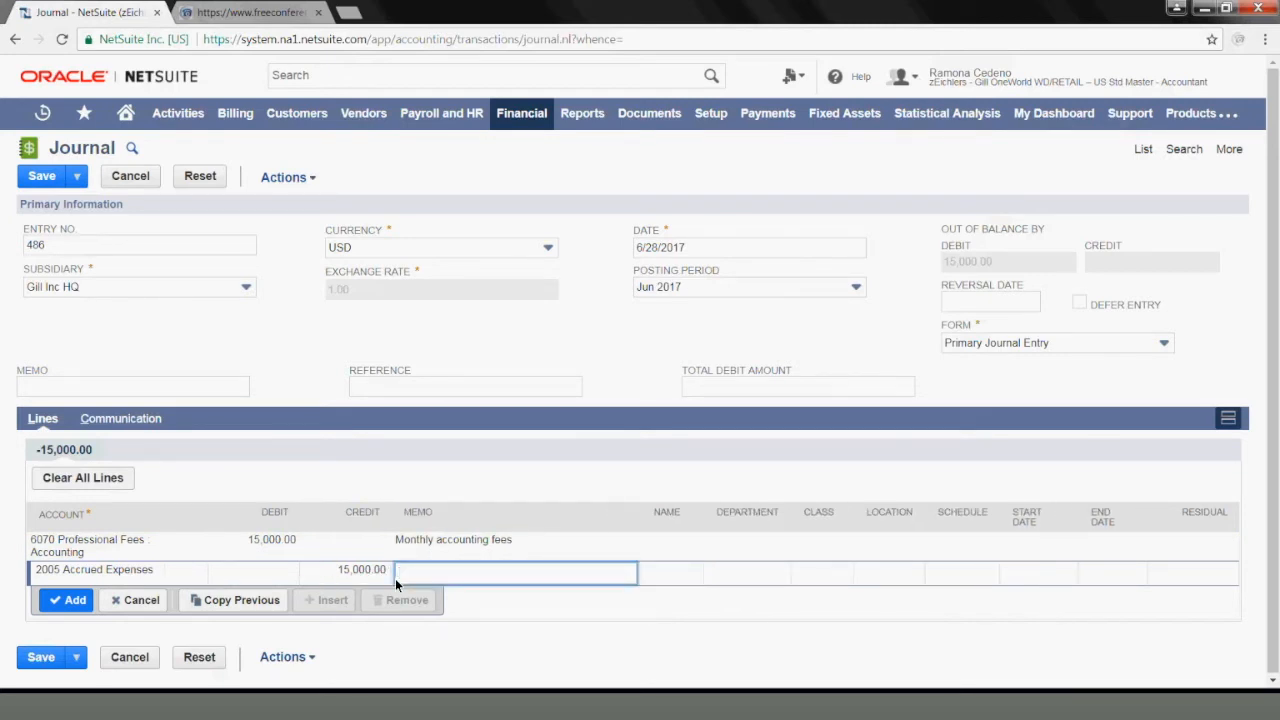
{"action": "type", "text": "Monthly accounting fees"}
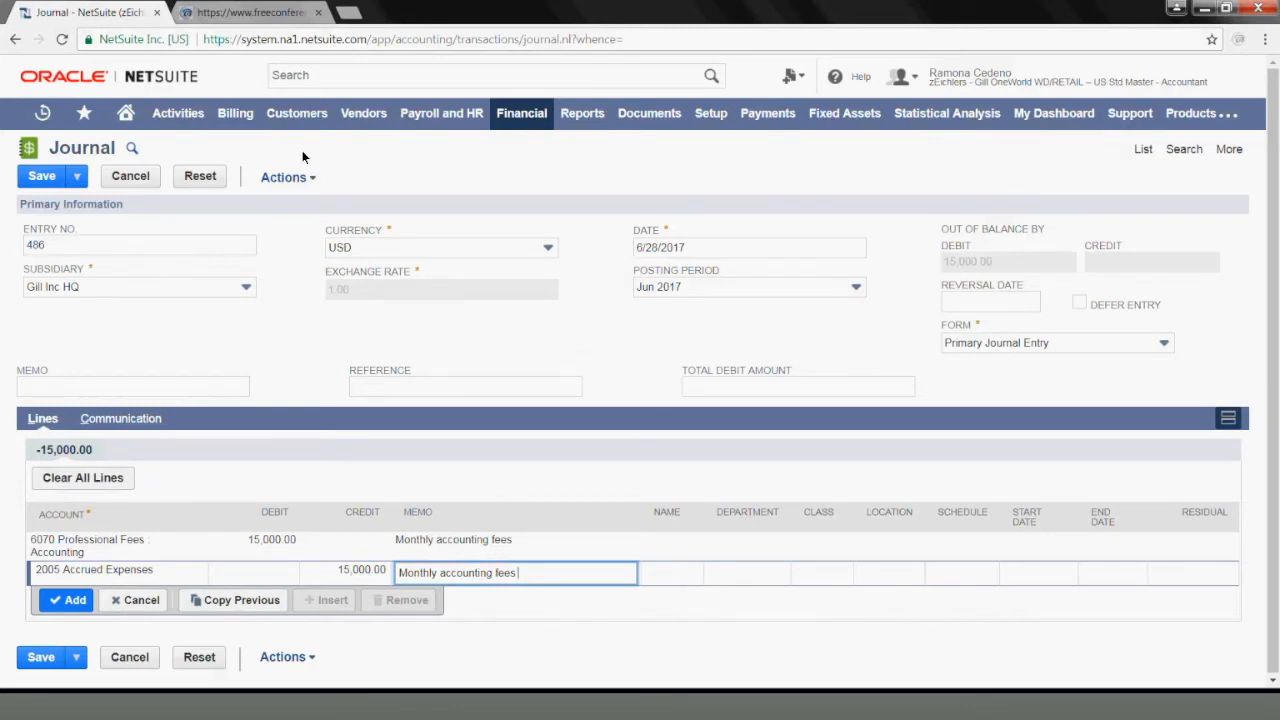
{"action": "left_click", "coordinate": [287, 177]}
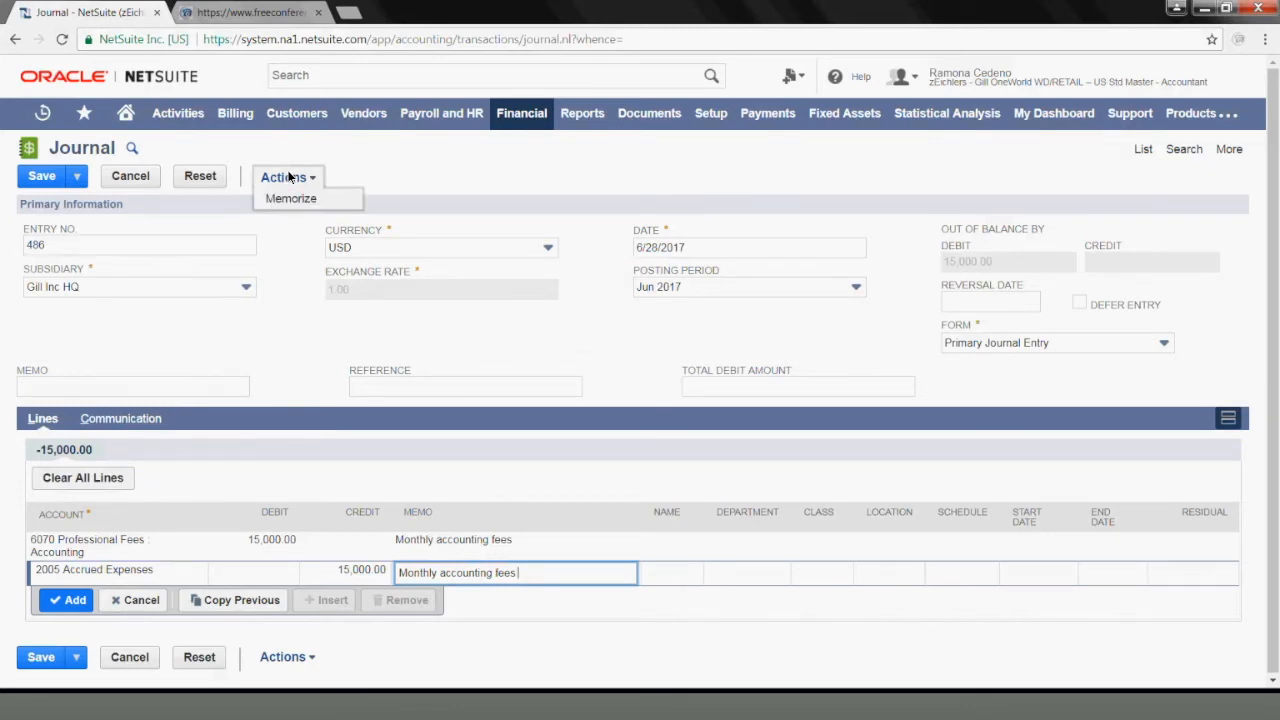
{"action": "mouse_move", "coordinate": [312, 185]}
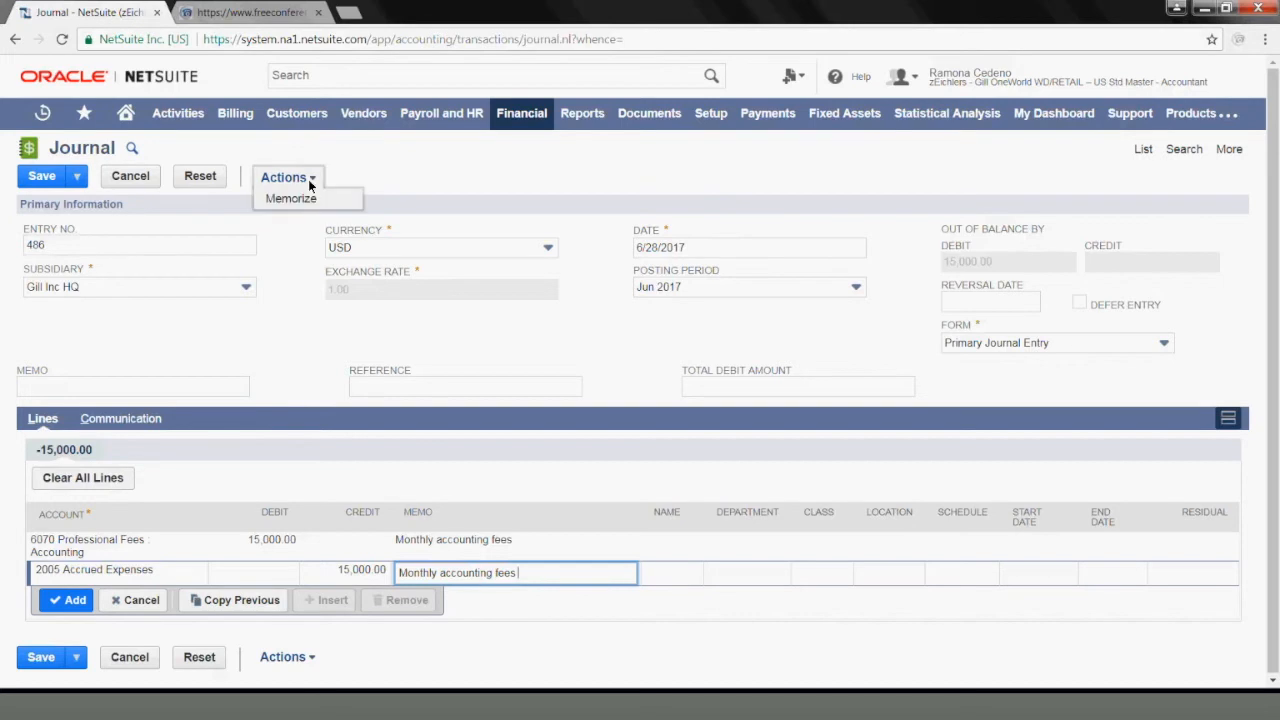
{"action": "mouse_move", "coordinate": [289, 200]}
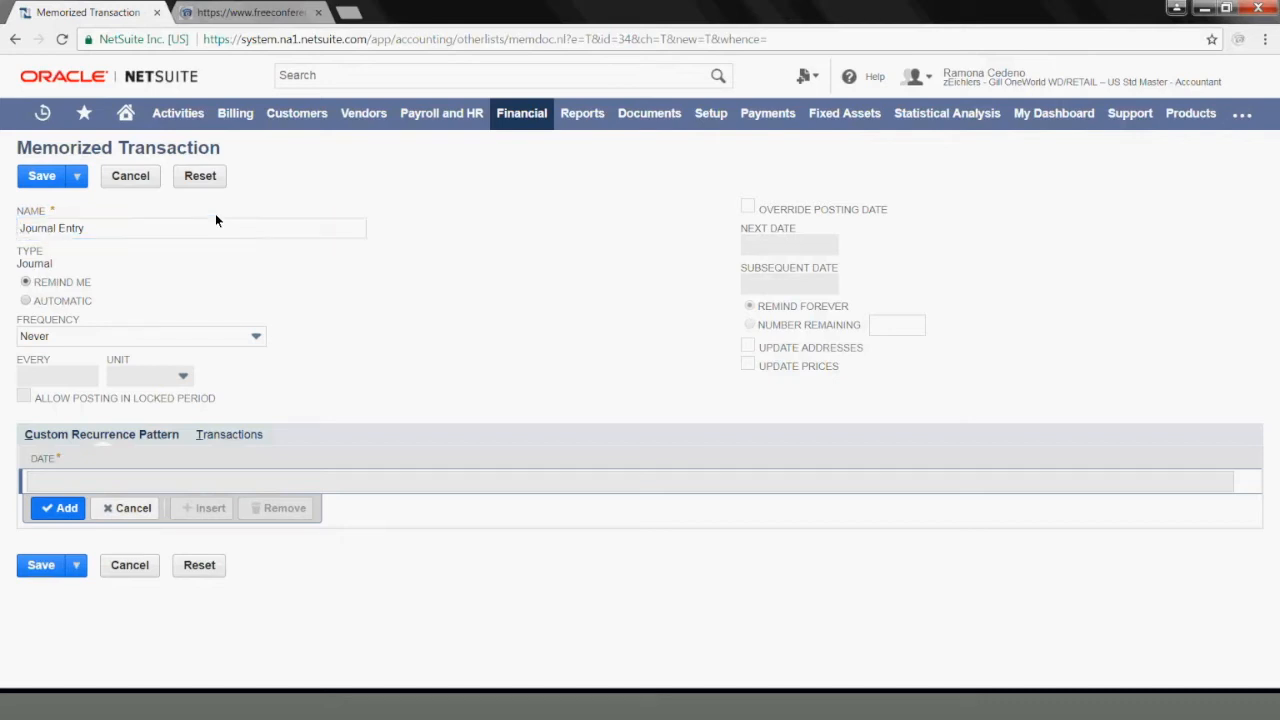
- Replace the default memorized transaction name with '2017 accounting fees'
{"action": "double_click", "coordinate": [65, 228]}
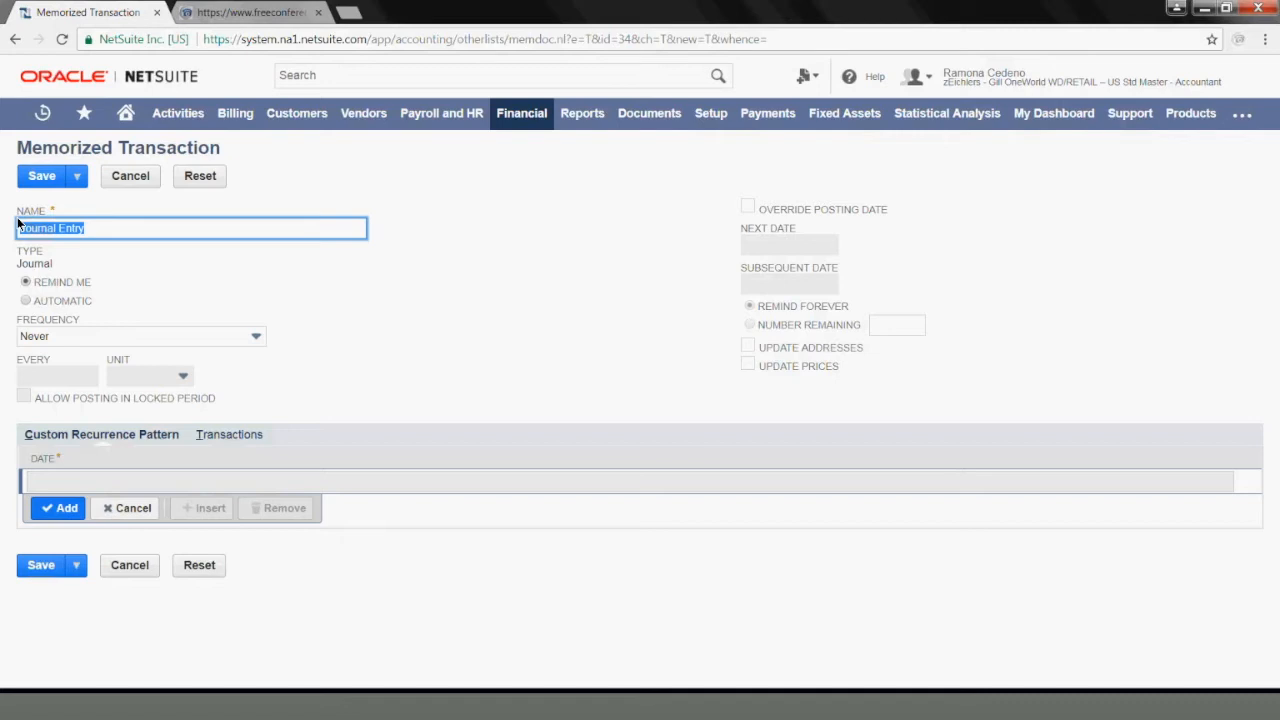
{"action": "type", "text": "2017"}
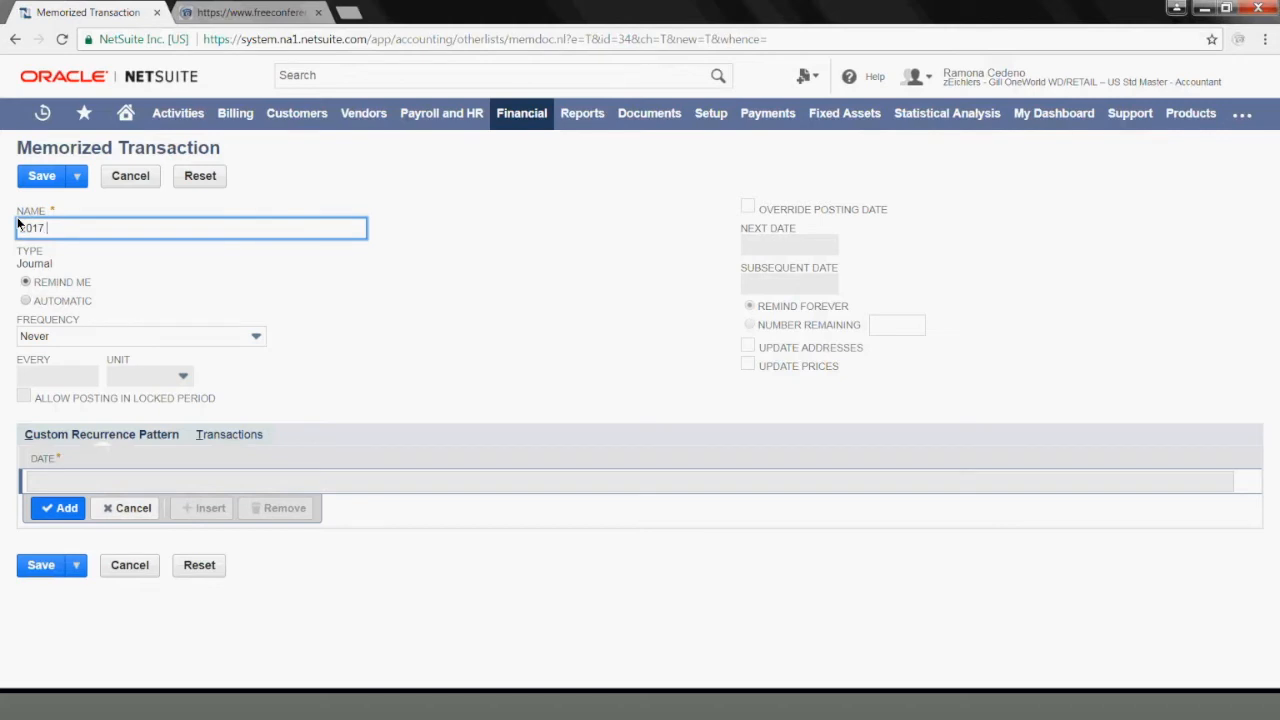
{"action": "type", "text": "ad"}
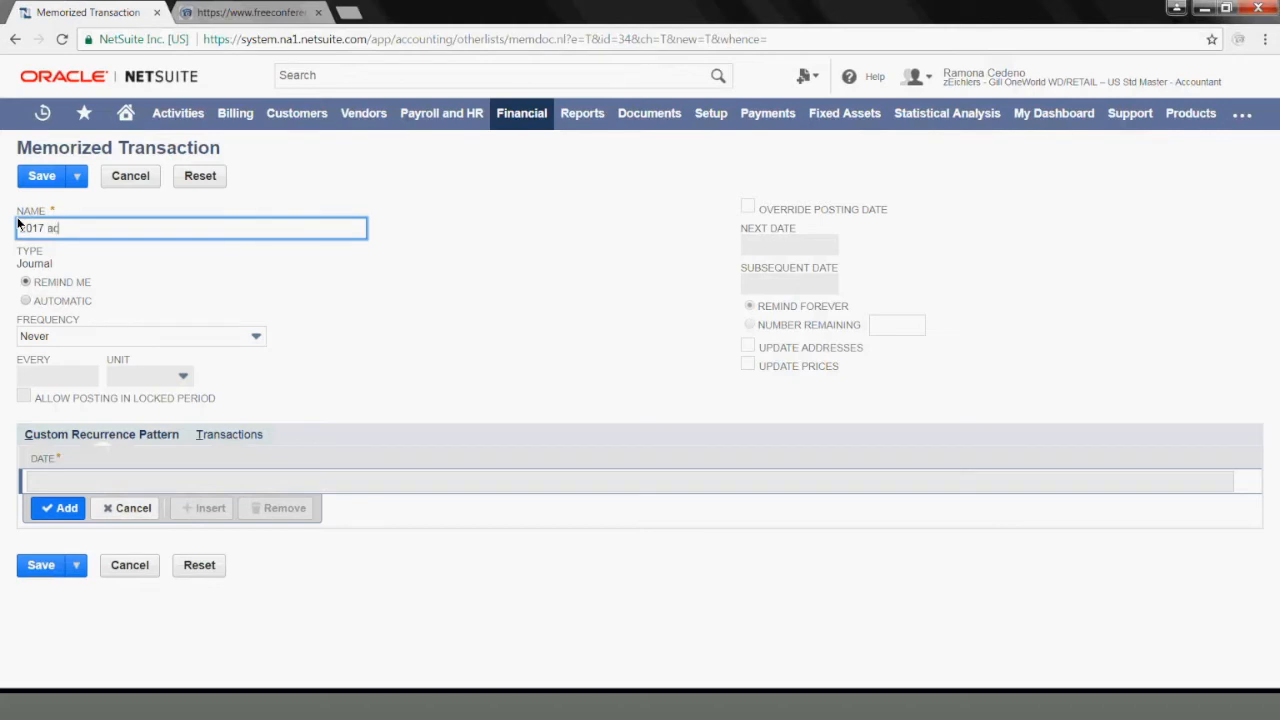
{"action": "type", "text": "con"}
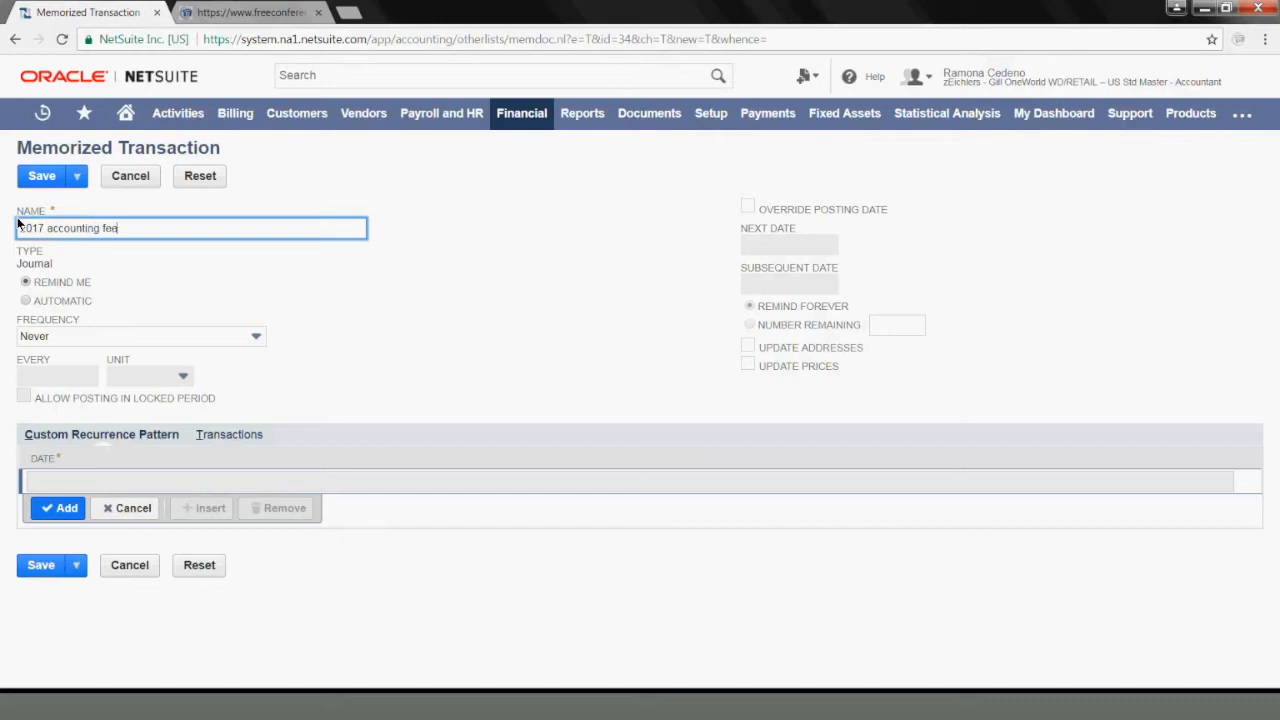
{"action": "type", "text": "s"}
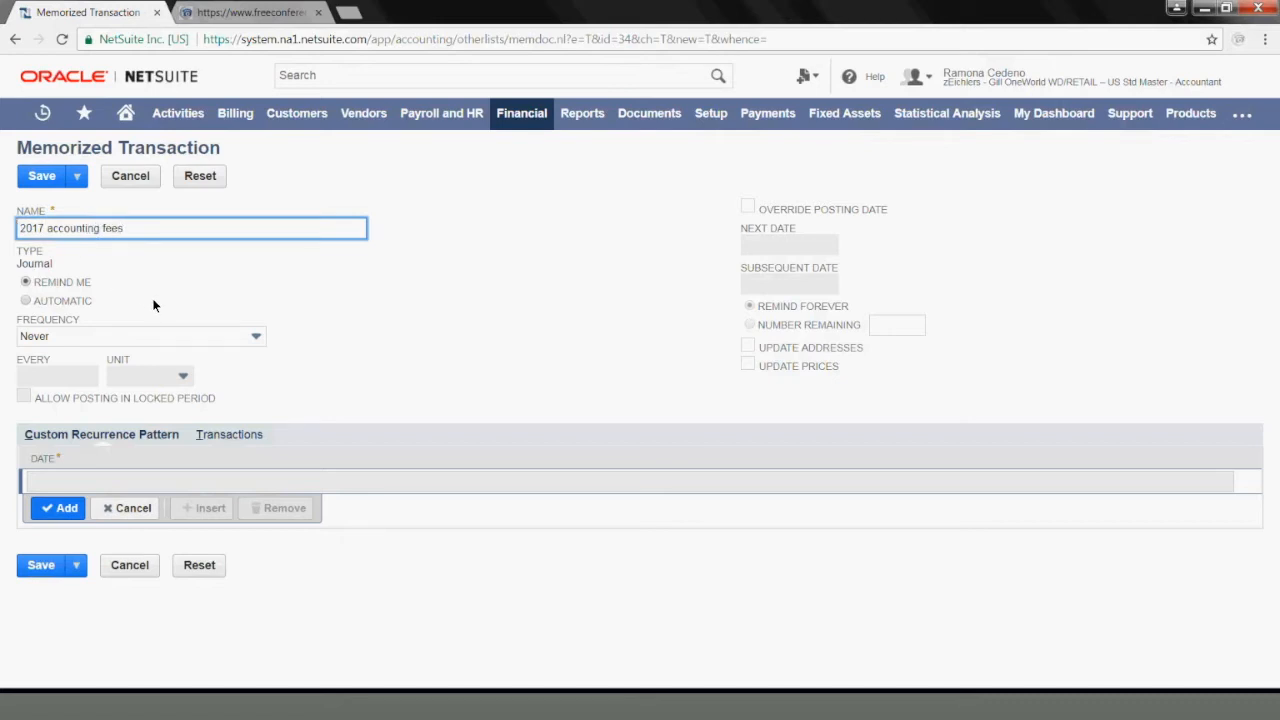
{"action": "mouse_move", "coordinate": [58, 278]}
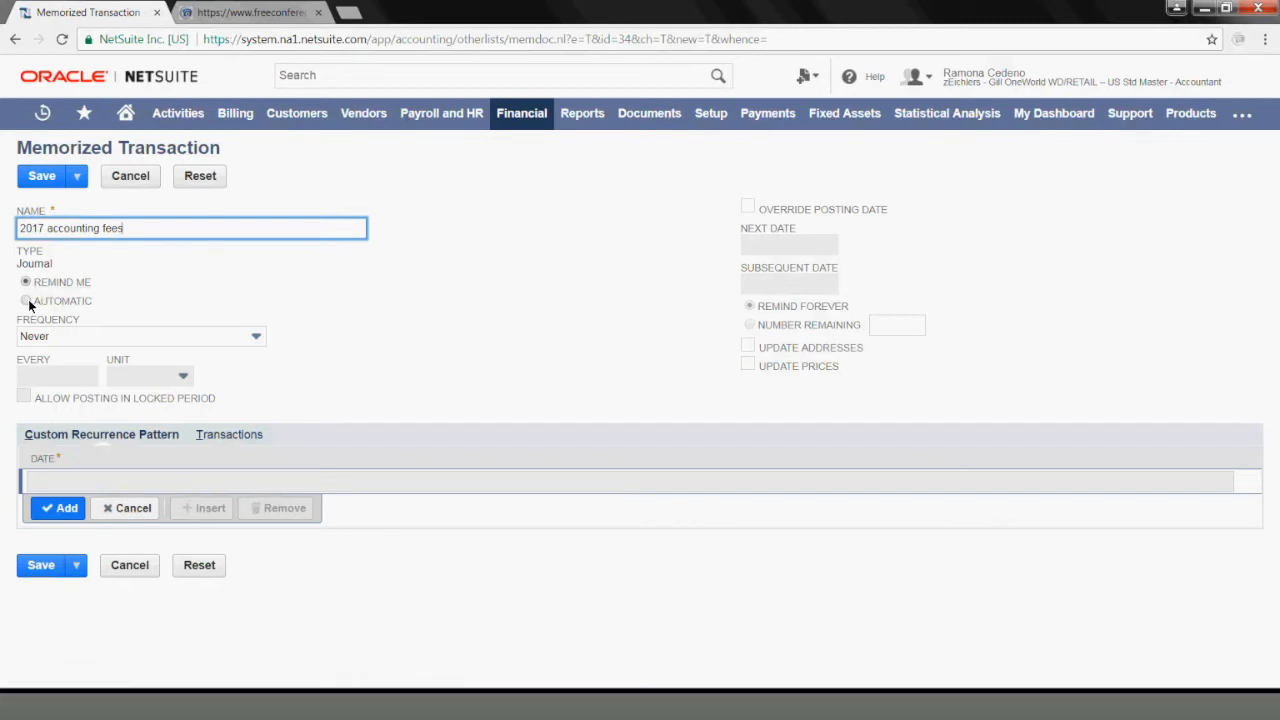
{"action": "mouse_move", "coordinate": [62, 282]}
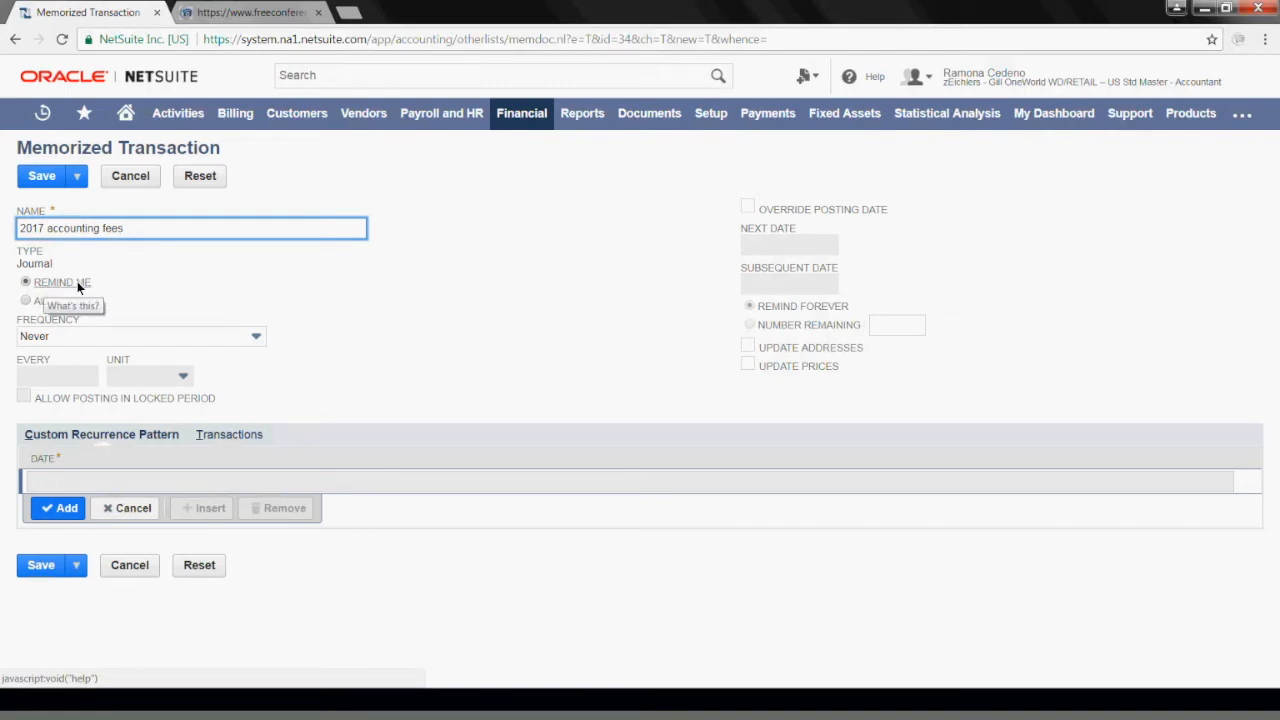
{"action": "mouse_move", "coordinate": [63, 289]}
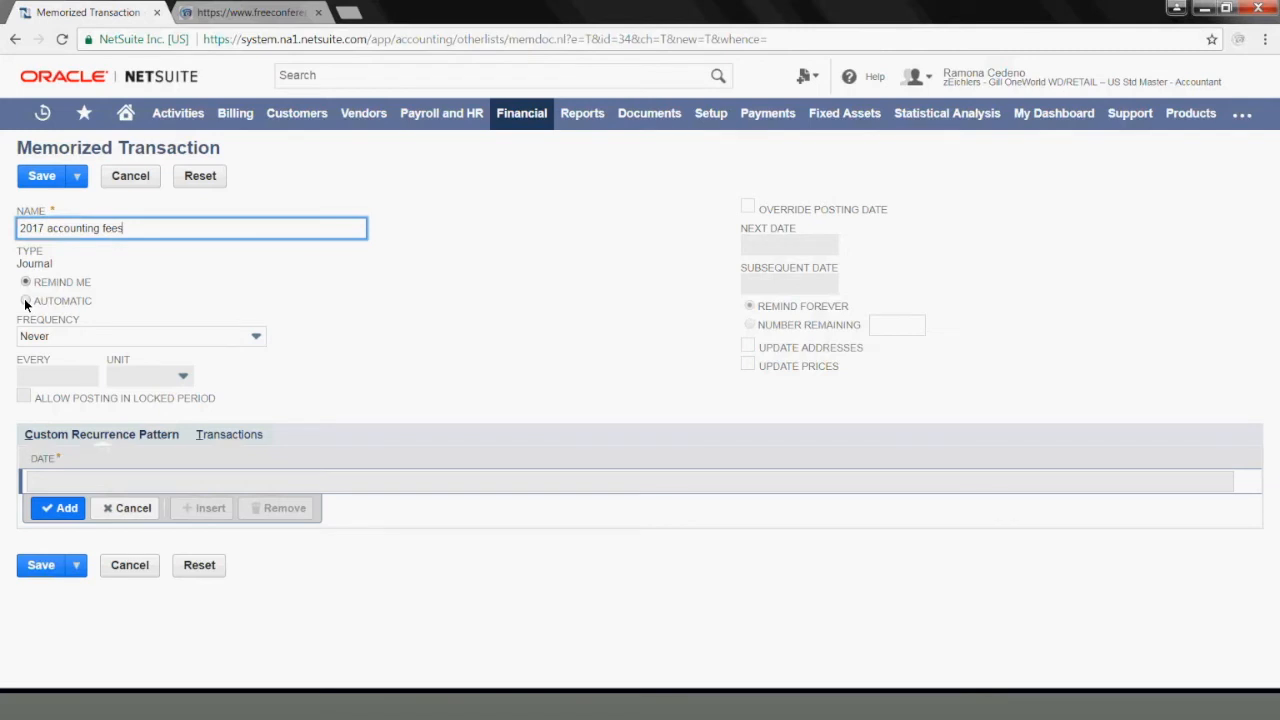
- Switch the memorized journal to Automatic posting with a Monthly frequency
{"action": "left_click", "coordinate": [25, 301]}
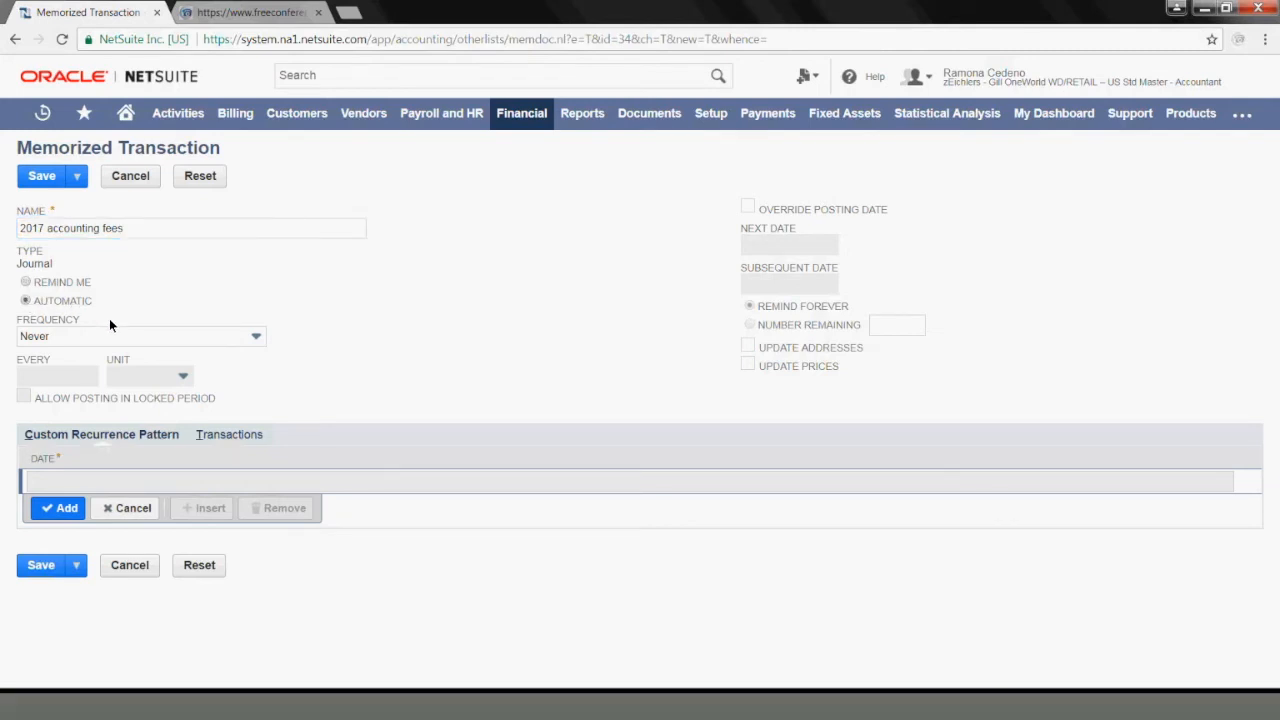
{"action": "left_click", "coordinate": [140, 335]}
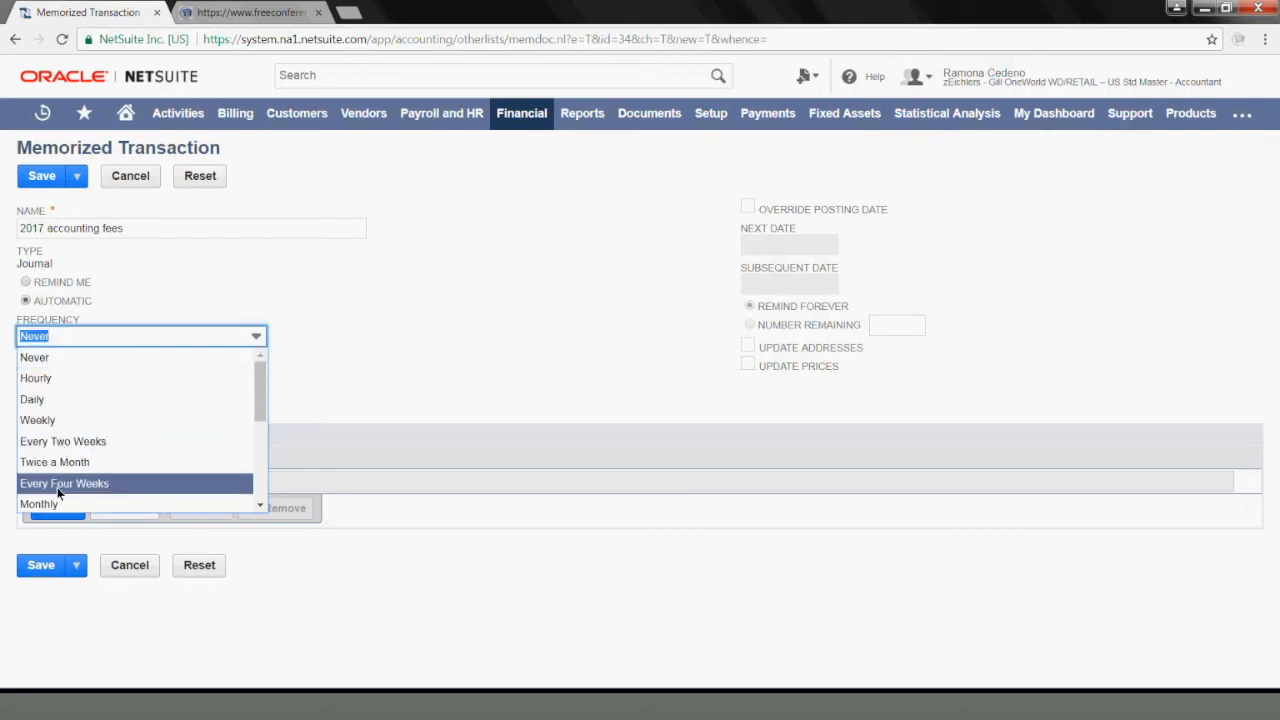
{"action": "mouse_move", "coordinate": [57, 504]}
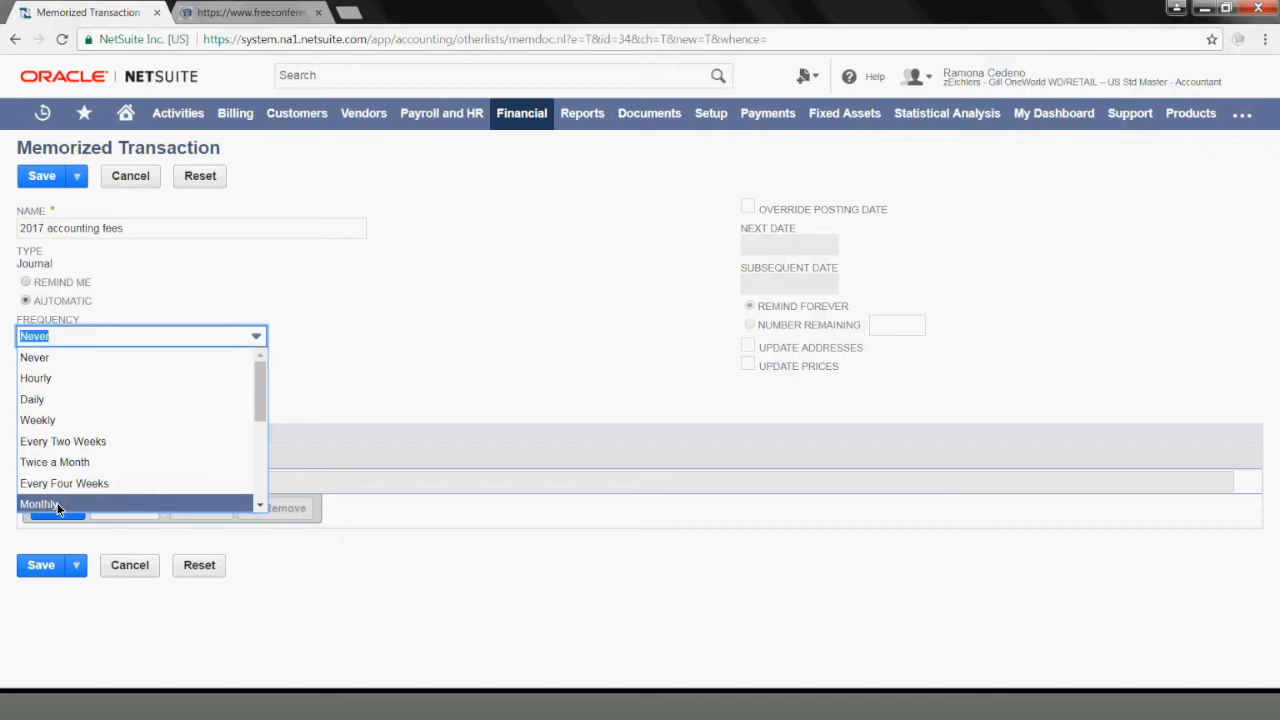
{"action": "left_click", "coordinate": [40, 503]}
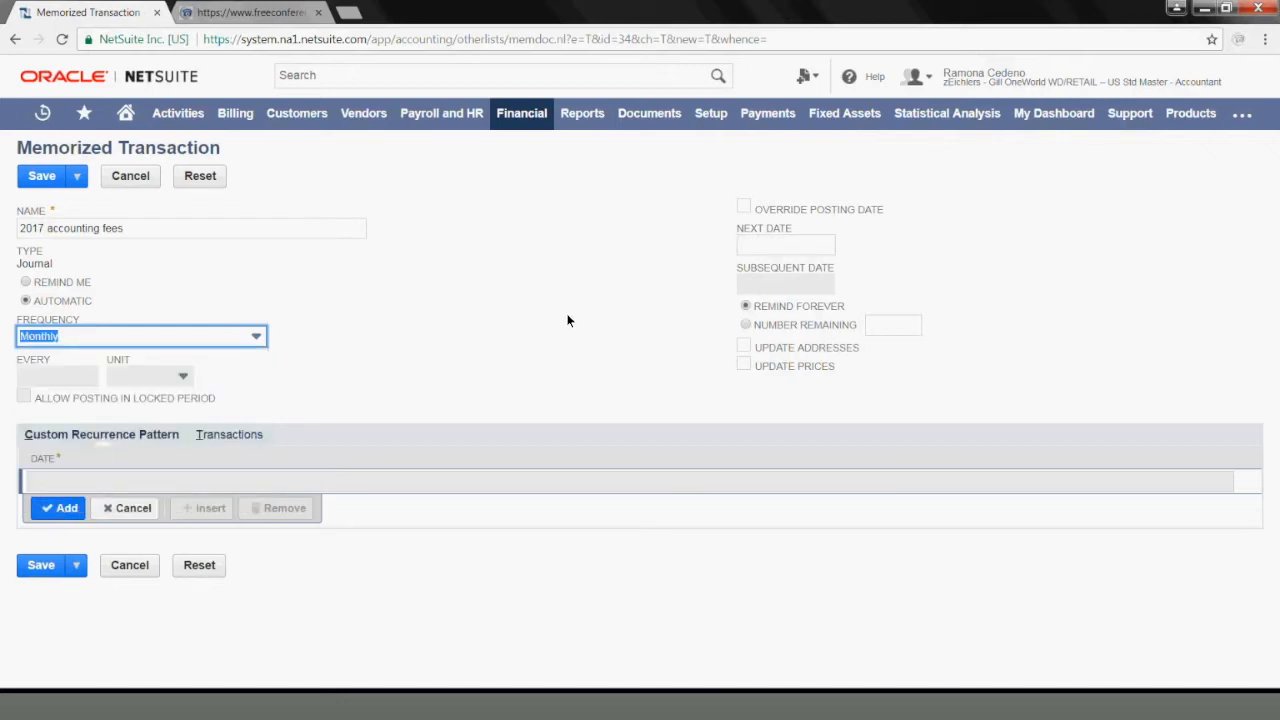
{"action": "mouse_move", "coordinate": [719, 268]}
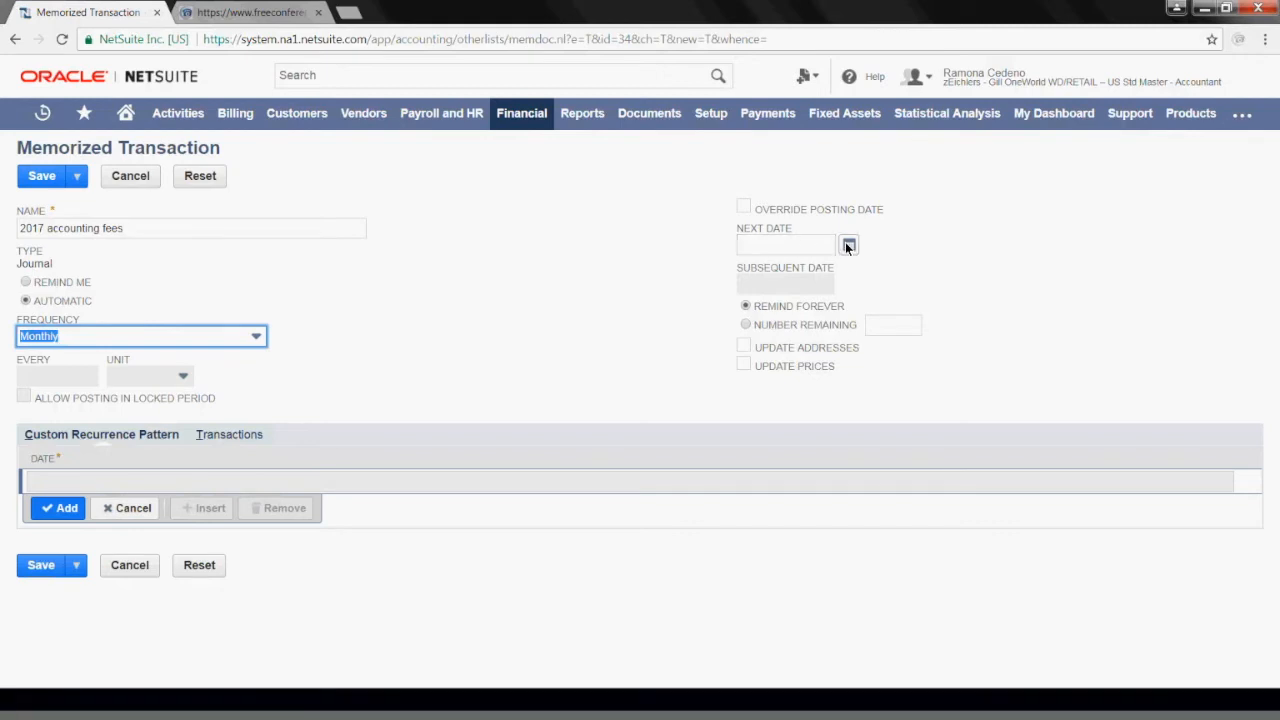
- Set the next posting date to 6/28/2017 and limit it to 7 remaining postings
{"action": "left_click", "coordinate": [847, 245]}
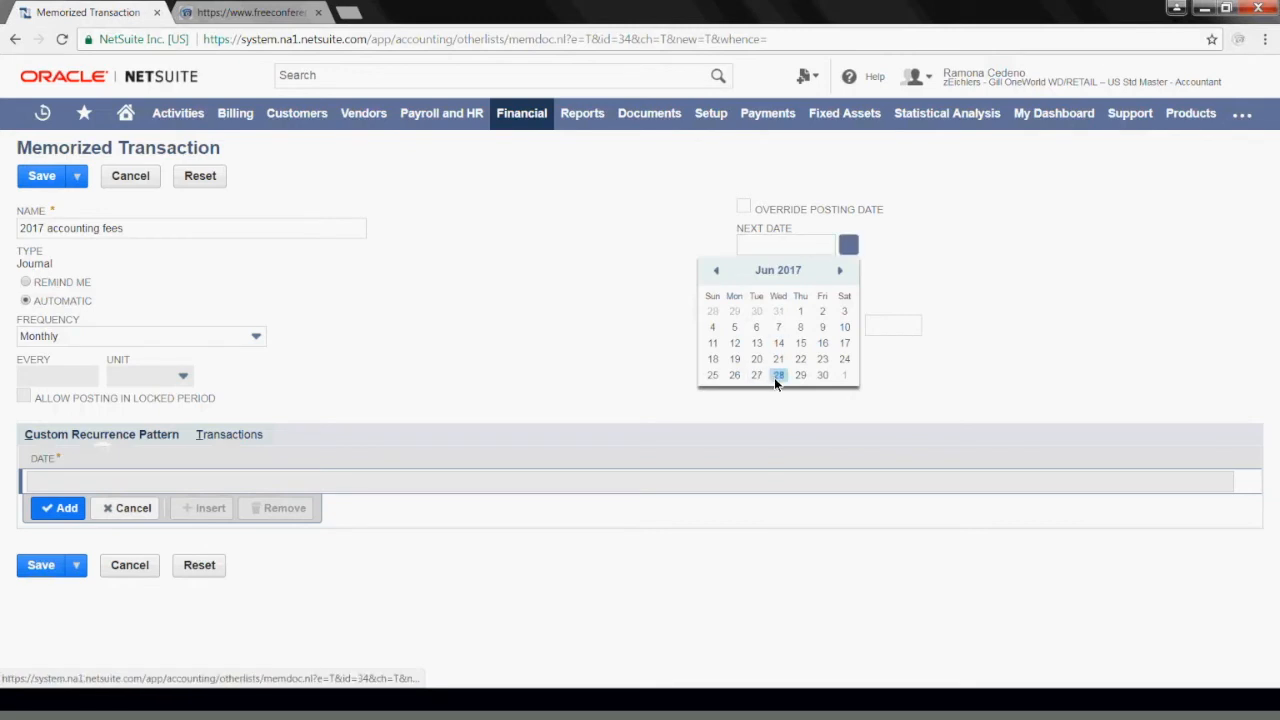
{"action": "left_click", "coordinate": [778, 374]}
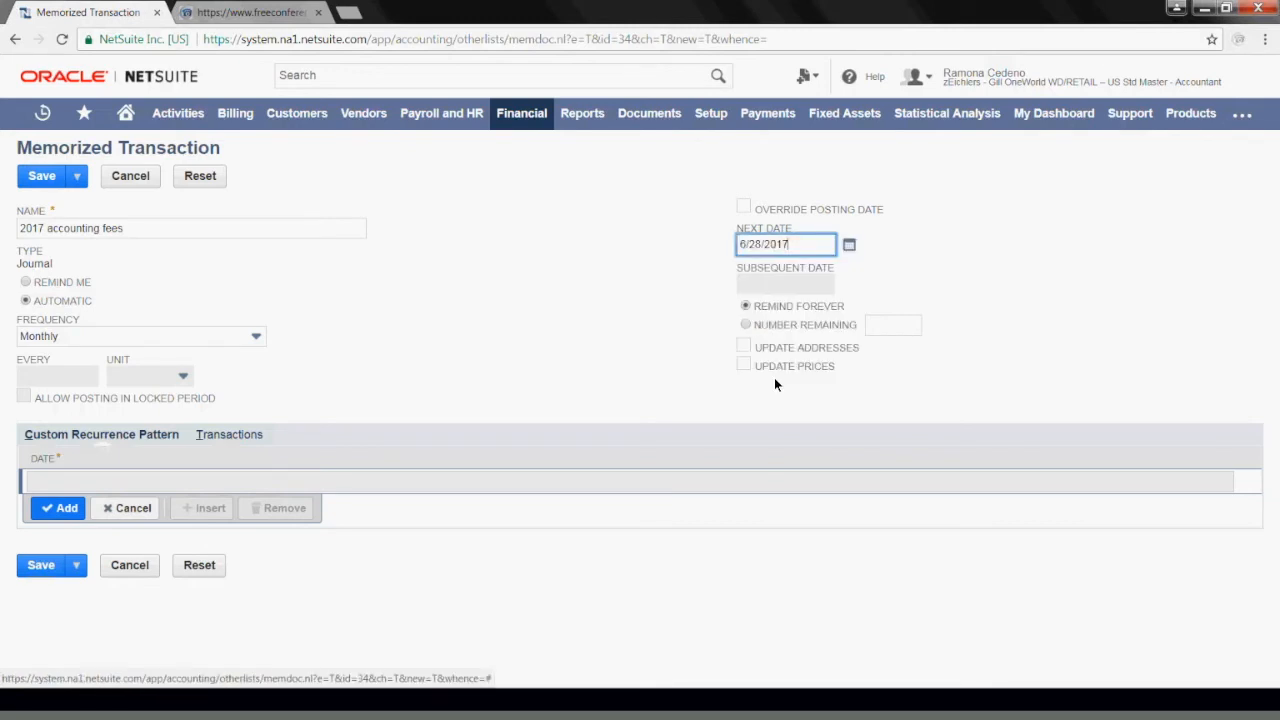
{"action": "mouse_move", "coordinate": [780, 325]}
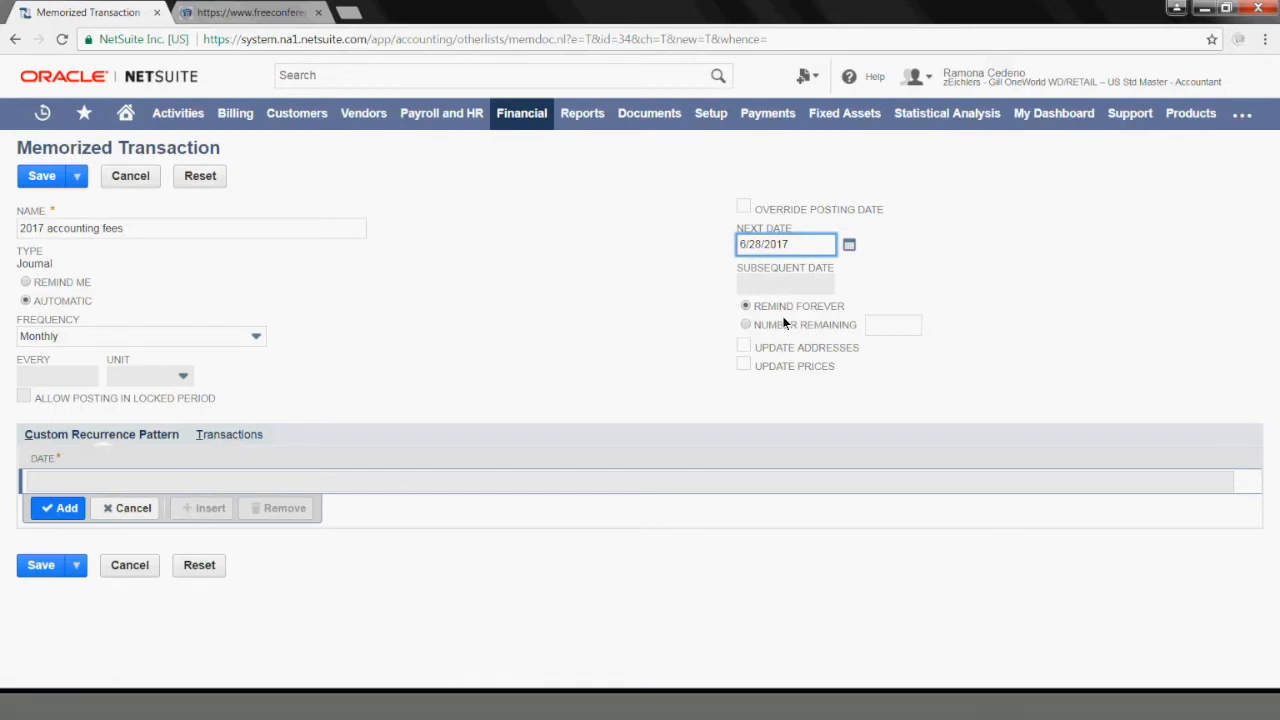
{"action": "left_click", "coordinate": [745, 324]}
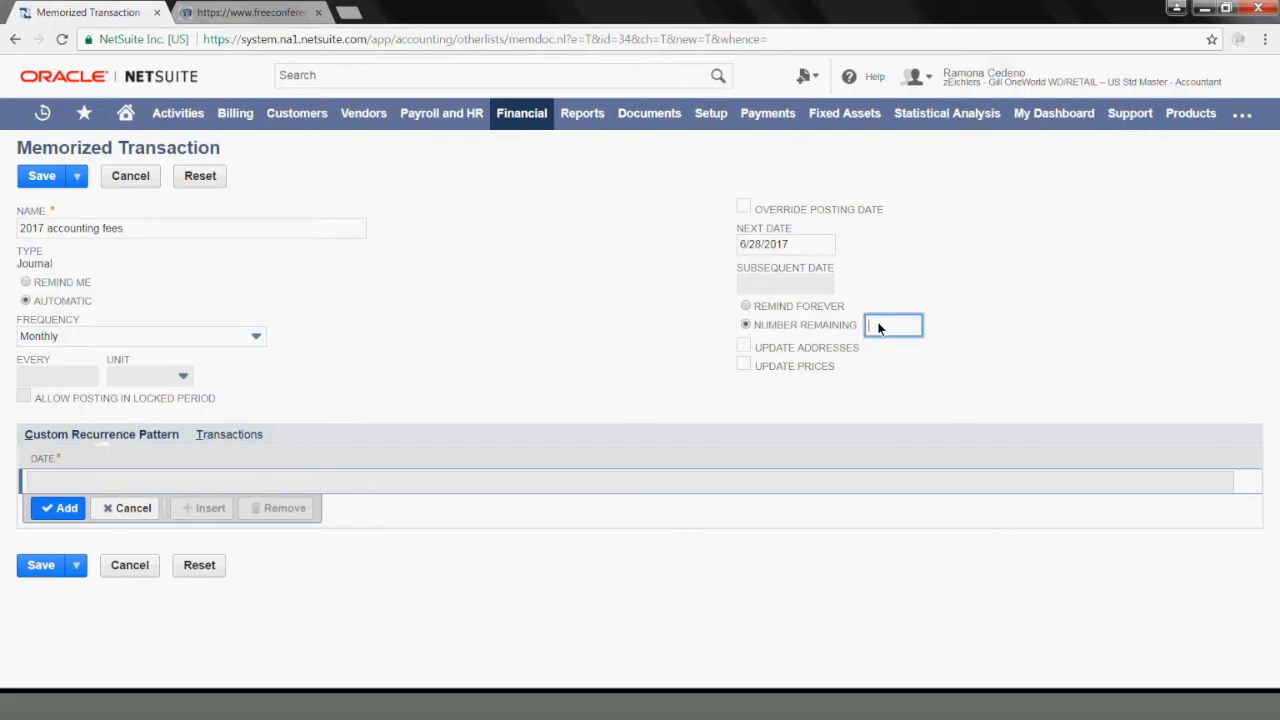
{"action": "type", "text": "7"}
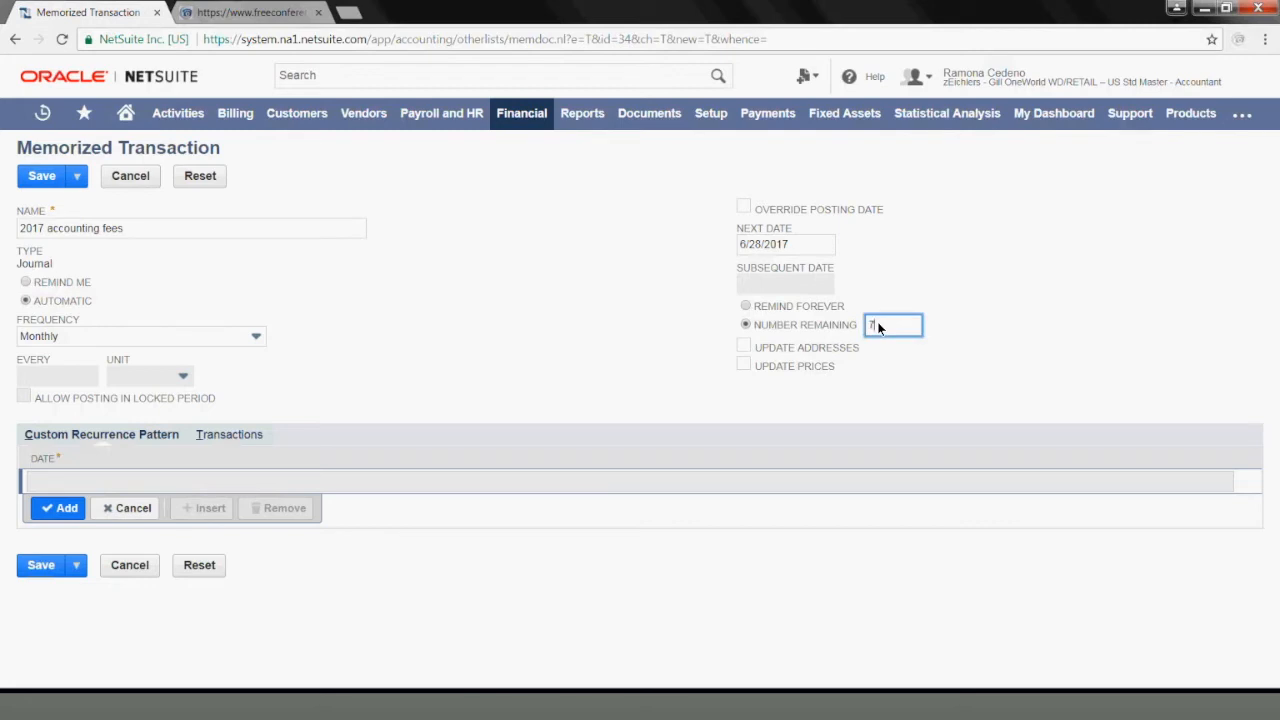
{"action": "mouse_move", "coordinate": [369, 360]}
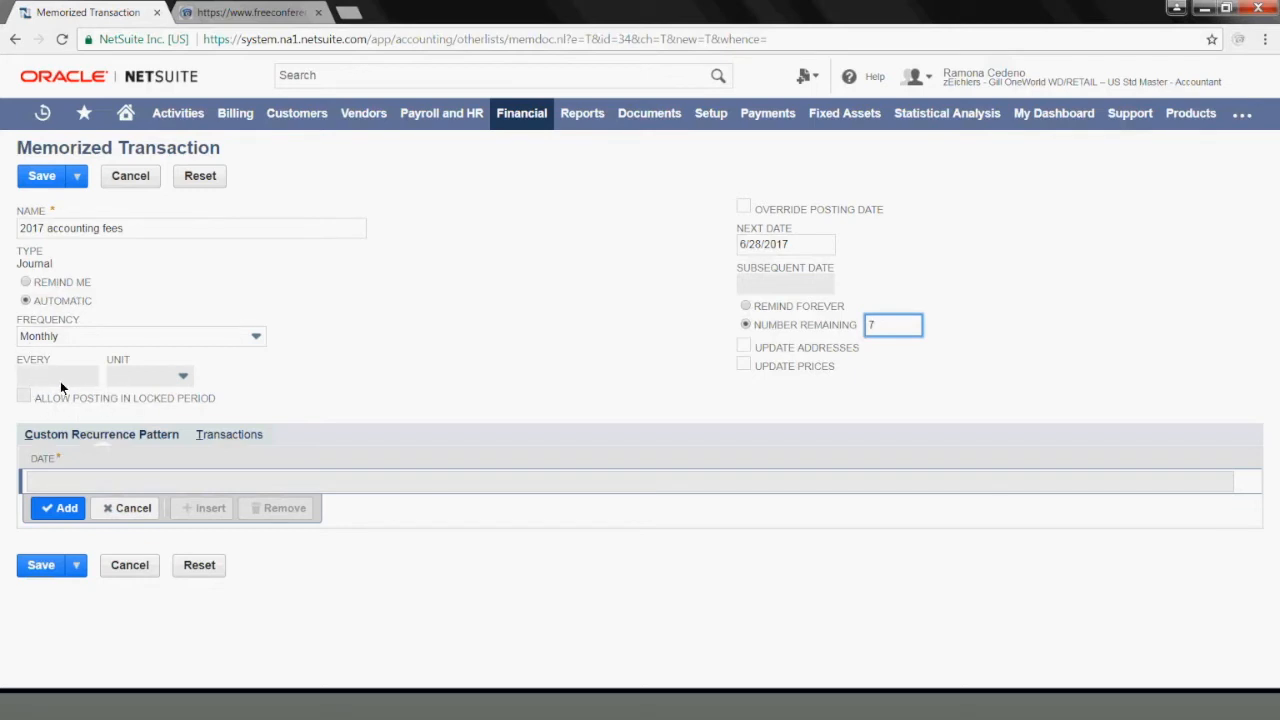
{"action": "mouse_move", "coordinate": [116, 359]}
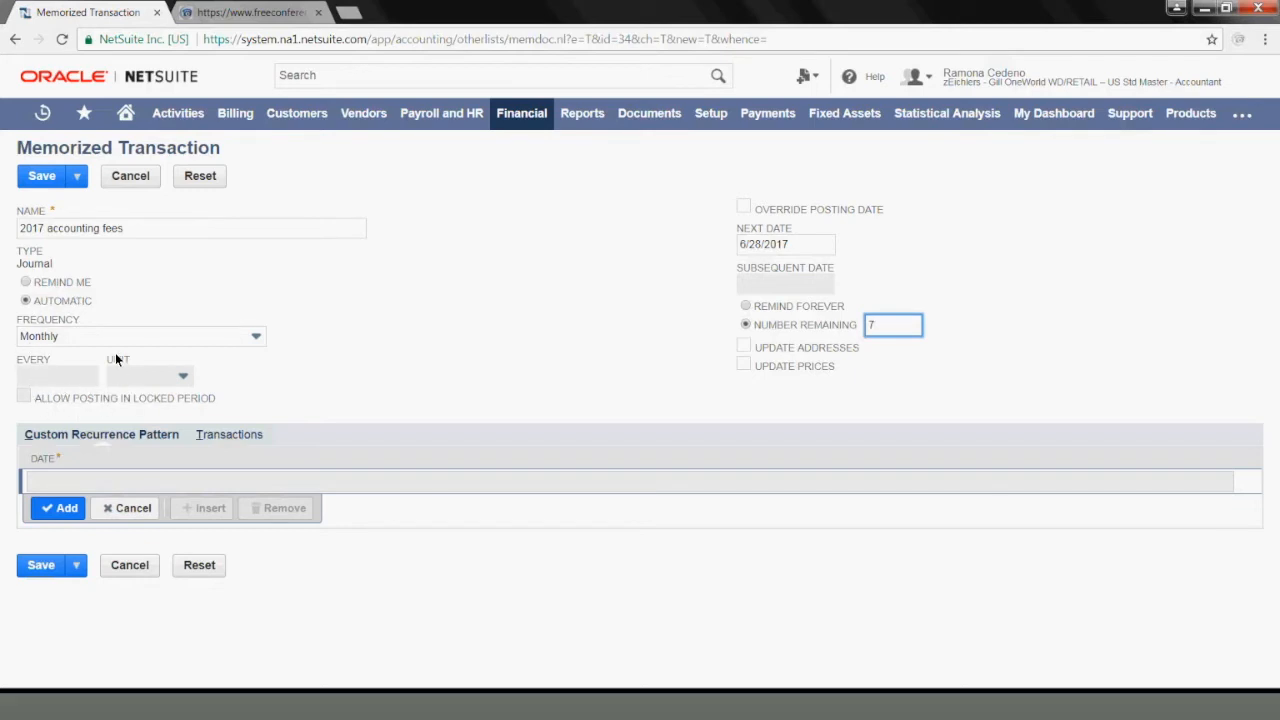
- Save the memorized transaction and accept automatic posting on the recurrence date
{"action": "left_click", "coordinate": [140, 335]}
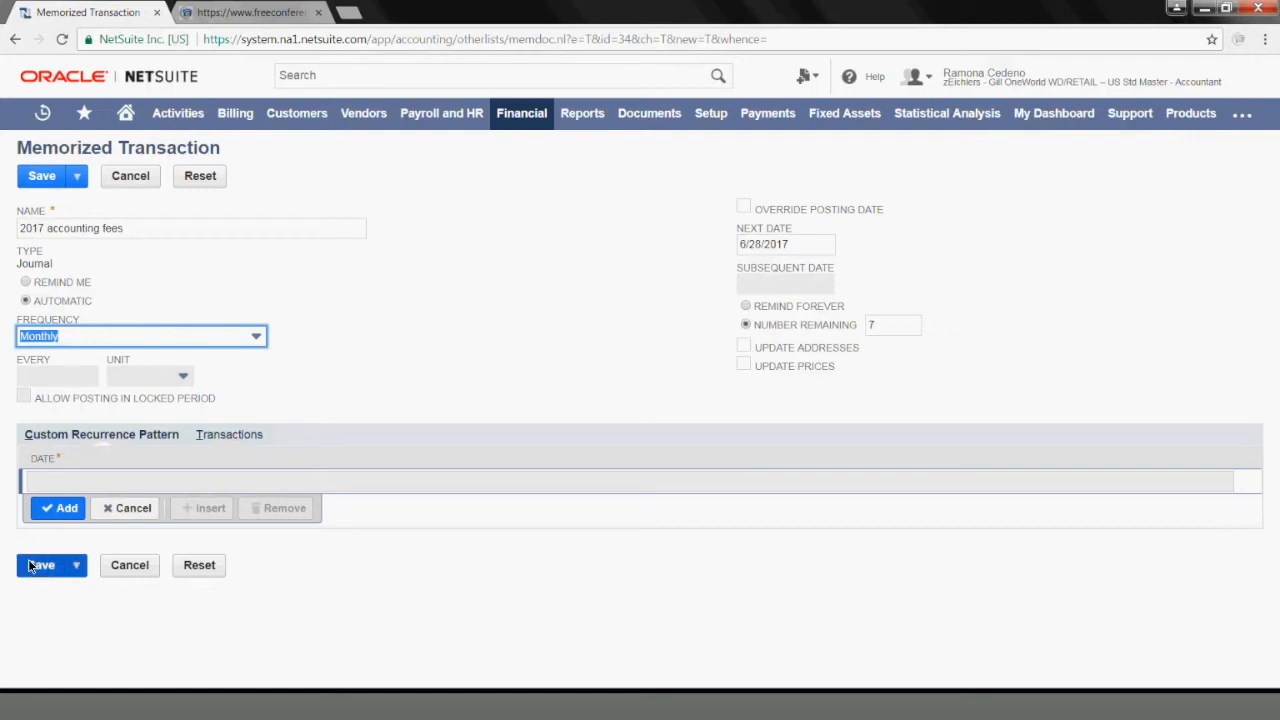
{"action": "left_click", "coordinate": [41, 566]}
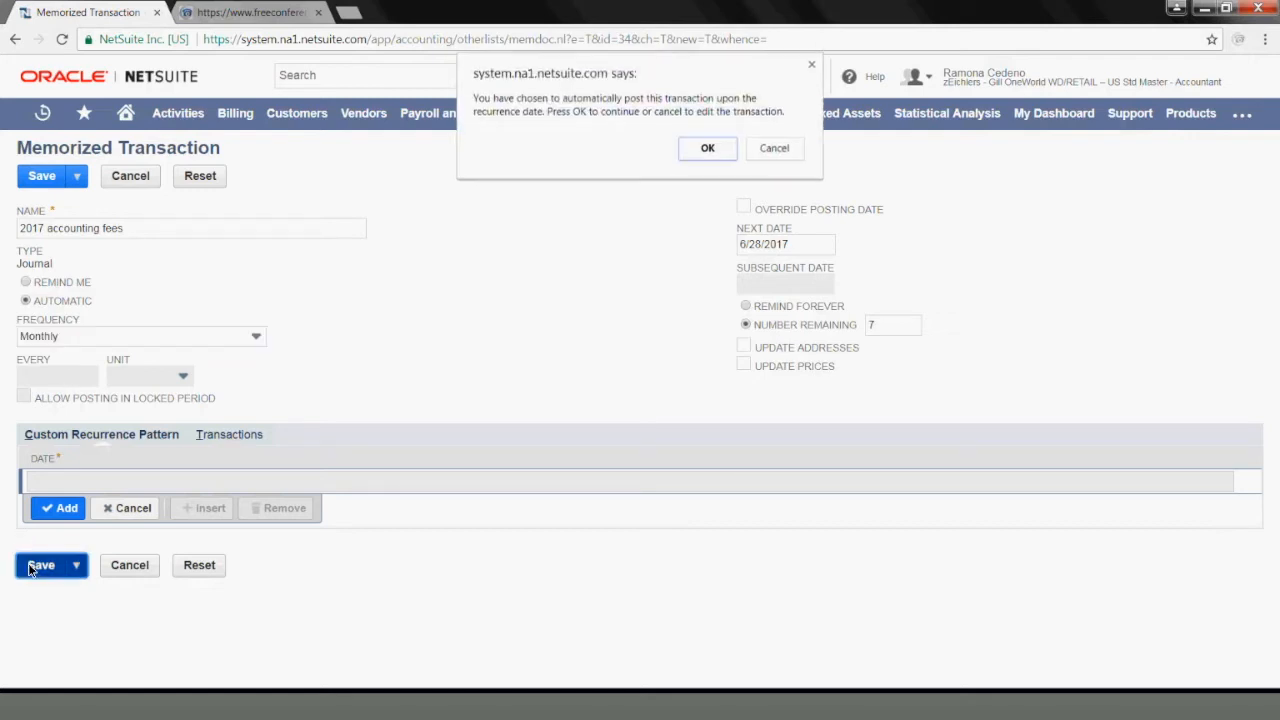
{"action": "mouse_move", "coordinate": [705, 10]}
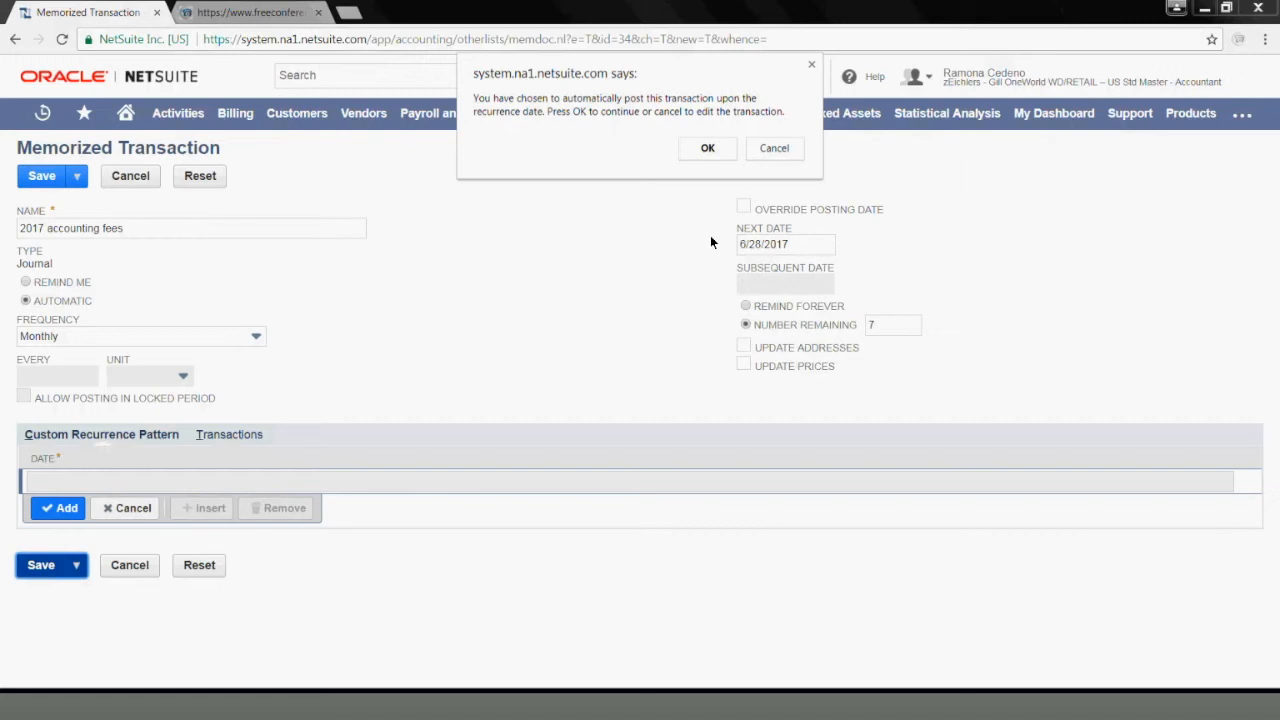
{"action": "mouse_move", "coordinate": [713, 170]}
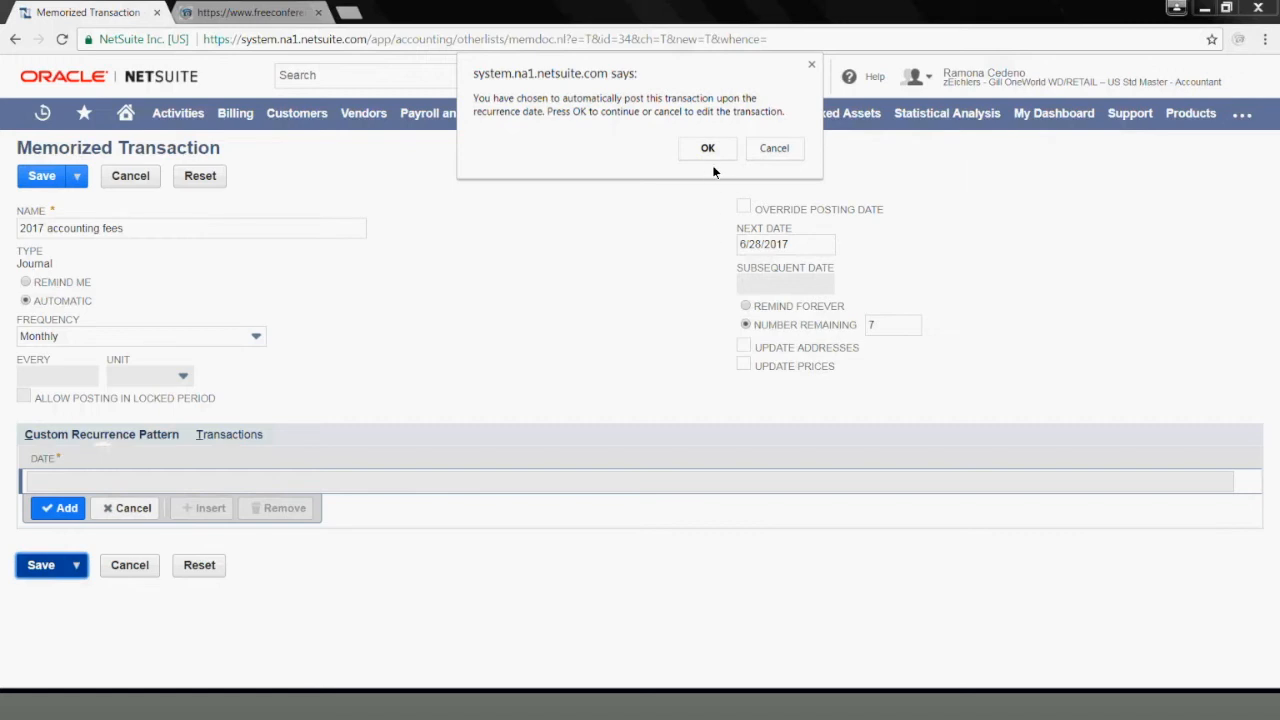
{"action": "left_click", "coordinate": [707, 148]}
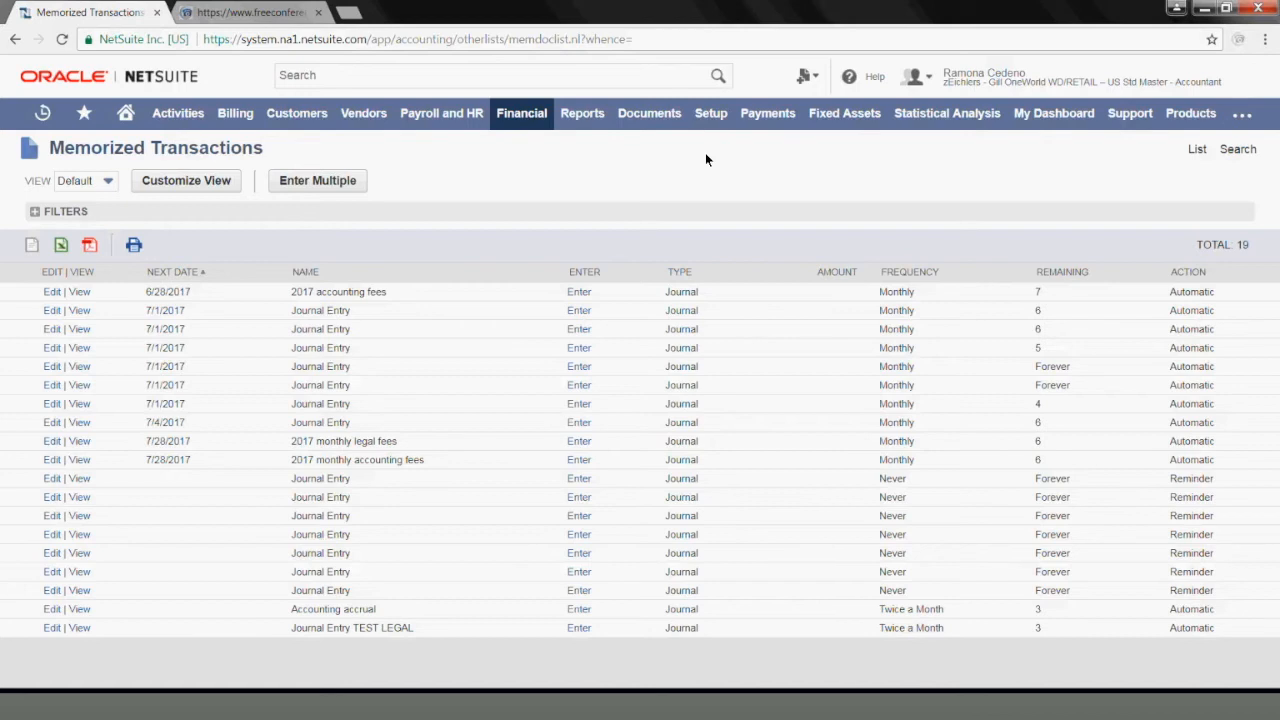
{"action": "mouse_move", "coordinate": [700, 238]}
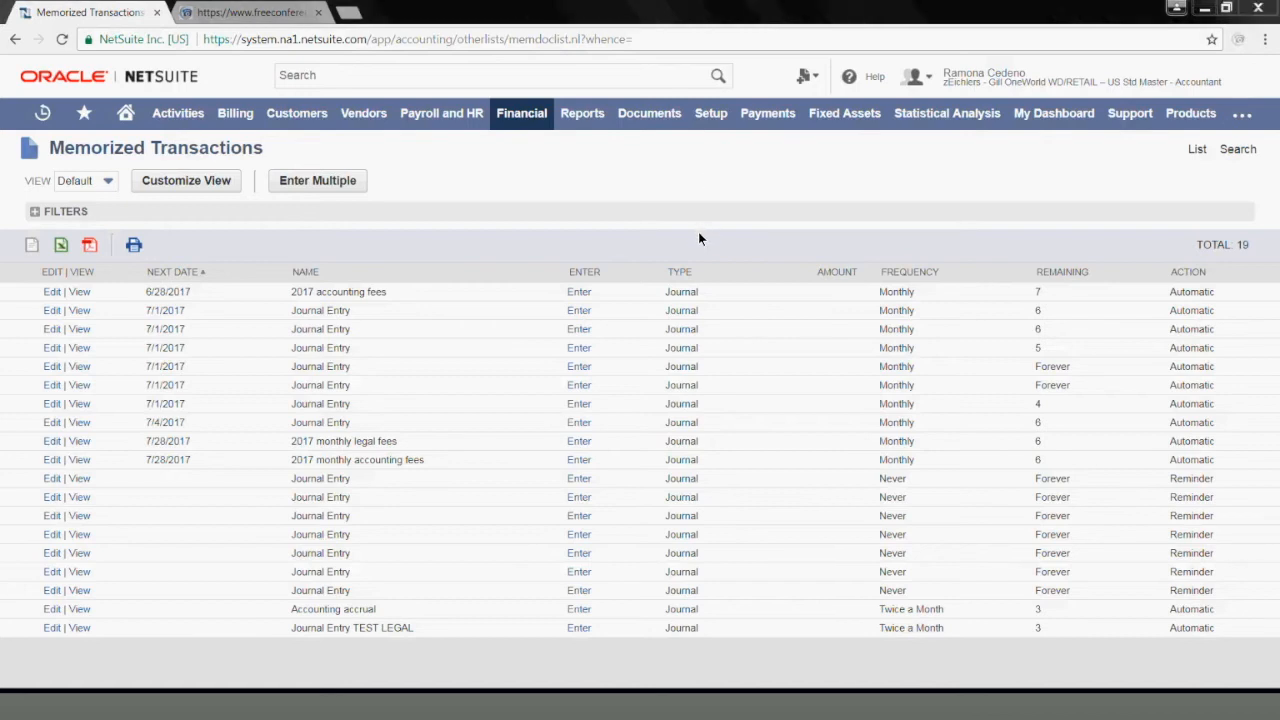
{"action": "mouse_move", "coordinate": [689, 338]}
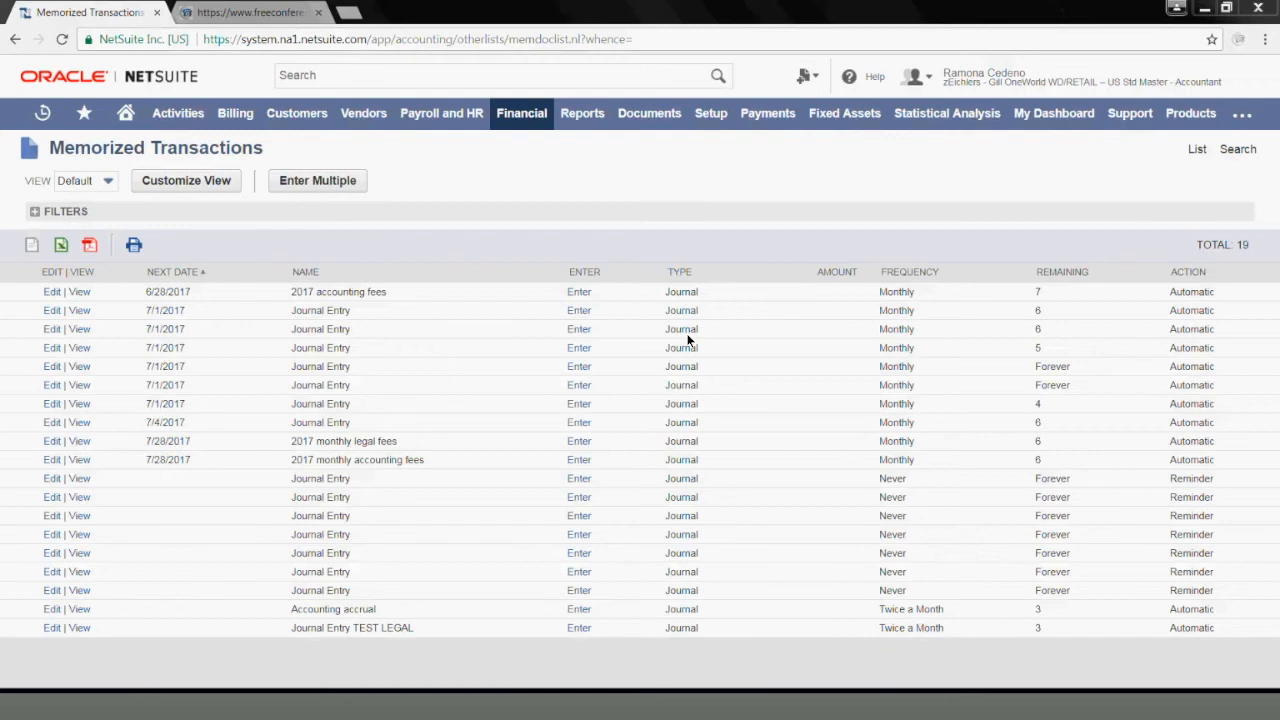
{"action": "mouse_move", "coordinate": [510, 311]}
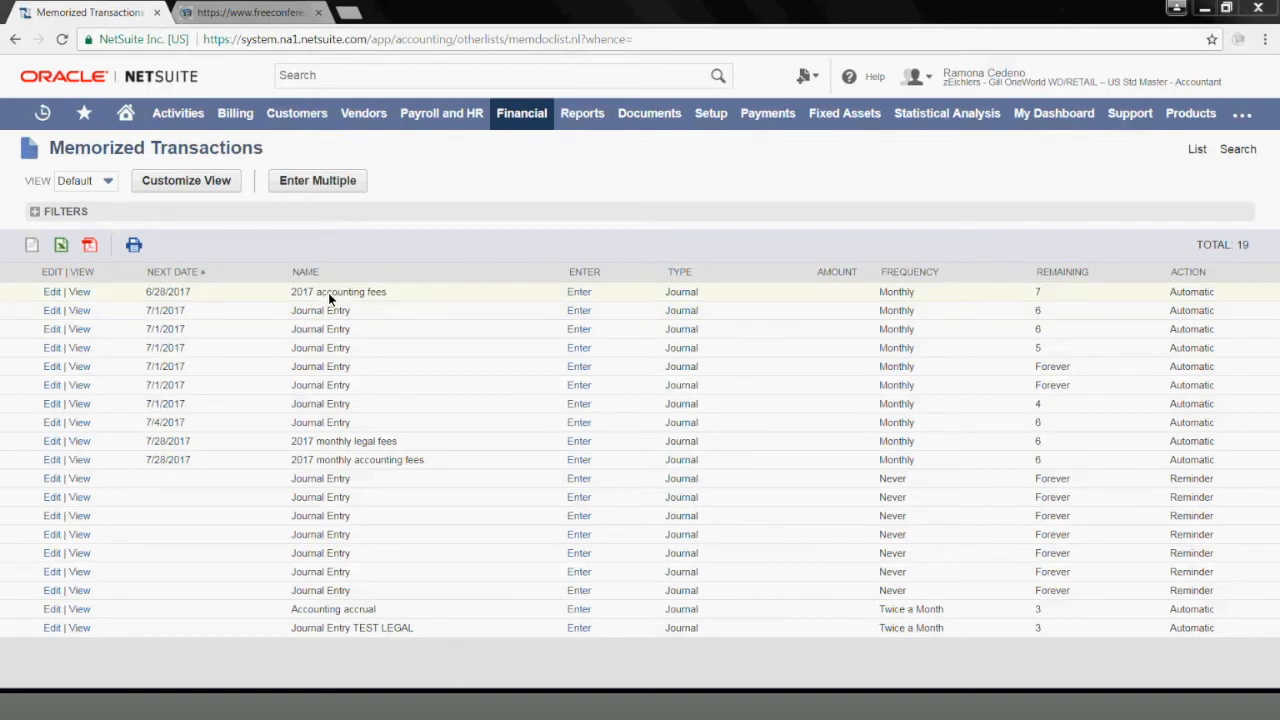
{"action": "mouse_move", "coordinate": [75, 296]}
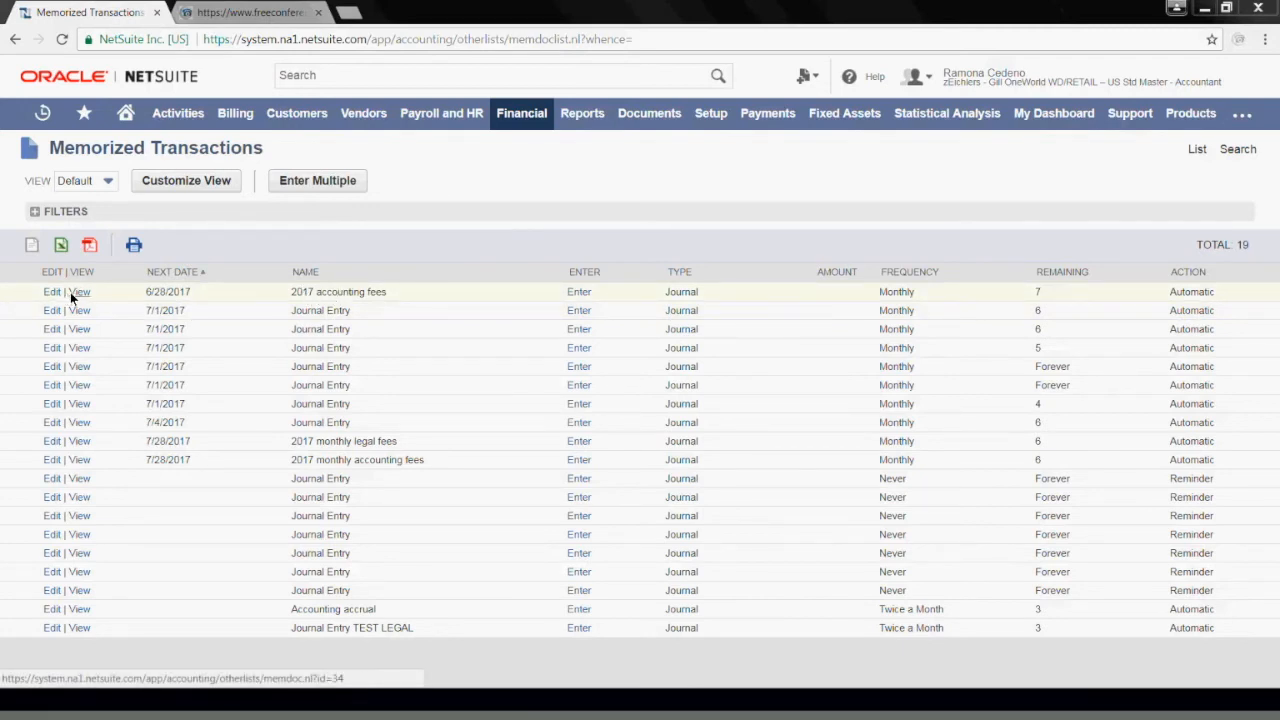
{"action": "mouse_move", "coordinate": [316, 300]}
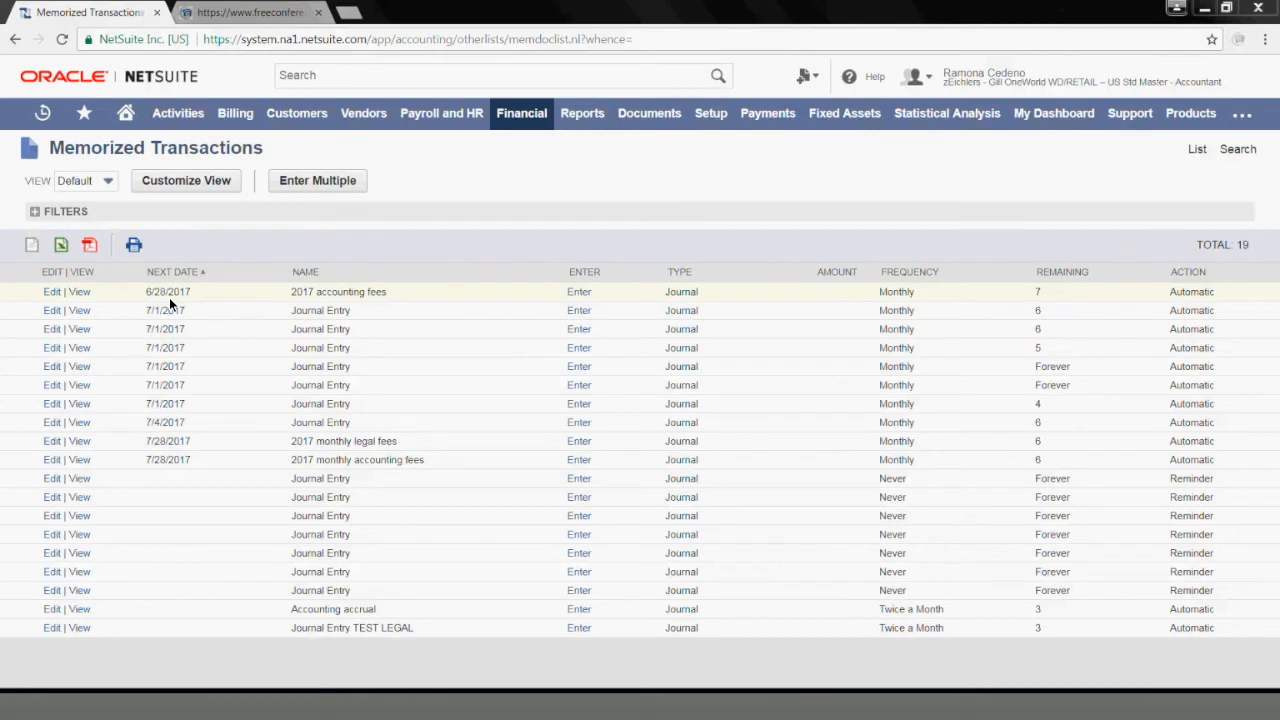
{"action": "mouse_move", "coordinate": [1066, 287]}
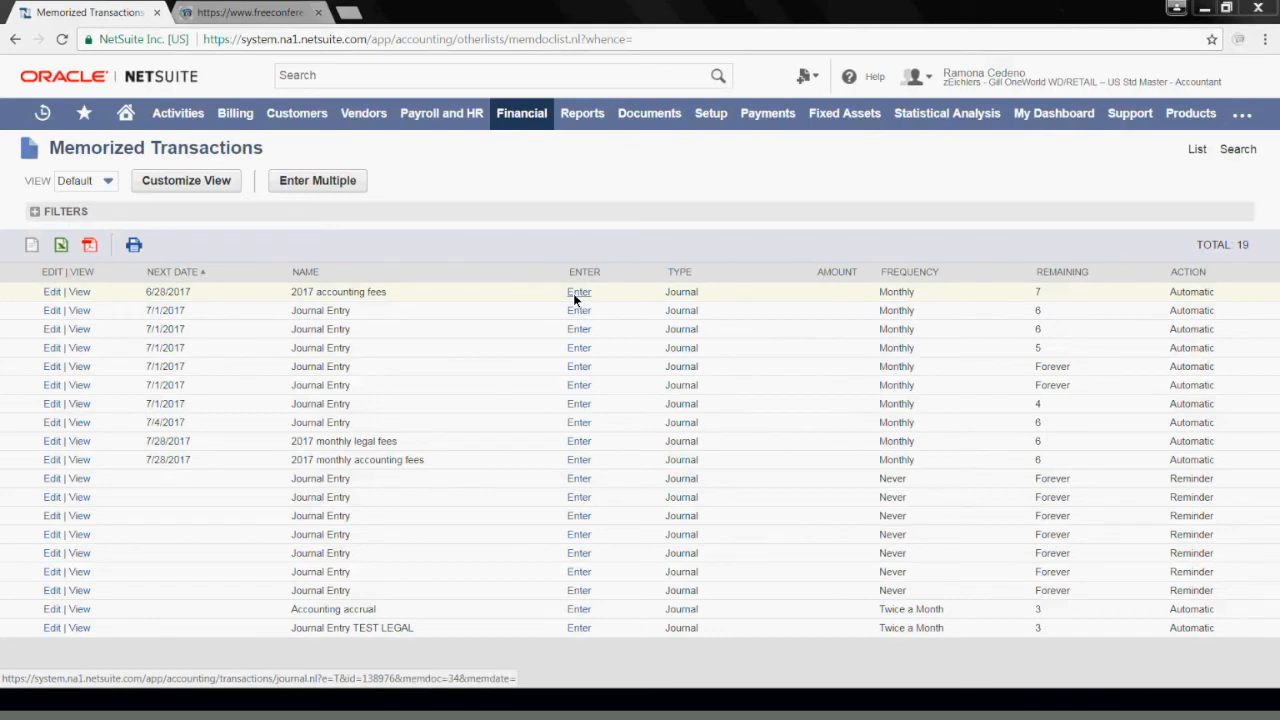
- Enter the first posting of 2017 accounting fees from the Memorized Transactions list
{"action": "left_click", "coordinate": [578, 291]}
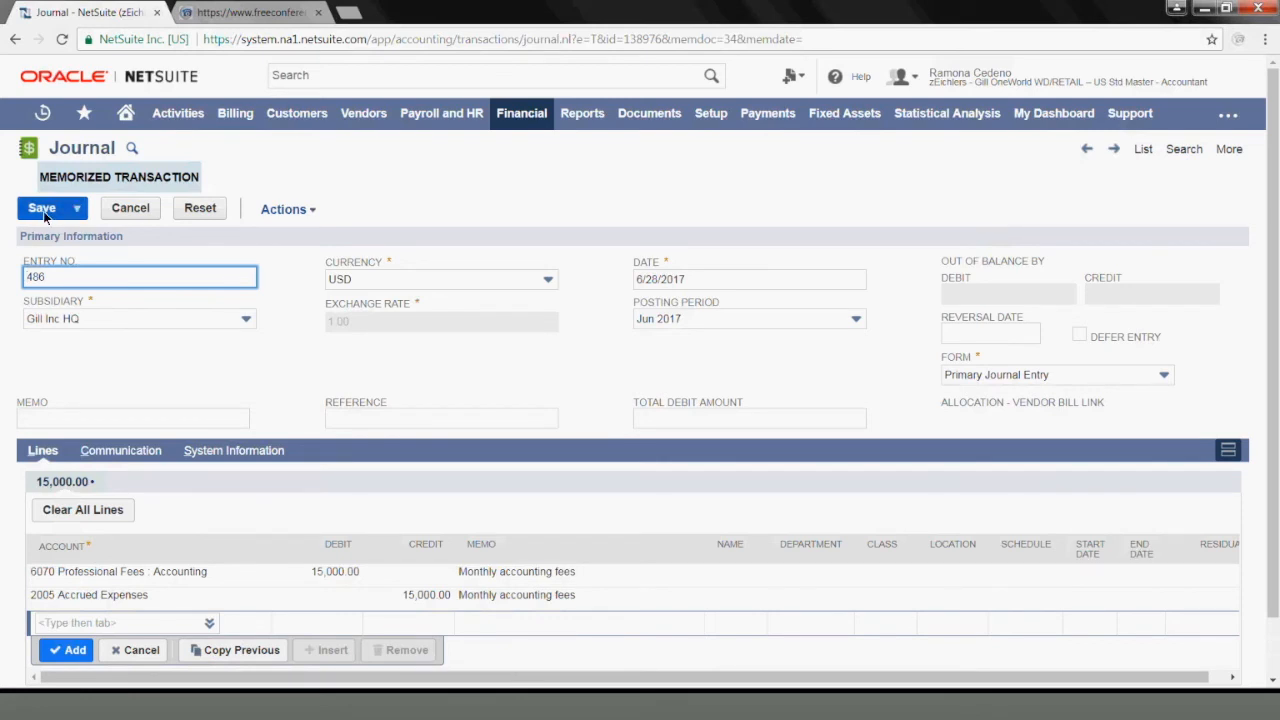
- Save journal 486 with both 15,000.00 lines posted to Jun 2017
{"action": "left_click", "coordinate": [42, 208]}
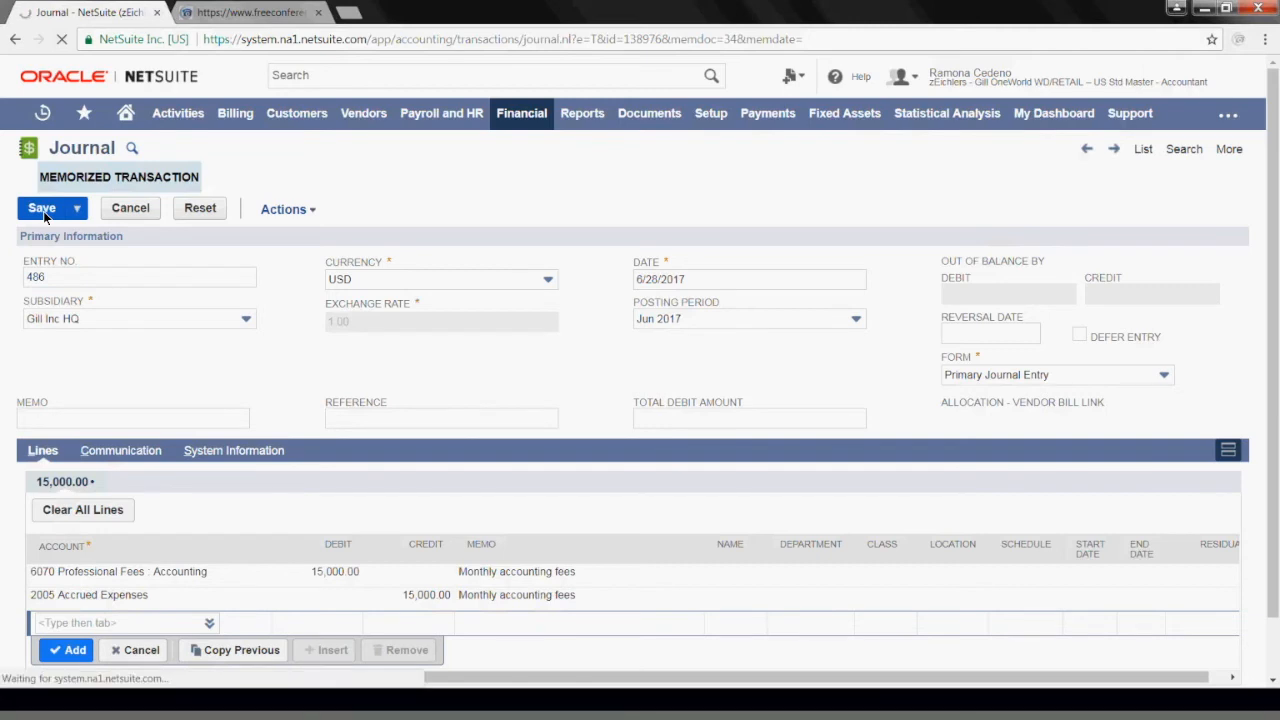
{"action": "left_click", "coordinate": [42, 208]}
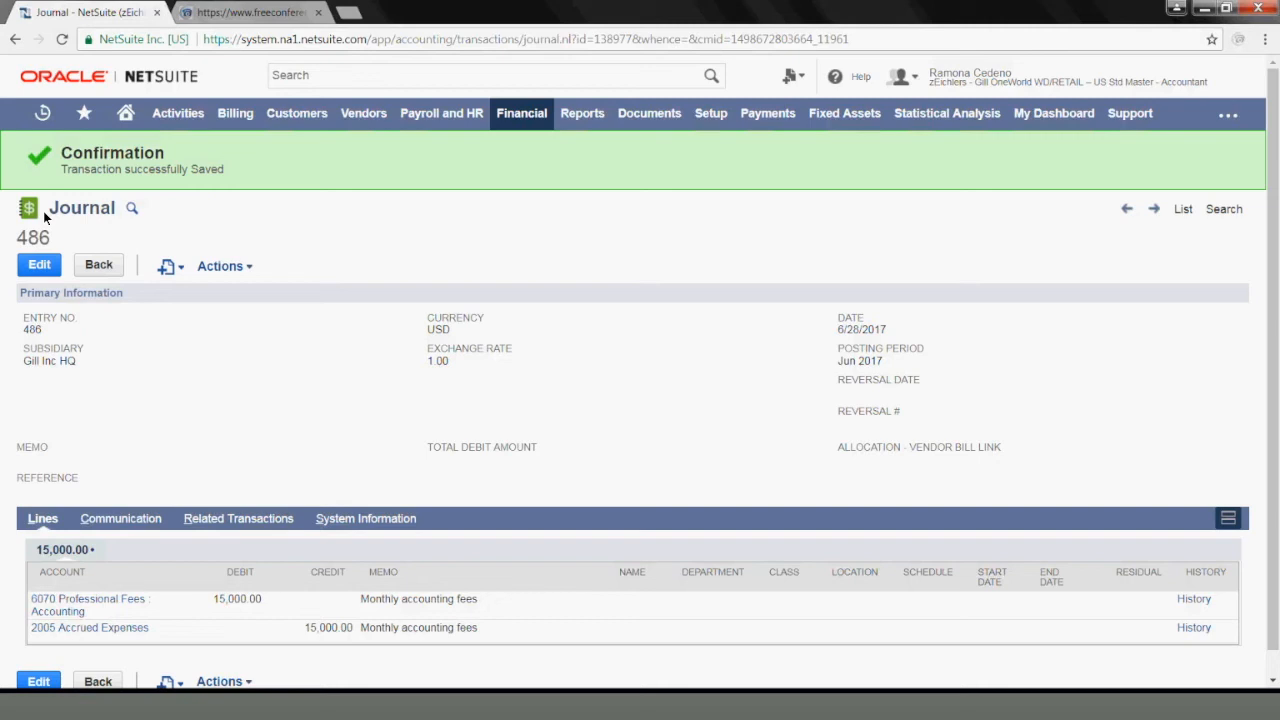
{"action": "mouse_move", "coordinate": [512, 153]}
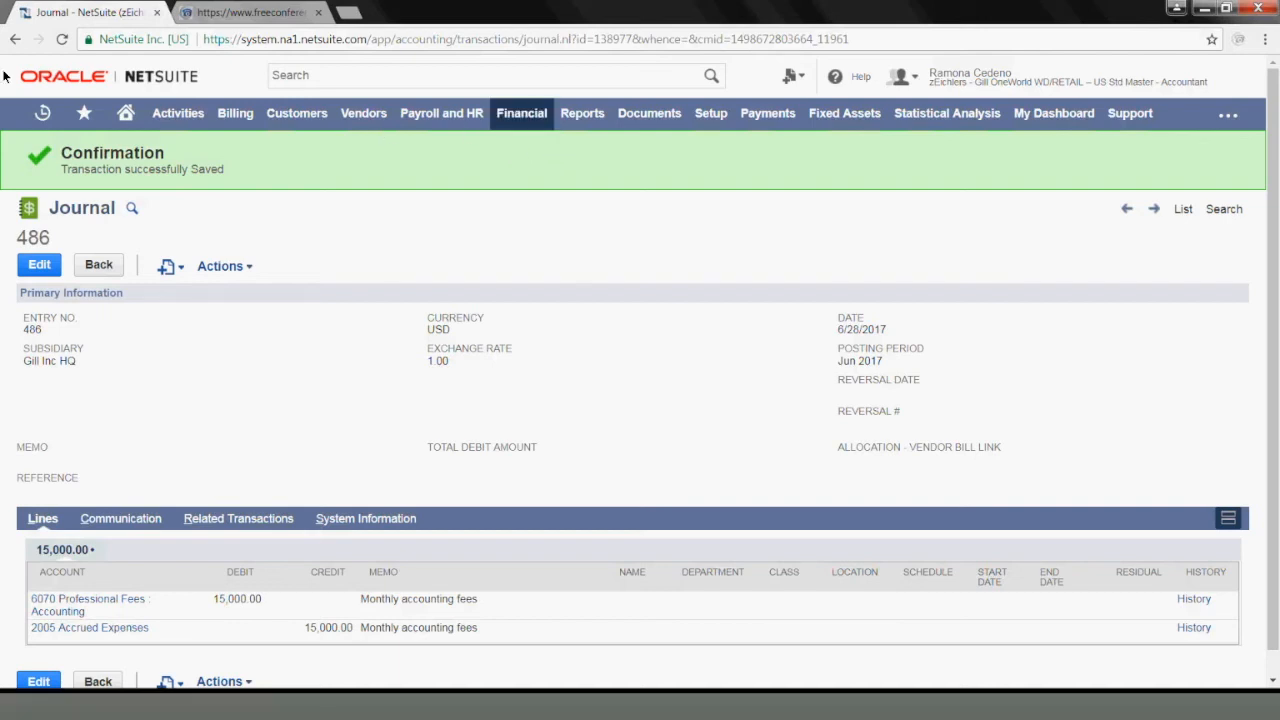
{"action": "left_click", "coordinate": [84, 112]}
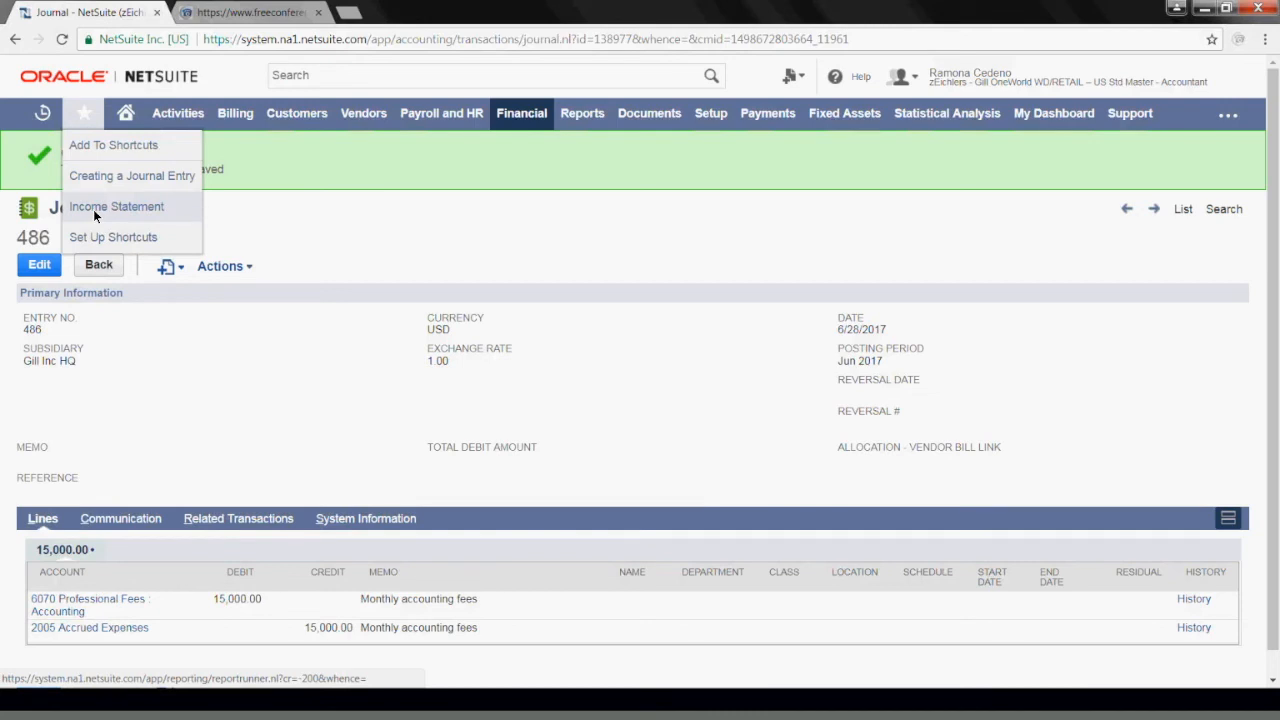
- Run the Jun 2017 Income Statement, showing 6070 Accounting at $25,000.00
{"action": "left_click", "coordinate": [522, 112]}
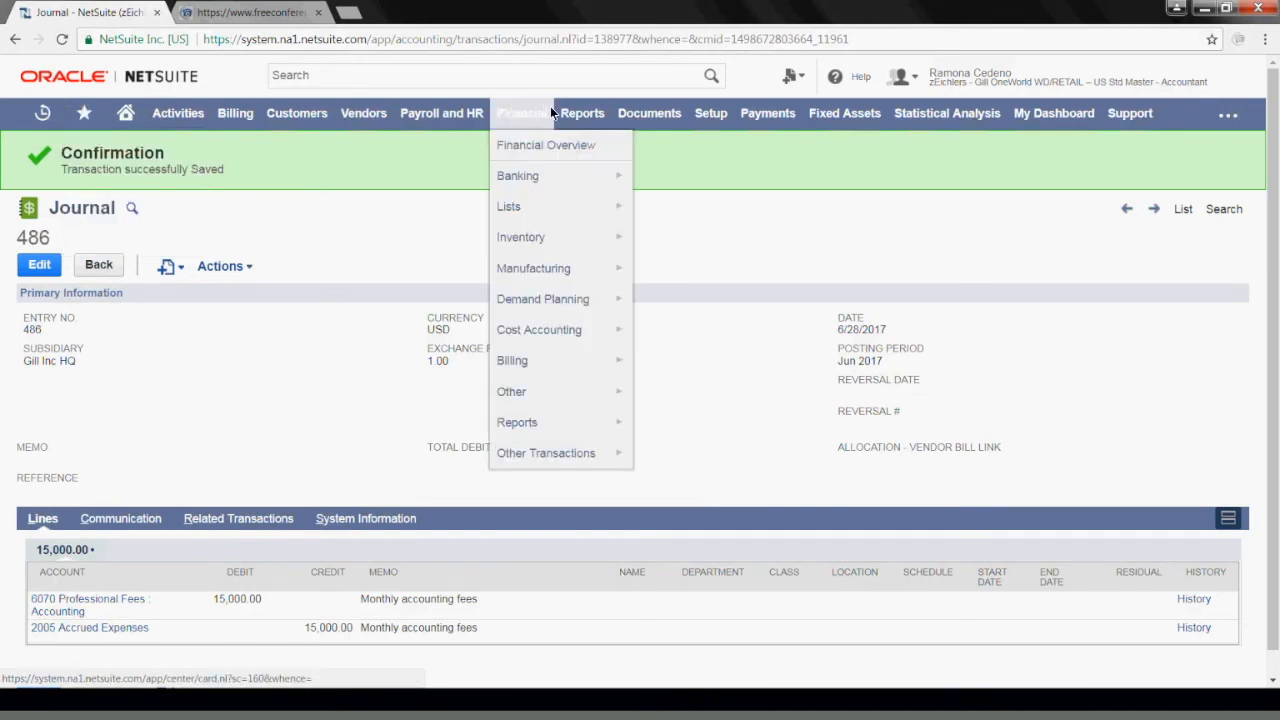
{"action": "left_click", "coordinate": [582, 112]}
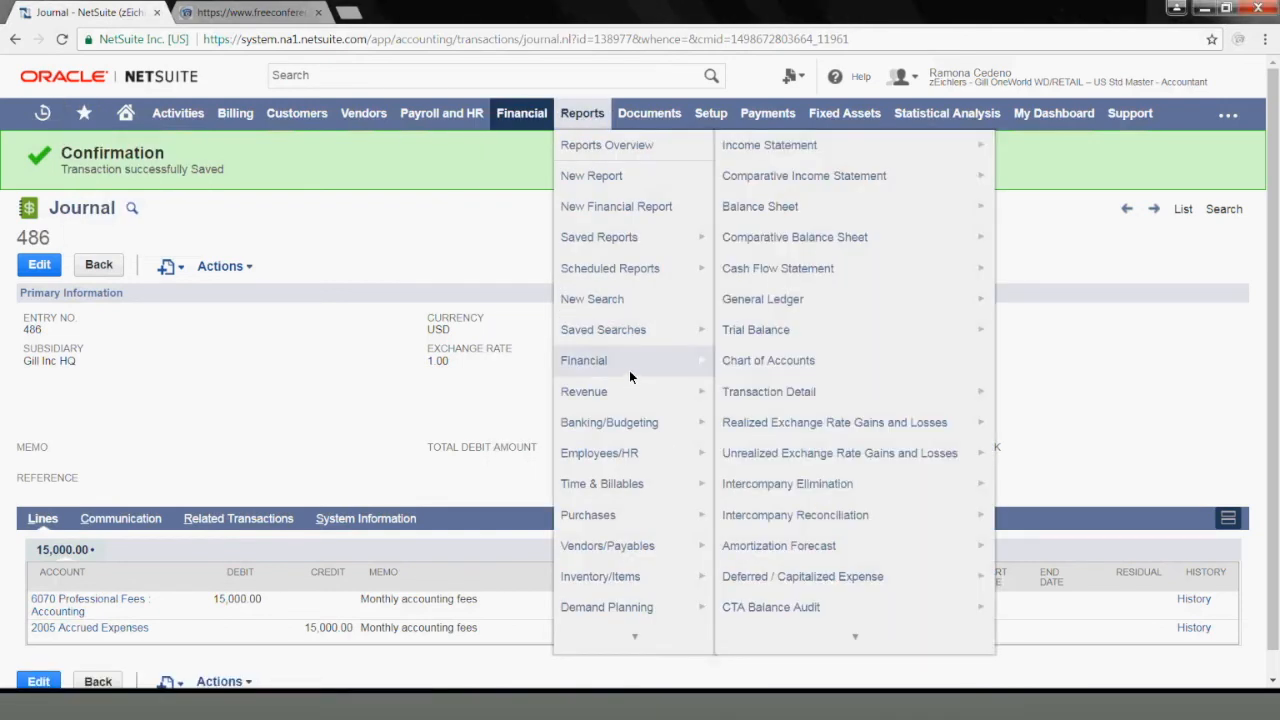
{"action": "left_click", "coordinate": [769, 145]}
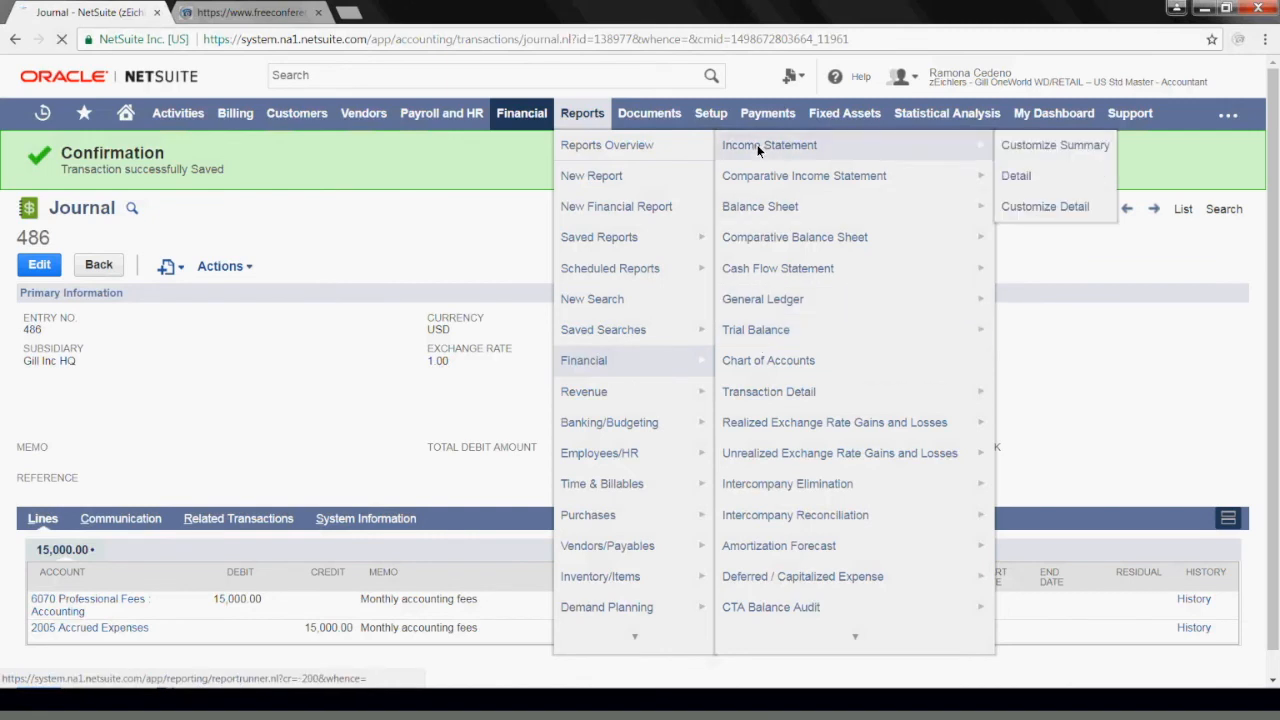
{"action": "left_click", "coordinate": [769, 145]}
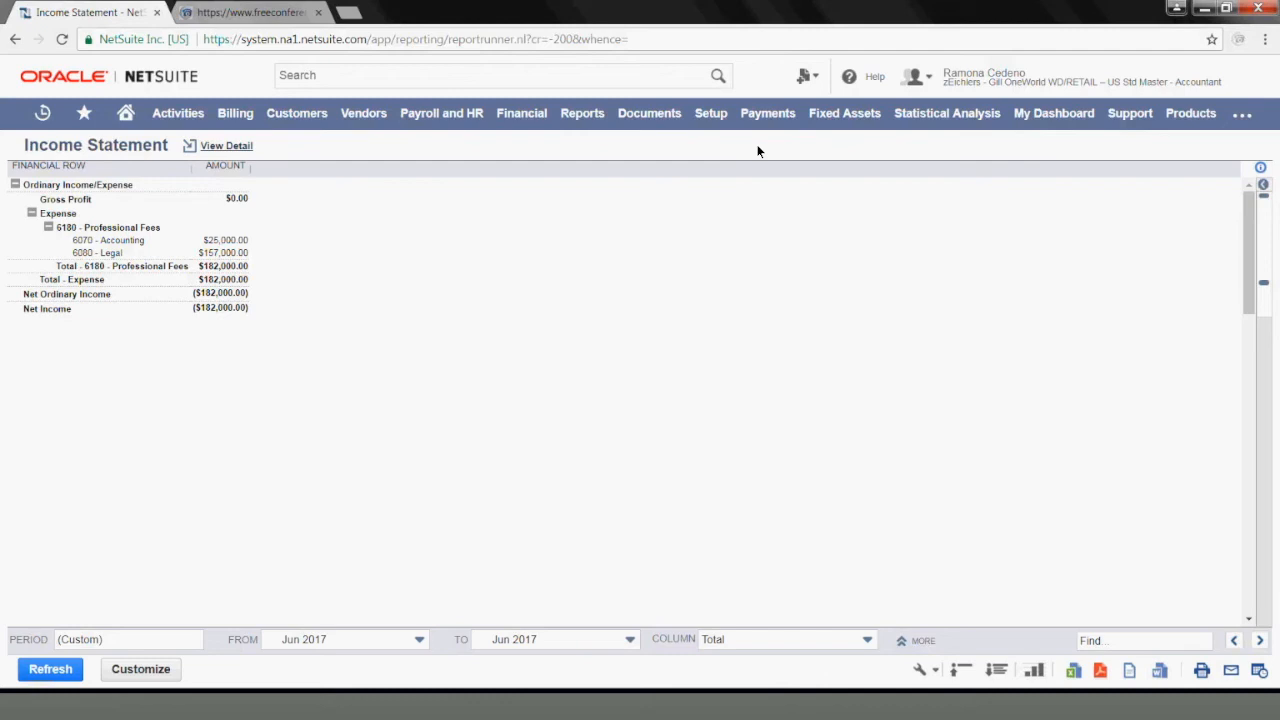
{"action": "mouse_move", "coordinate": [210, 240]}
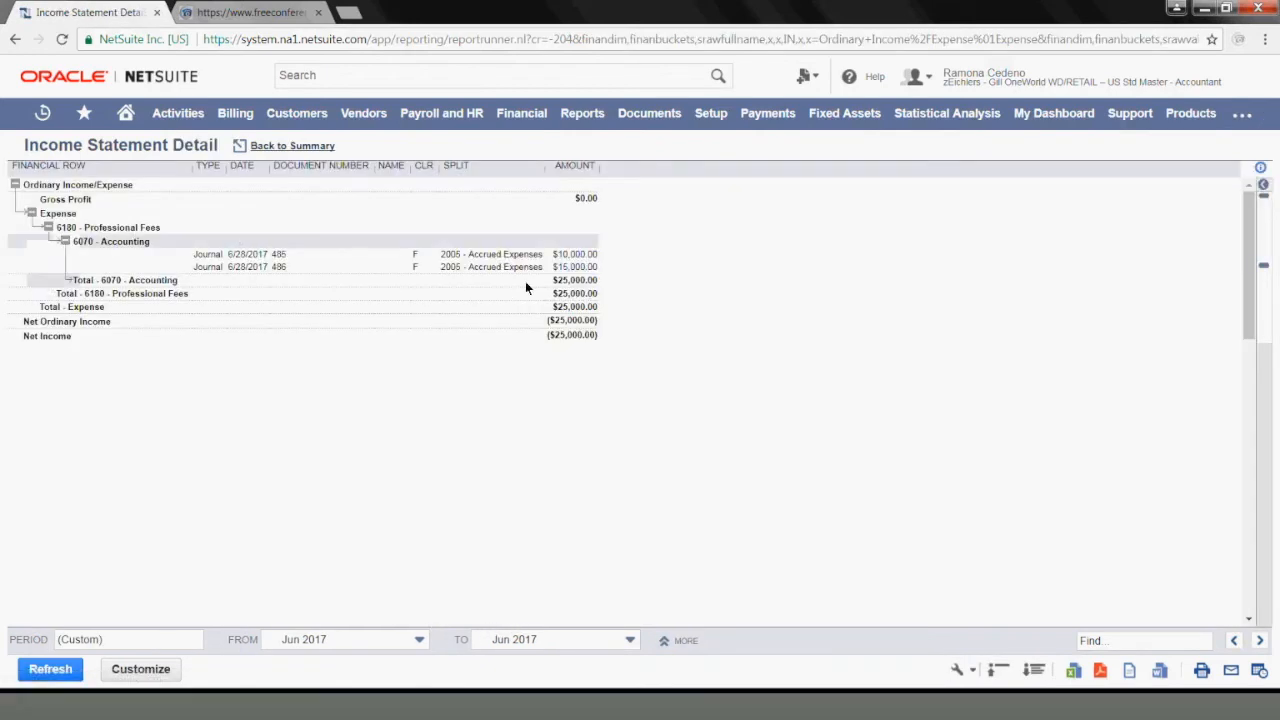
{"action": "mouse_move", "coordinate": [570, 271]}
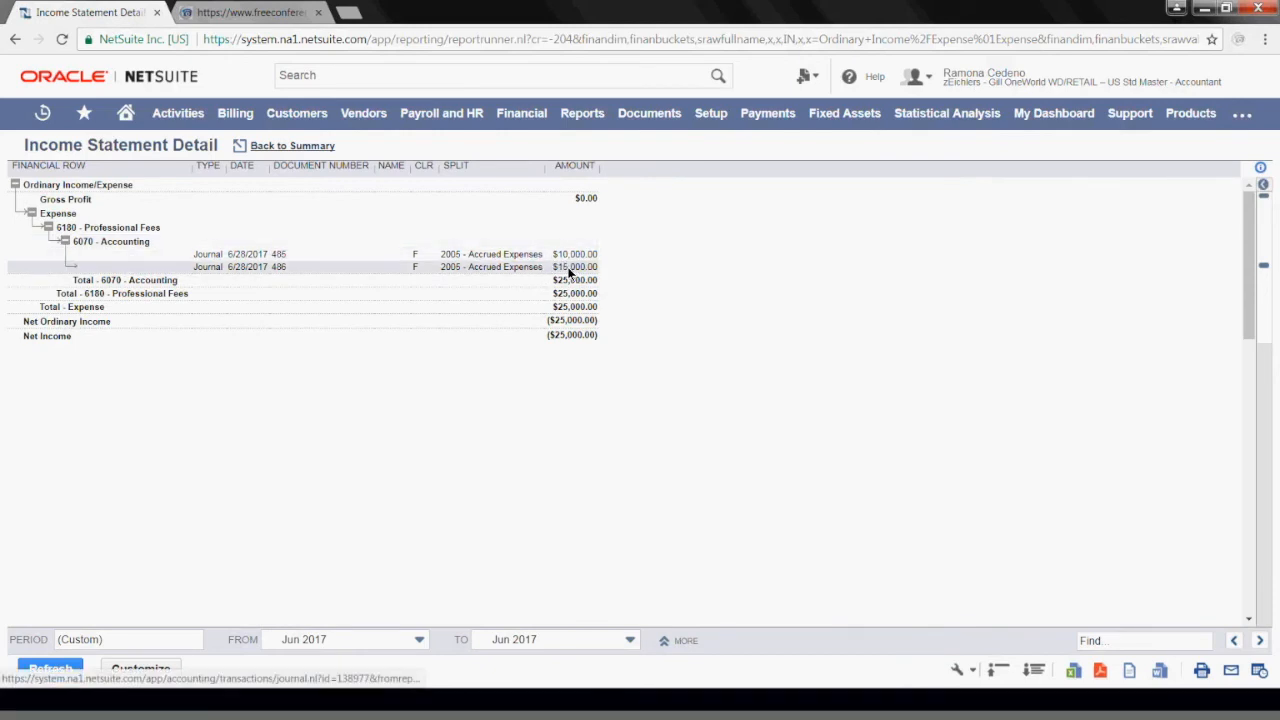
{"action": "mouse_move", "coordinate": [278, 273]}
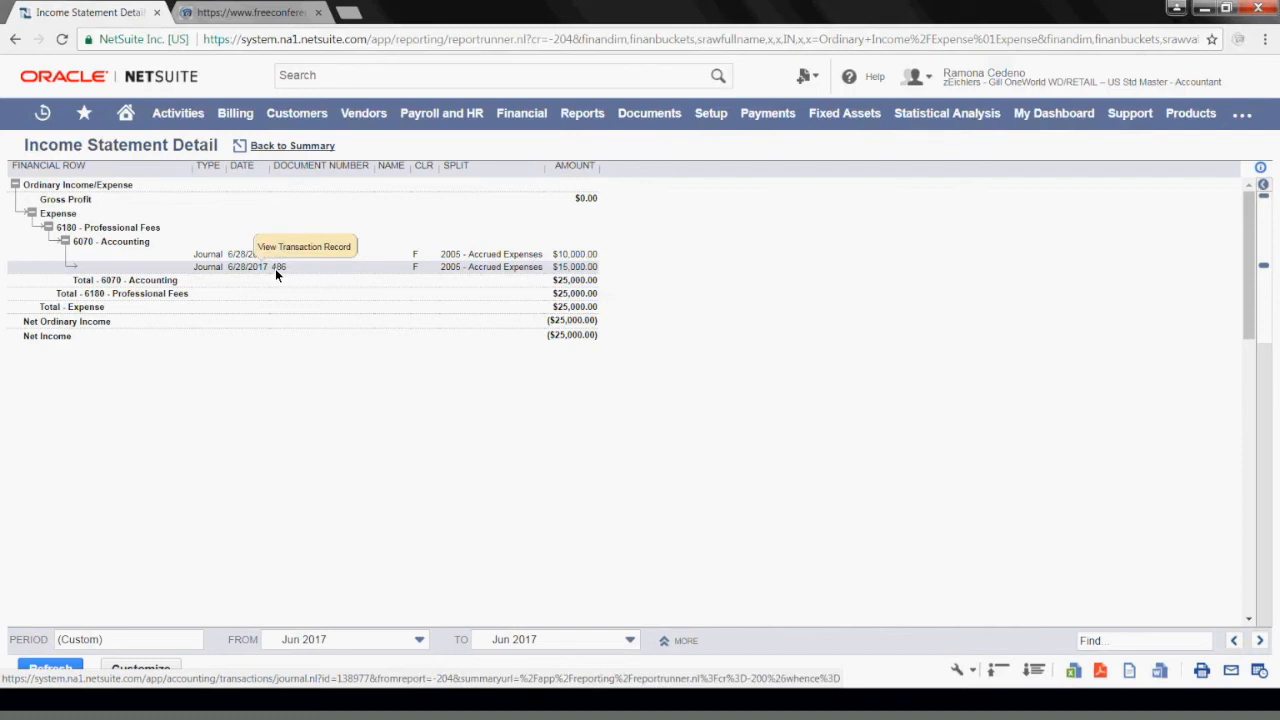
{"action": "mouse_move", "coordinate": [277, 275]}
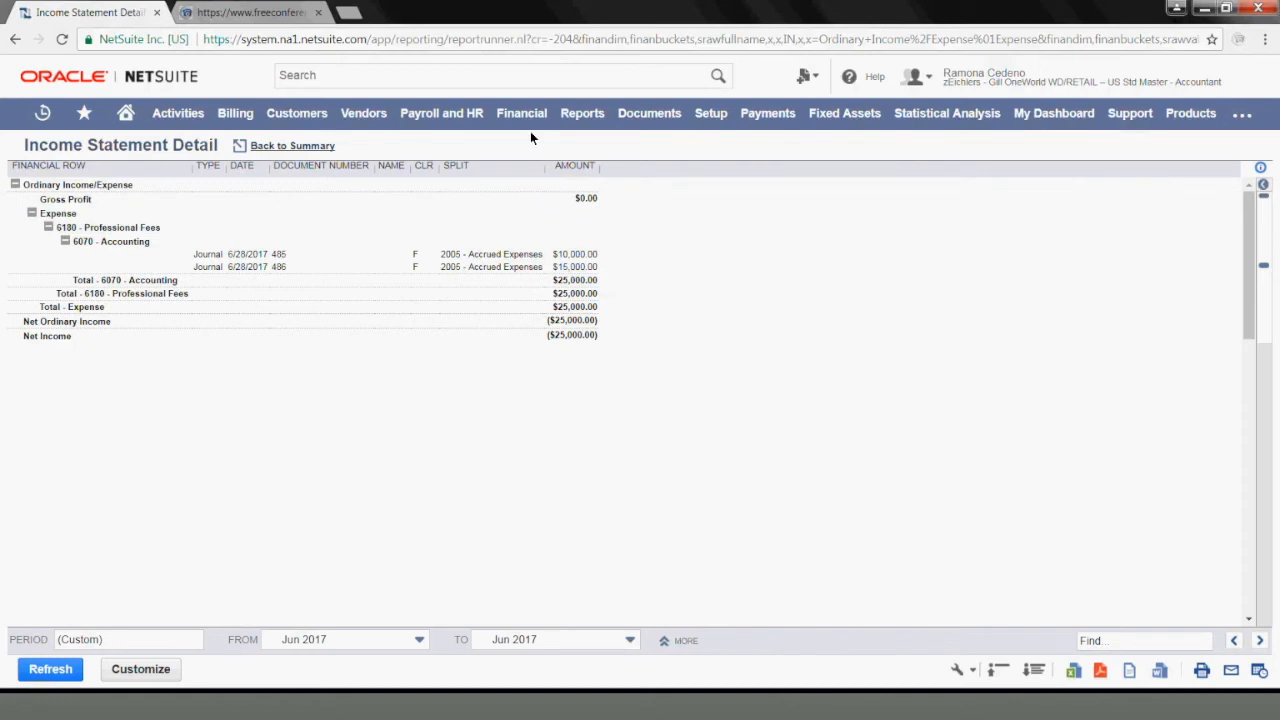
- Show the memorized transactions list with 2017 accounting fees next posting 7/28/2017
{"action": "left_click", "coordinate": [521, 113]}
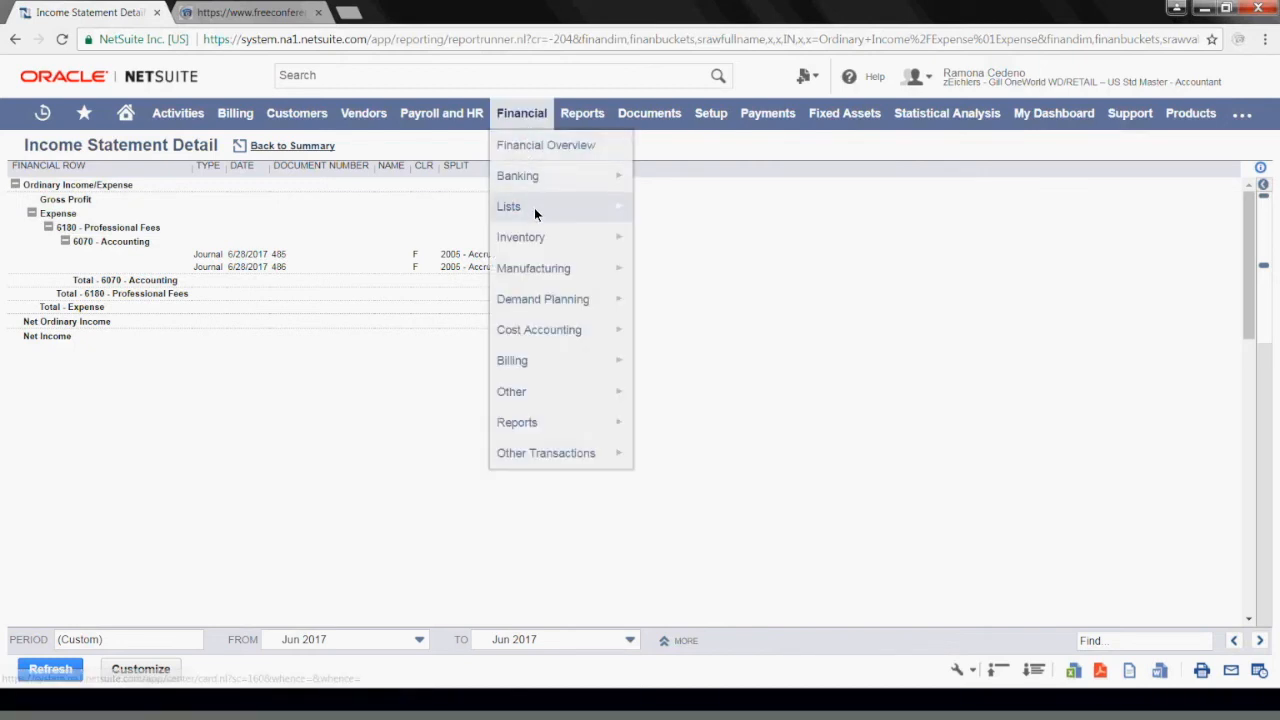
{"action": "mouse_move", "coordinate": [536, 211]}
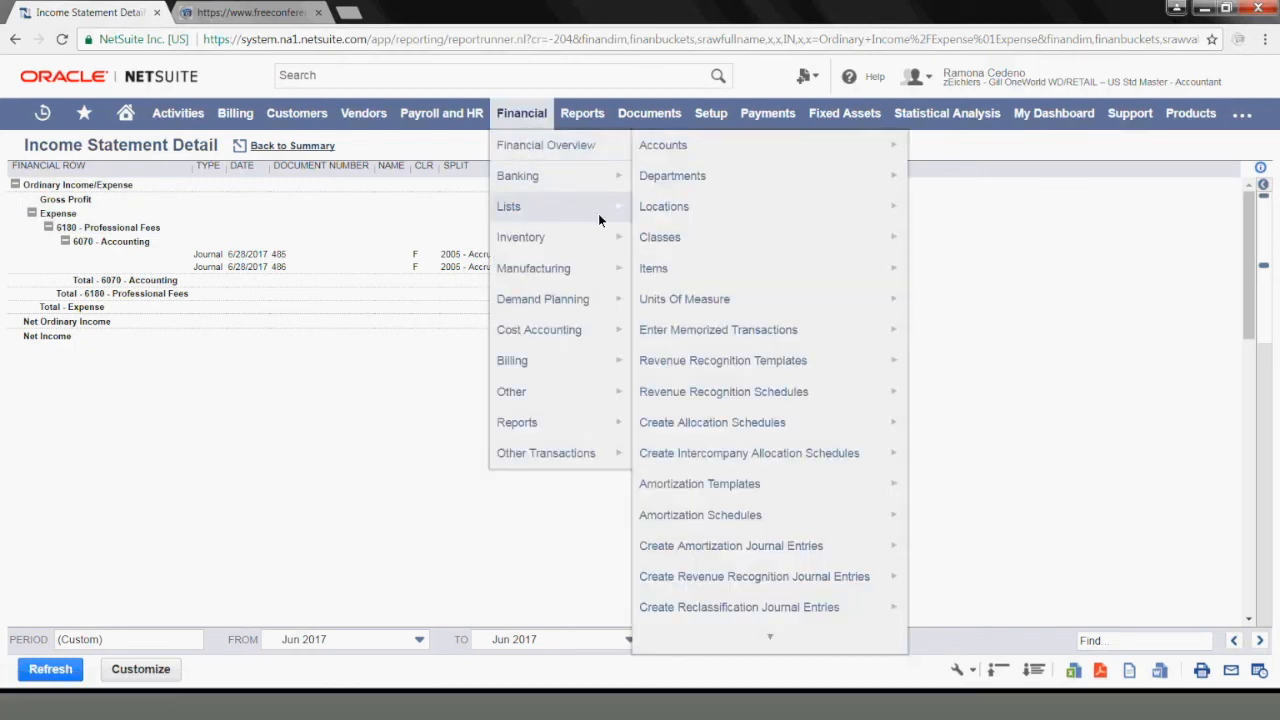
{"action": "mouse_move", "coordinate": [738, 448]}
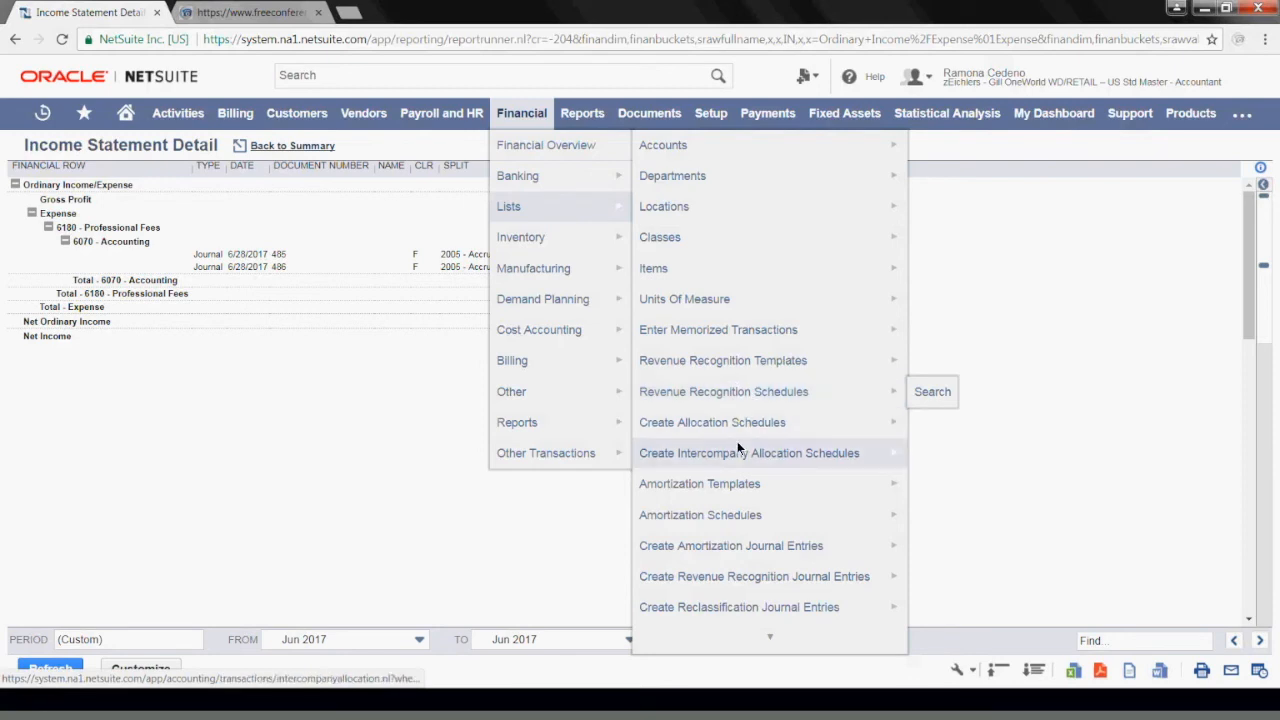
{"action": "mouse_move", "coordinate": [719, 330]}
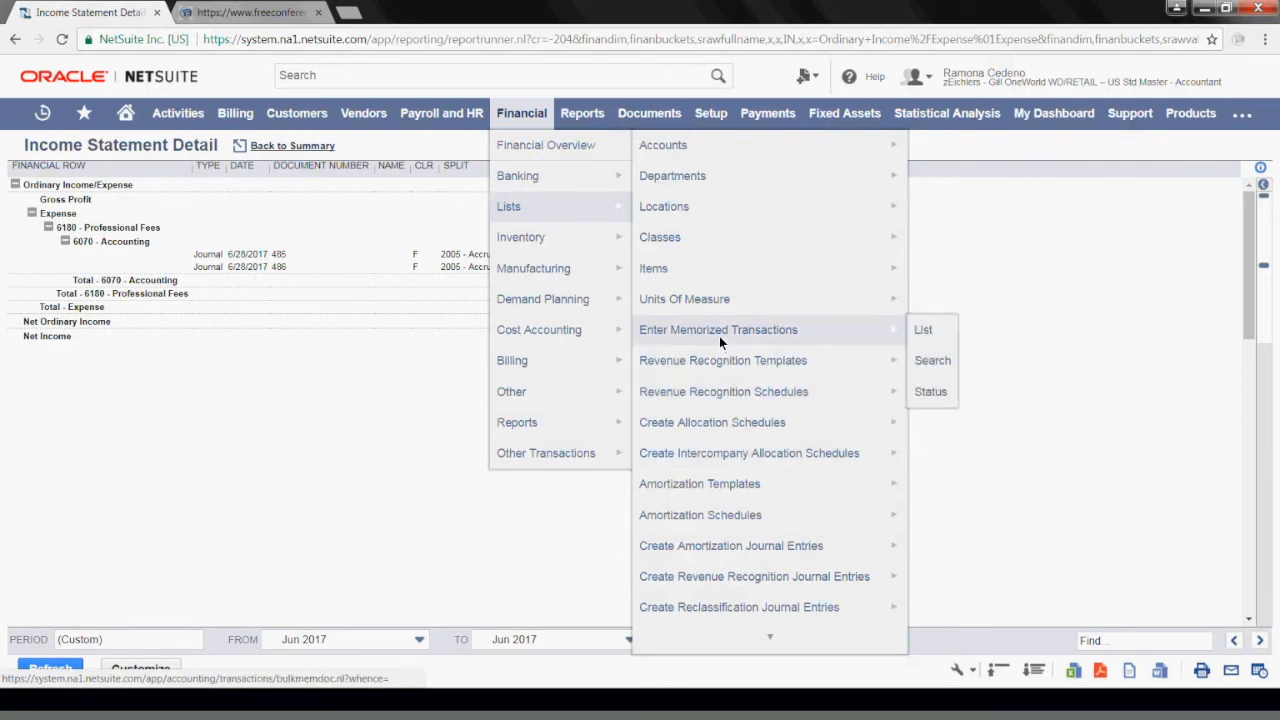
{"action": "mouse_move", "coordinate": [903, 335]}
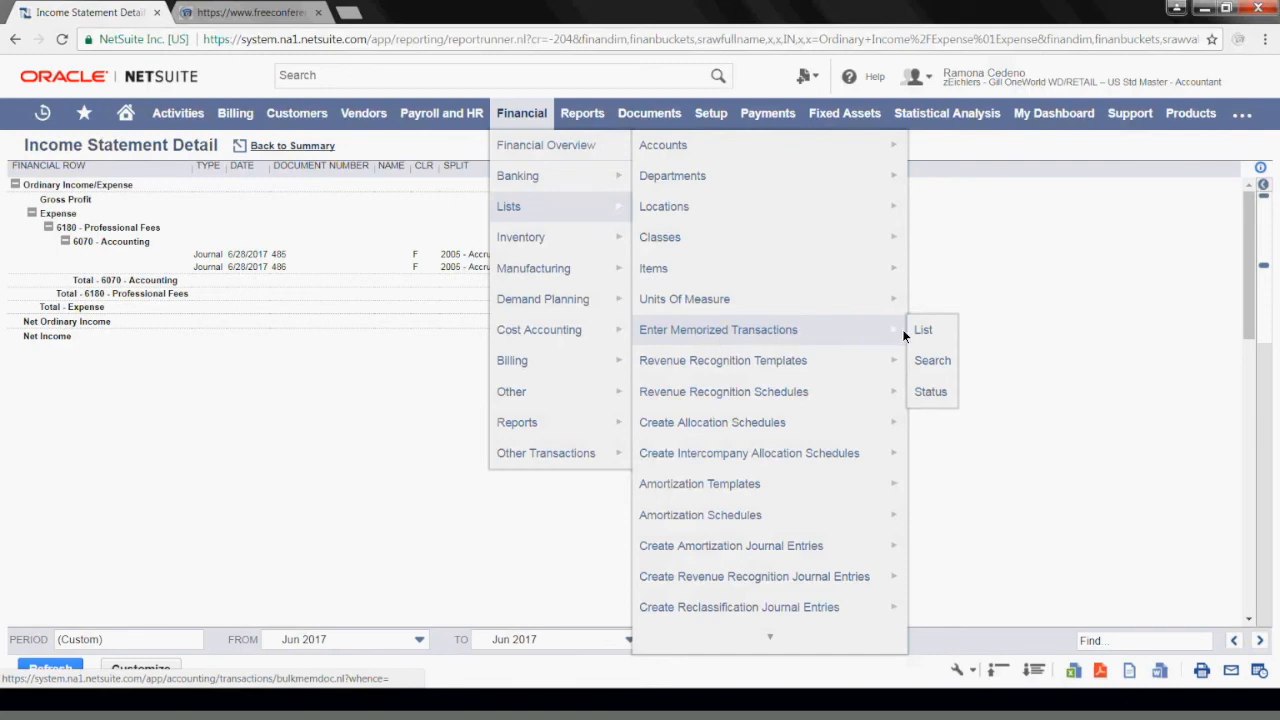
{"action": "left_click", "coordinate": [922, 329]}
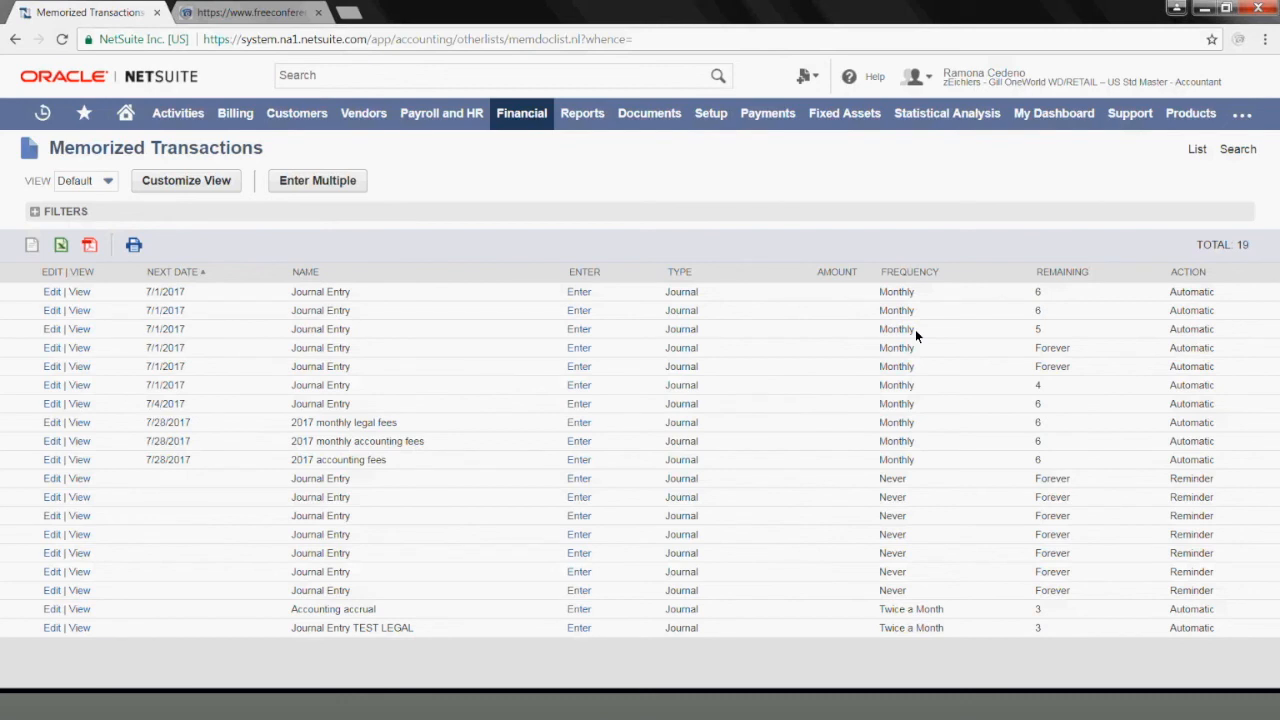
{"action": "mouse_move", "coordinate": [490, 426]}
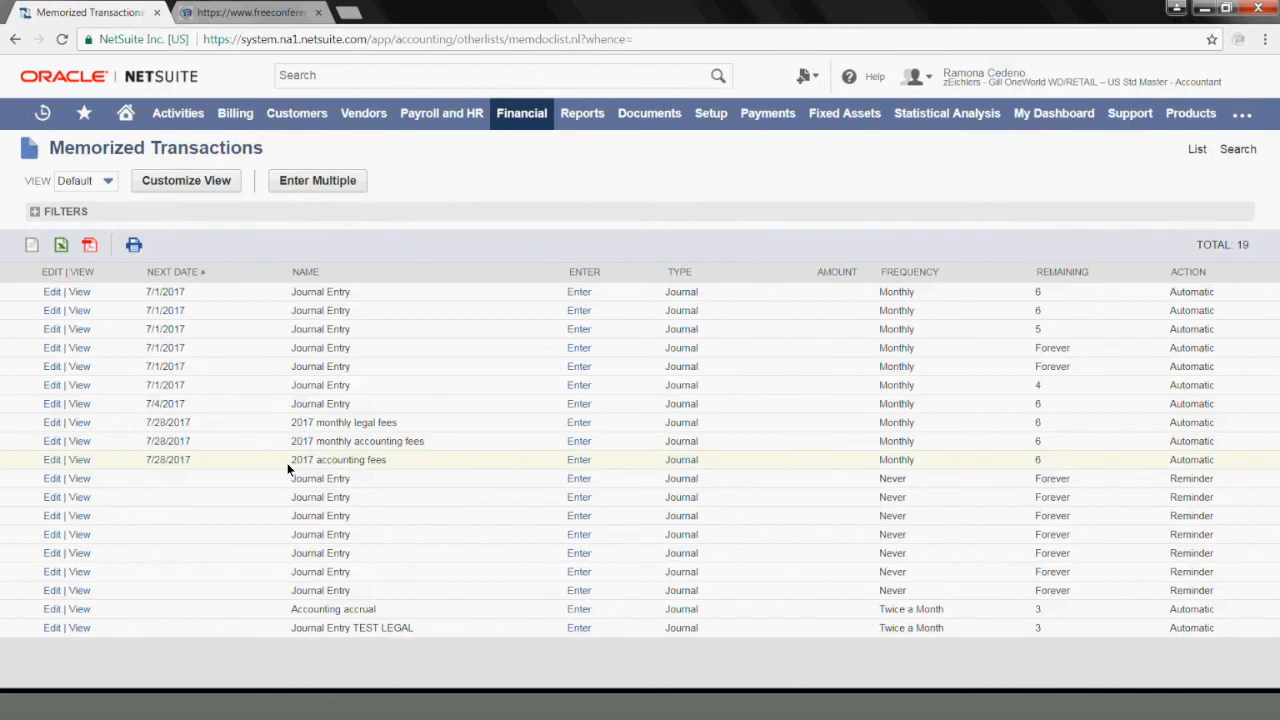
{"action": "mouse_move", "coordinate": [311, 472]}
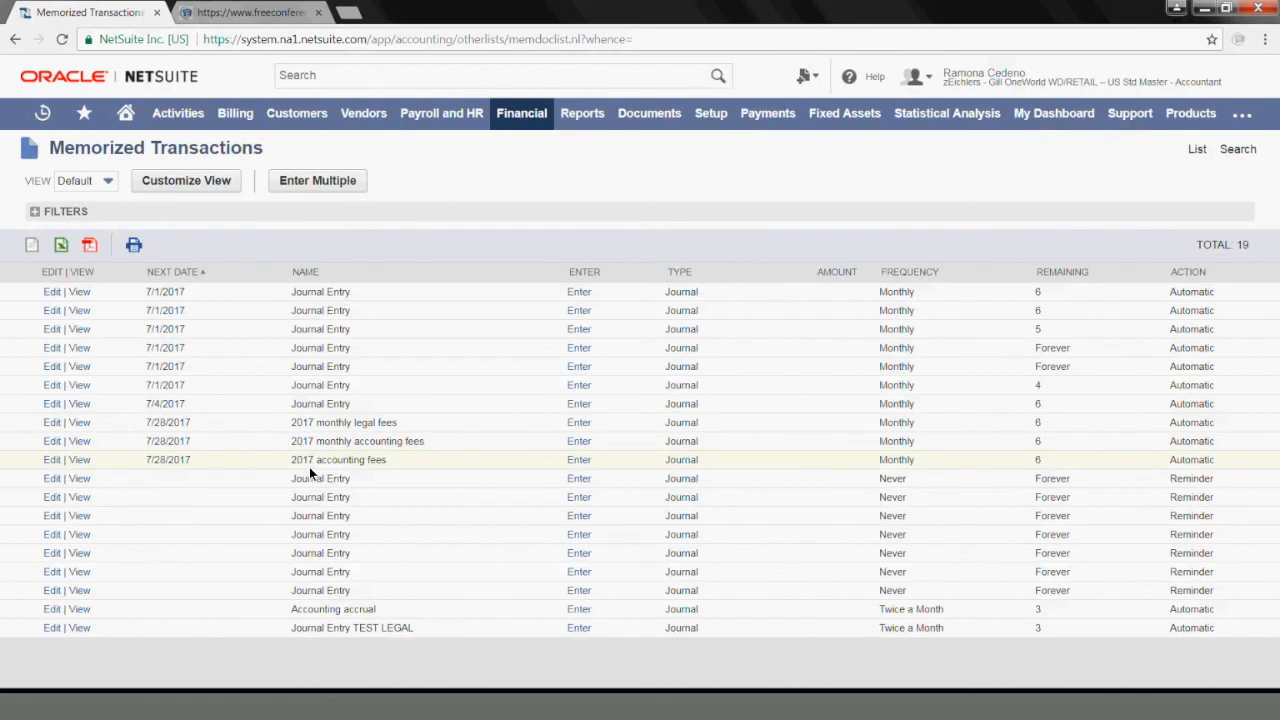
{"action": "mouse_move", "coordinate": [331, 468]}
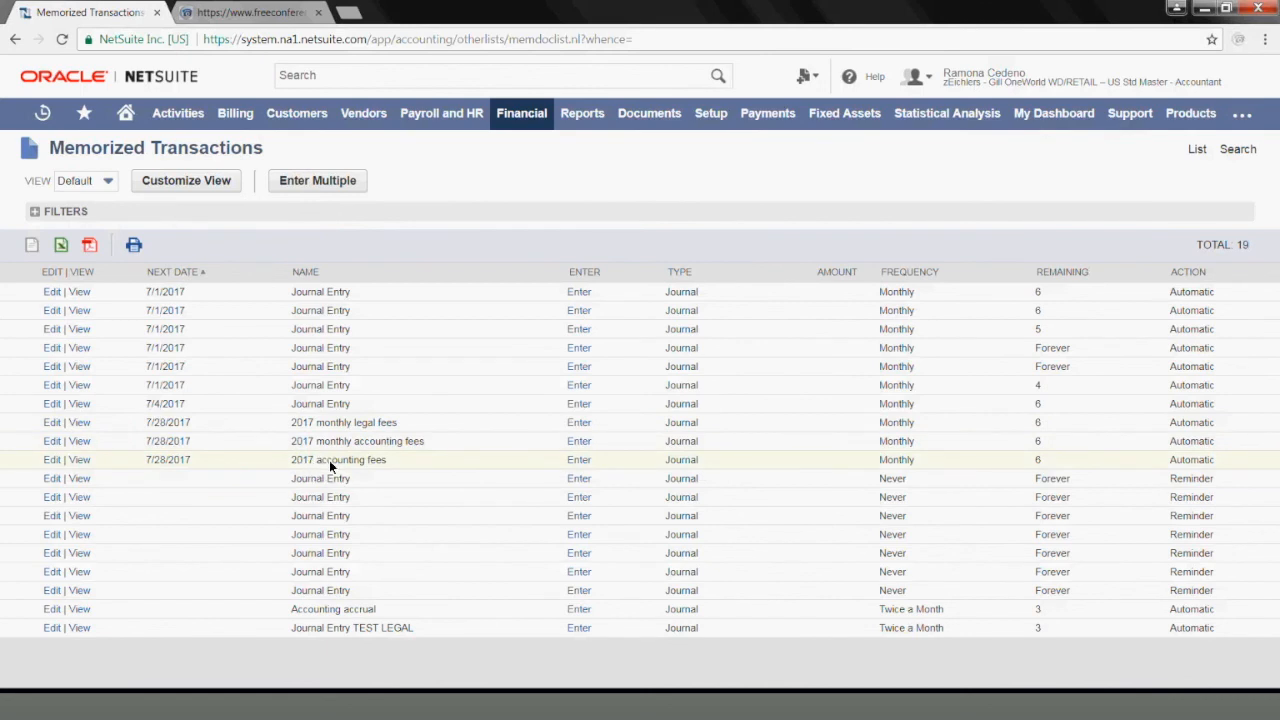
{"action": "mouse_move", "coordinate": [202, 464]}
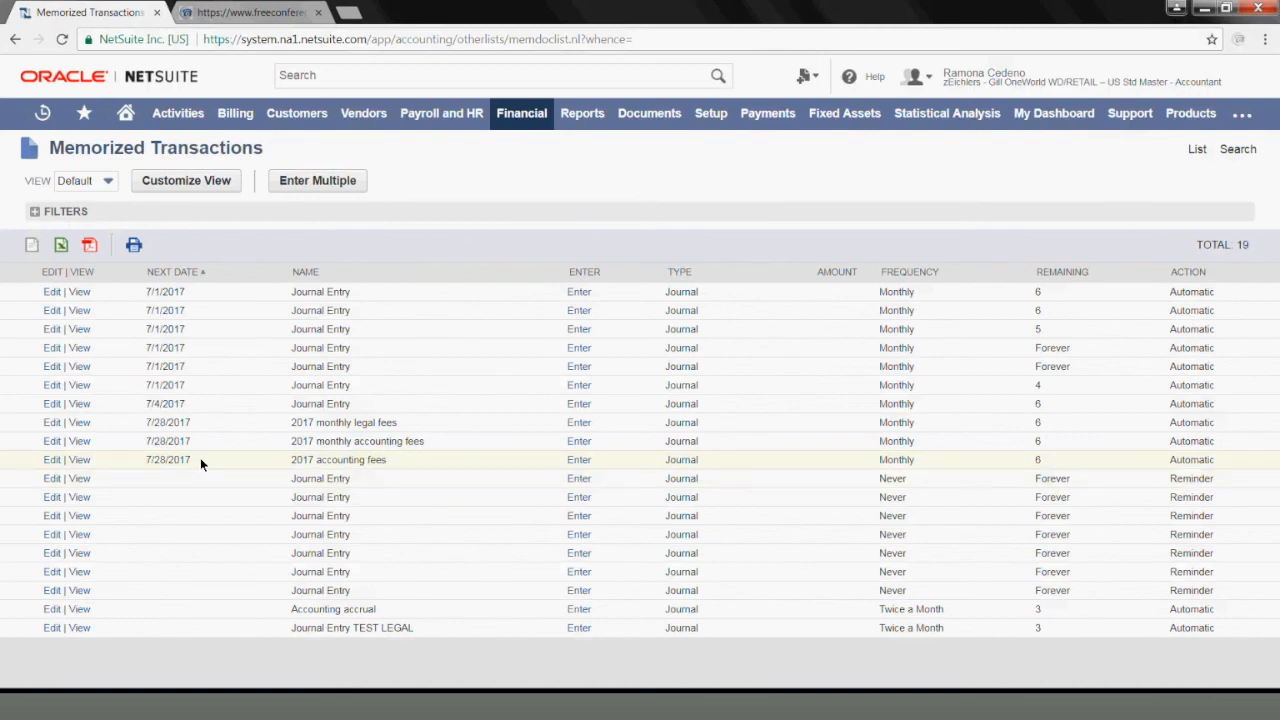
{"action": "mouse_move", "coordinate": [178, 468]}
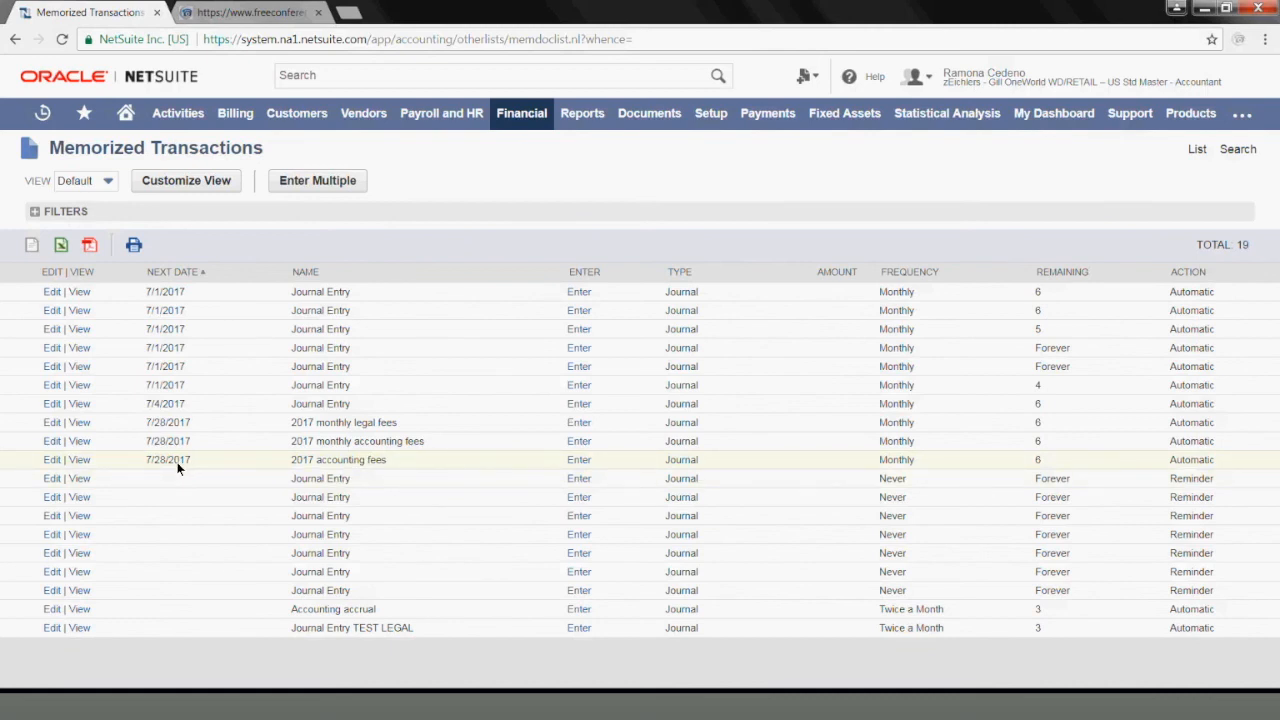
{"action": "mouse_move", "coordinate": [623, 457]}
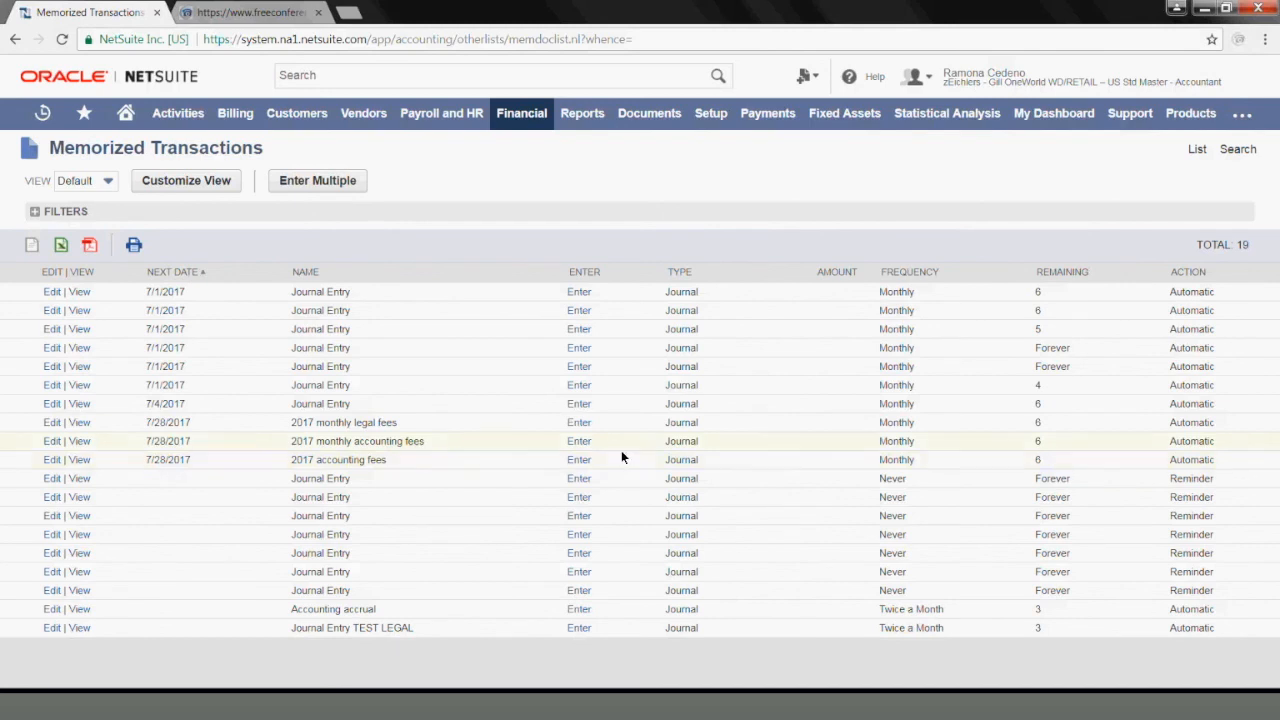
{"action": "mouse_move", "coordinate": [1035, 467]}
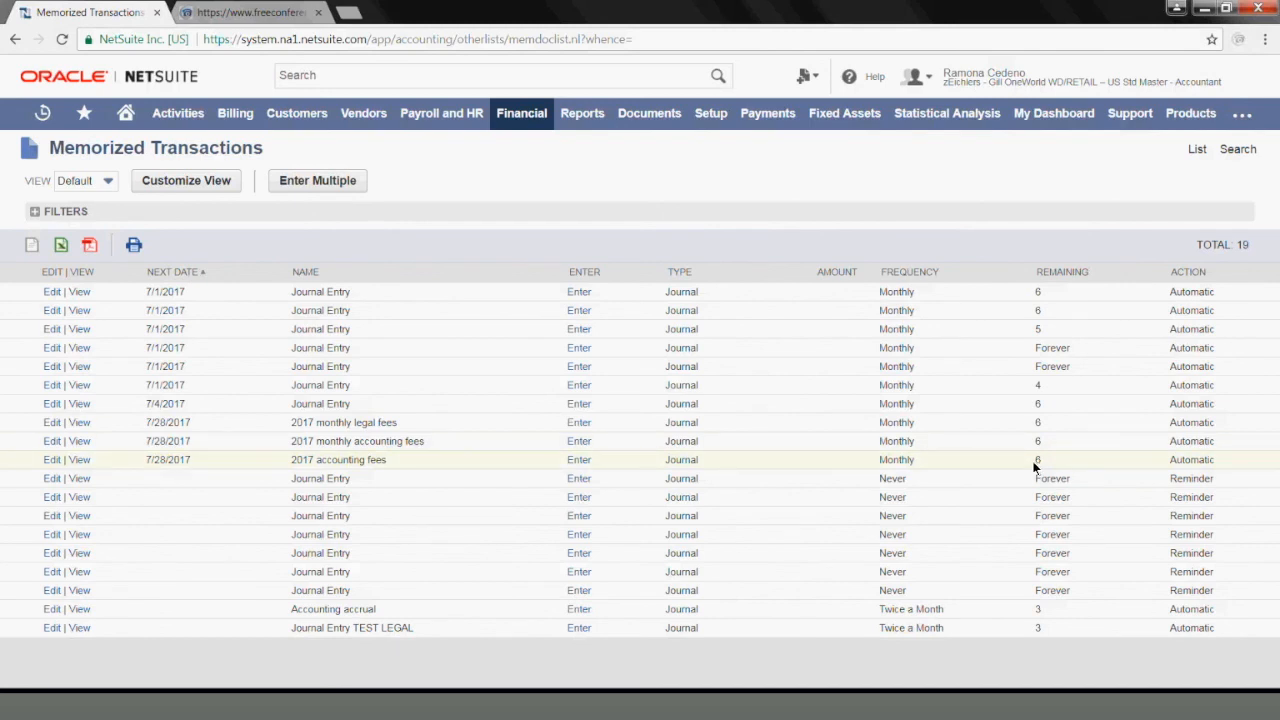
{"action": "mouse_move", "coordinate": [1170, 469]}
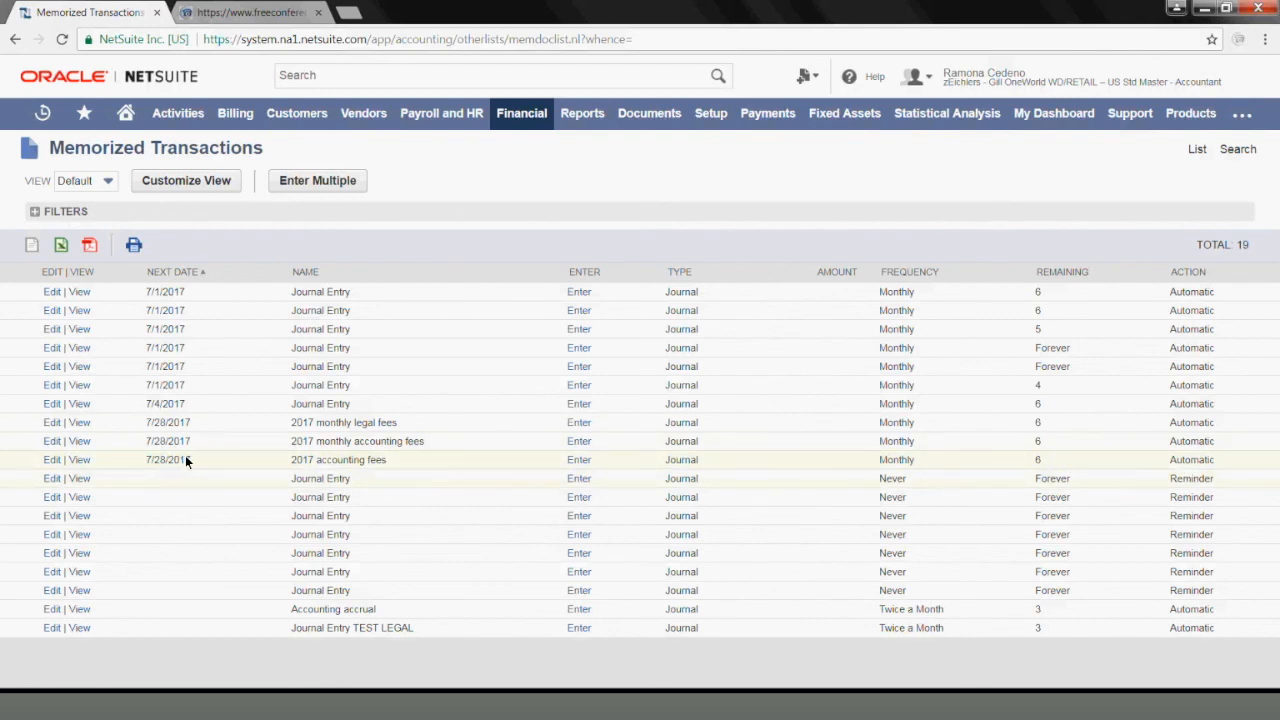
{"action": "mouse_move", "coordinate": [115, 465]}
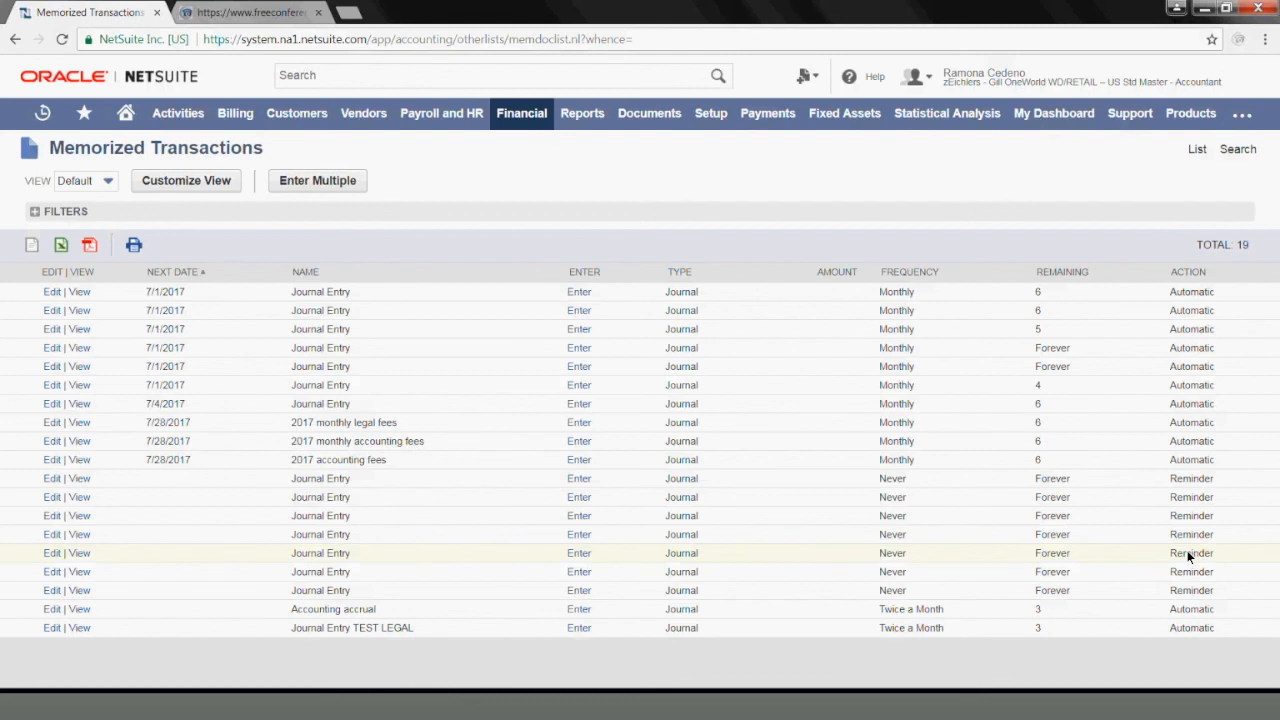
- Enter journal 487 from the memorized entry accruing 7,000.00 December 2016 legal fees
{"action": "double_click", "coordinate": [1189, 553]}
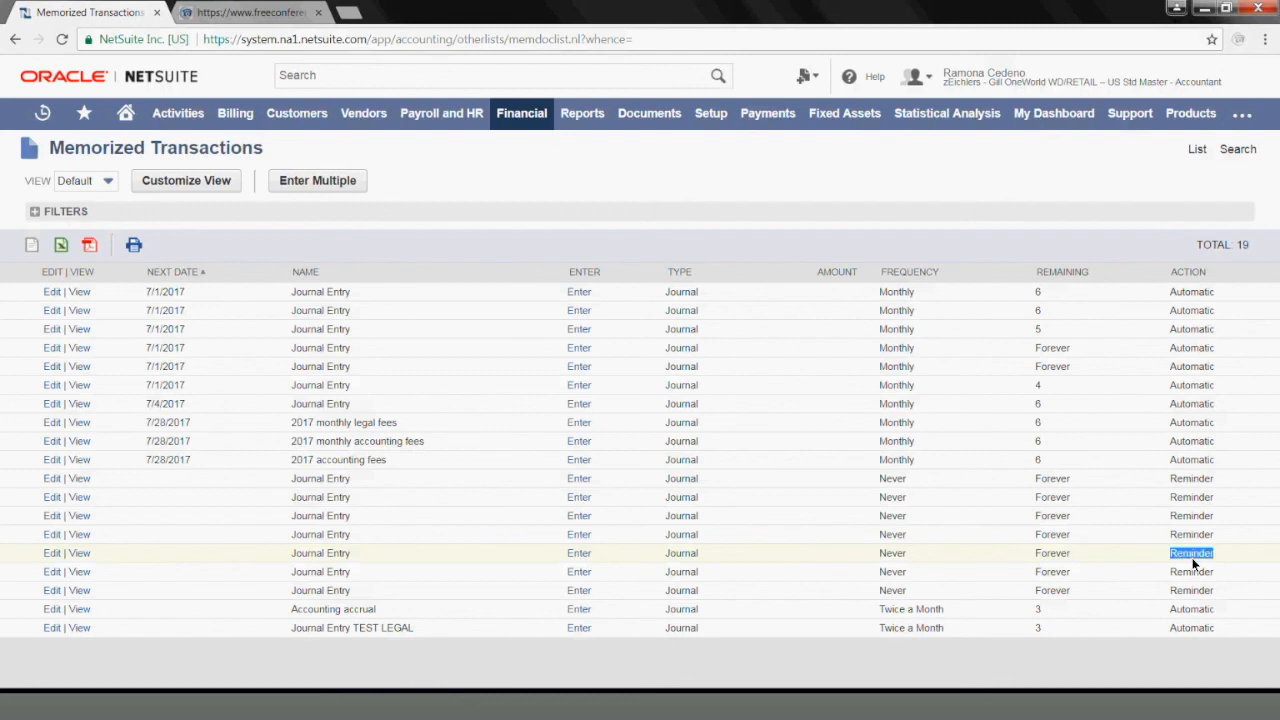
{"action": "mouse_move", "coordinate": [785, 588]}
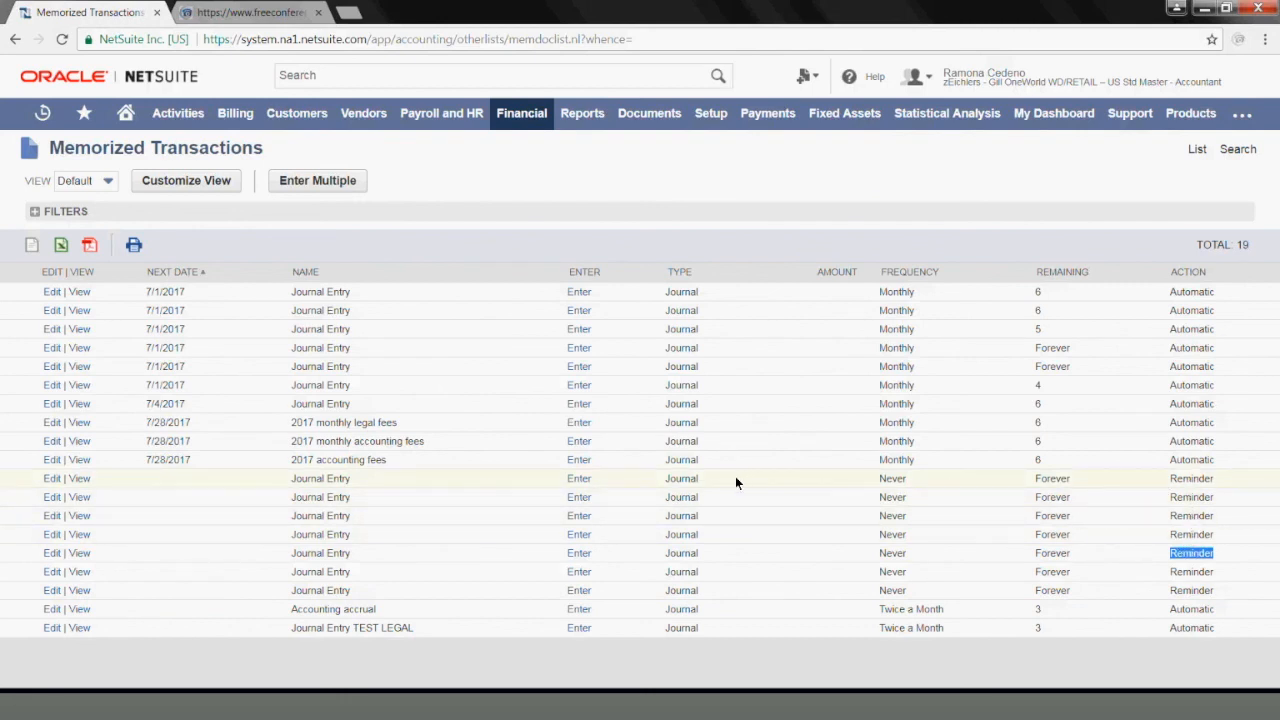
{"action": "mouse_move", "coordinate": [582, 478]}
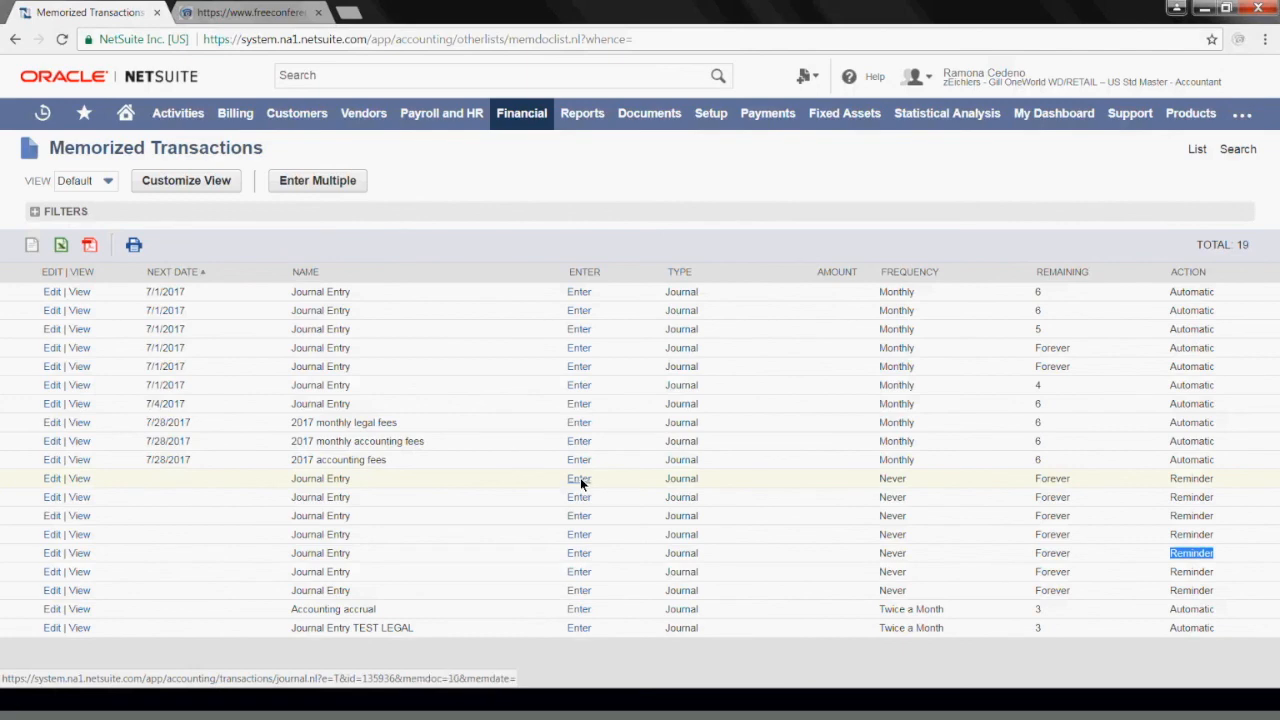
{"action": "left_click", "coordinate": [578, 478]}
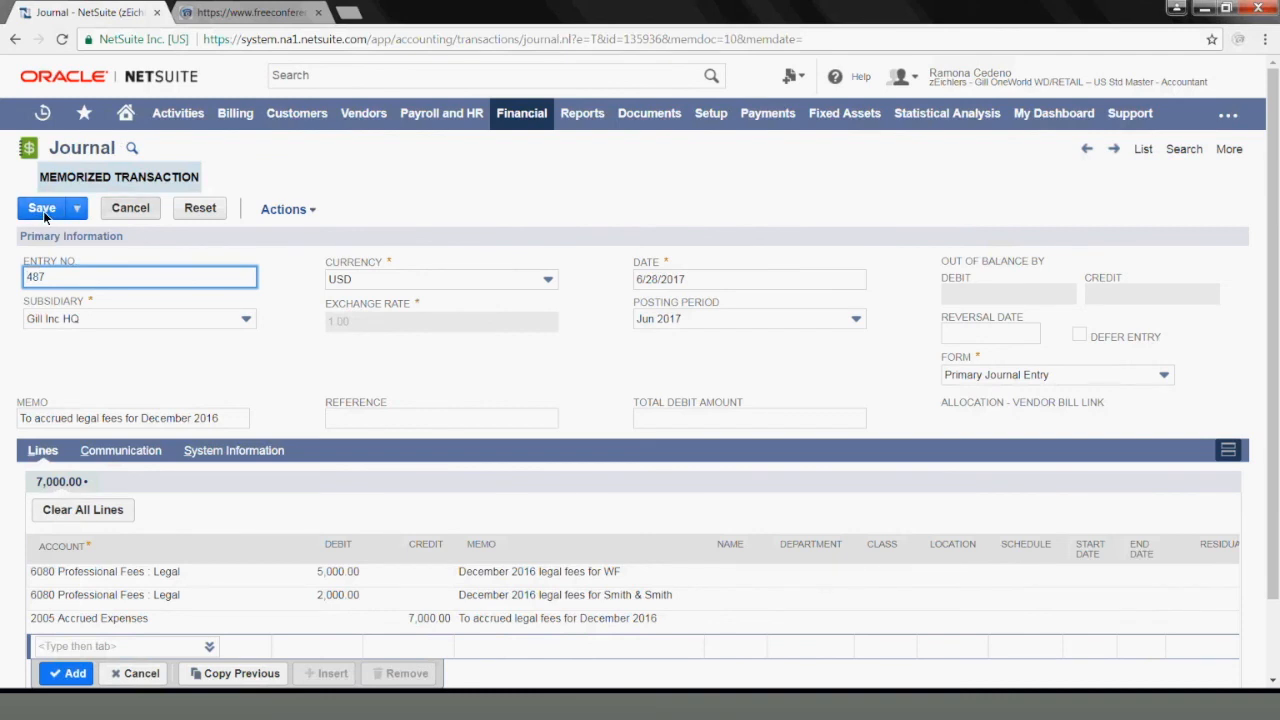
{"action": "mouse_move", "coordinate": [485, 448]}
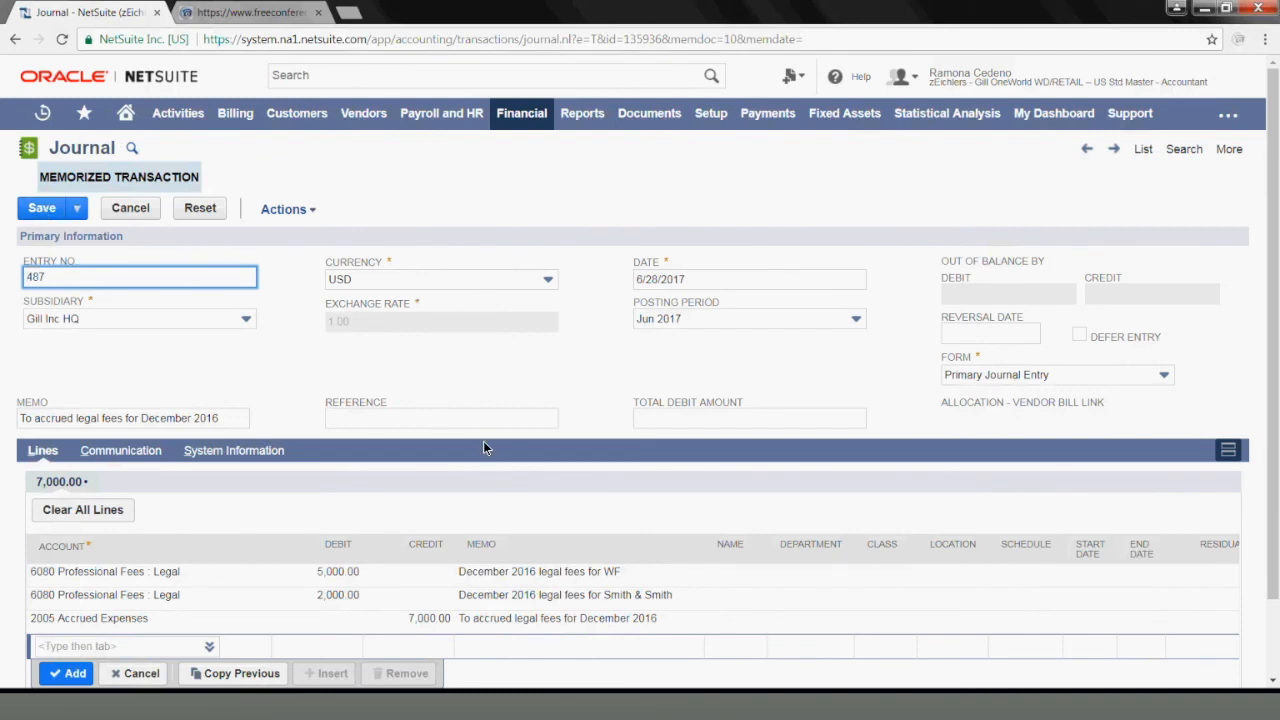